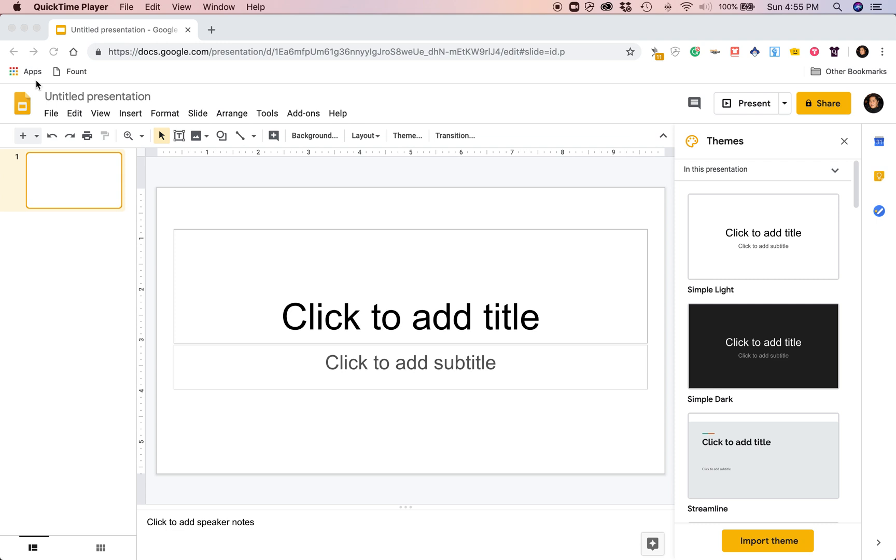
pyautogui.moveTo(4, 14)
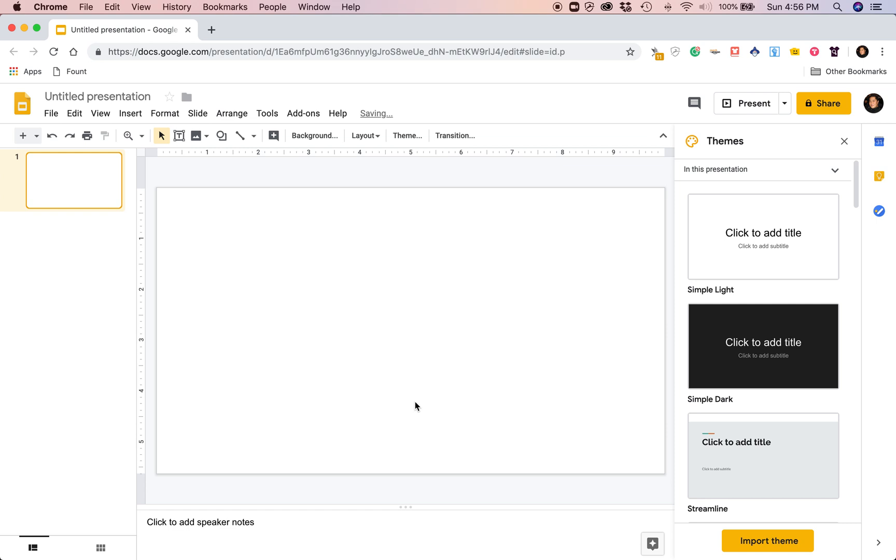
pyautogui.moveTo(287, 369)
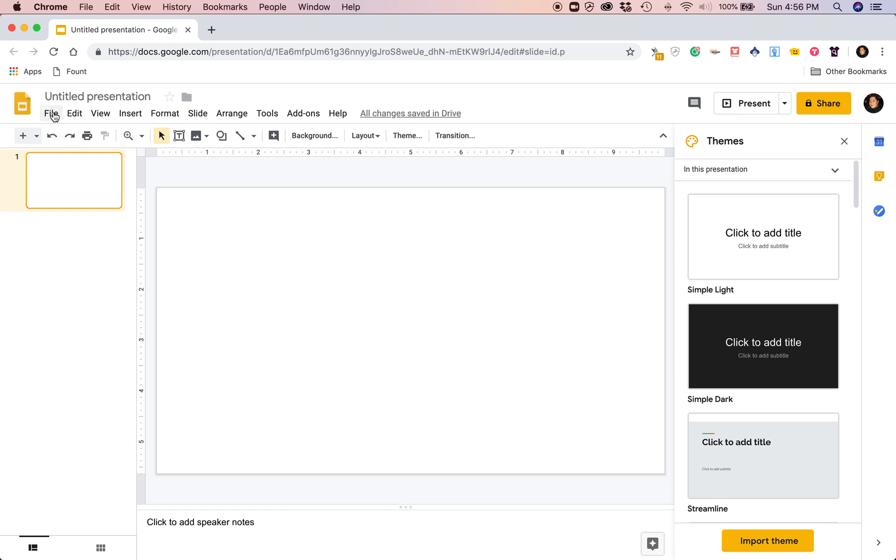
# Set a custom page size of 6 x 9 inches in Page setup and apply it.
pyautogui.click(49, 114)
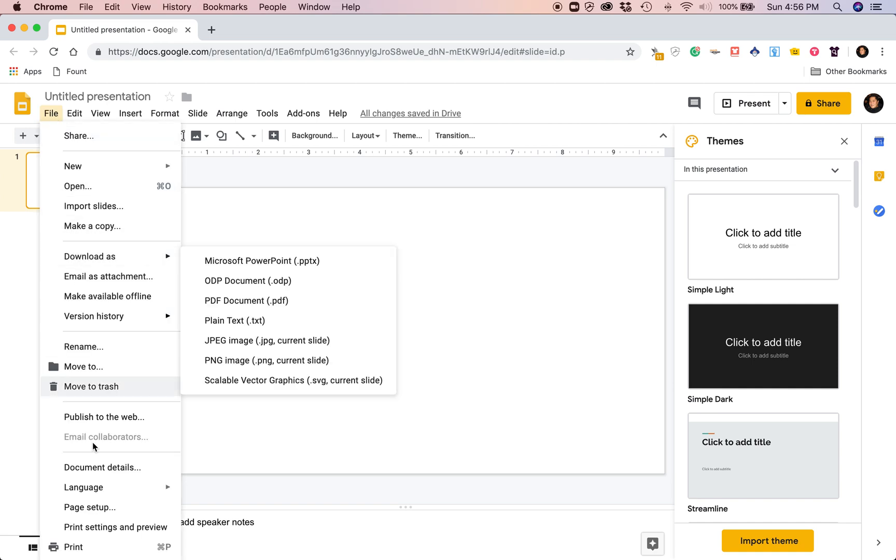
pyautogui.click(92, 507)
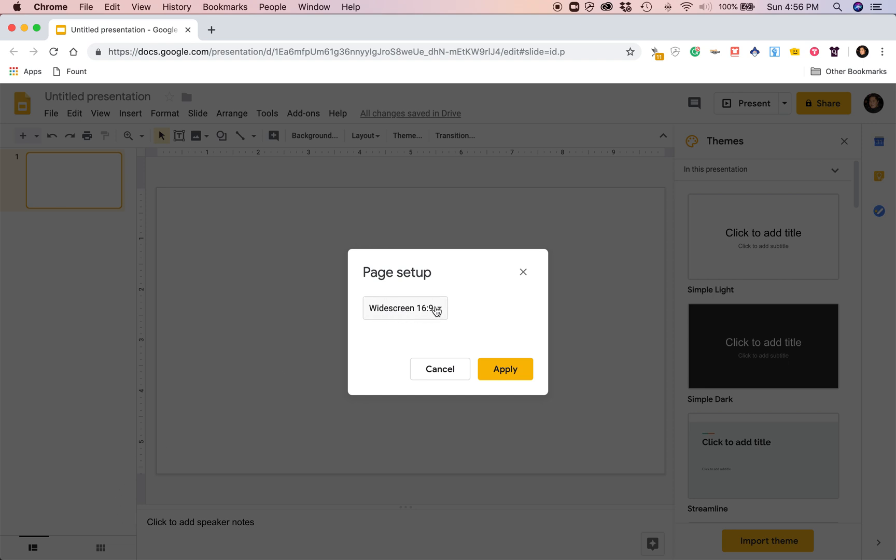
pyautogui.moveTo(434, 309)
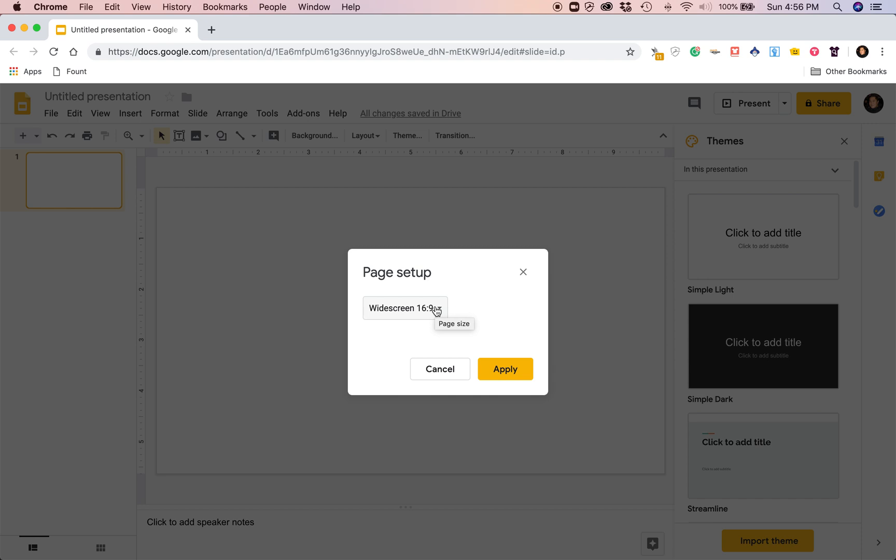
pyautogui.click(405, 308)
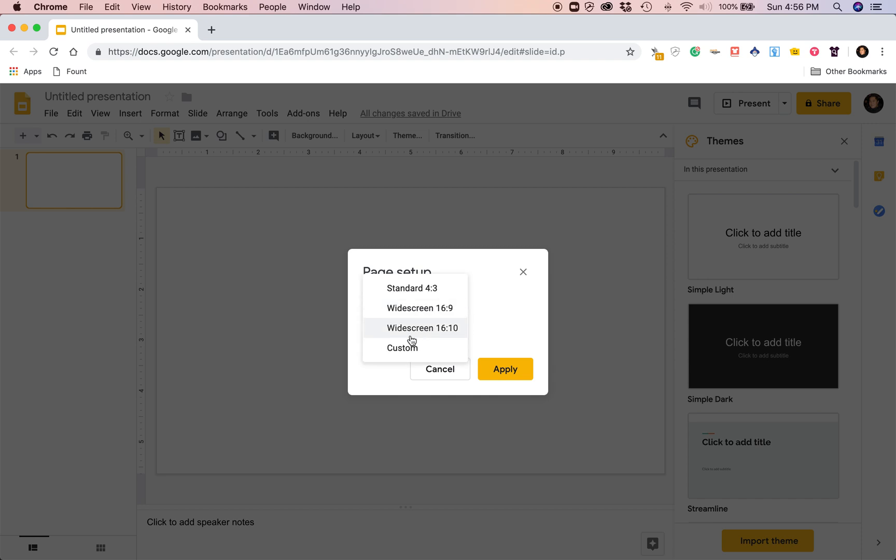
pyautogui.click(402, 348)
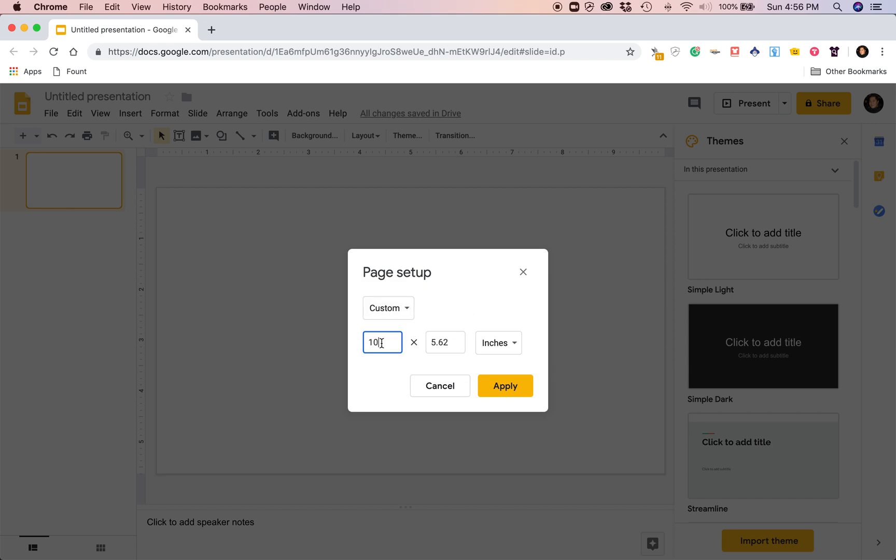
pyautogui.write('6')
pyautogui.click(445, 342)
pyautogui.write('9')
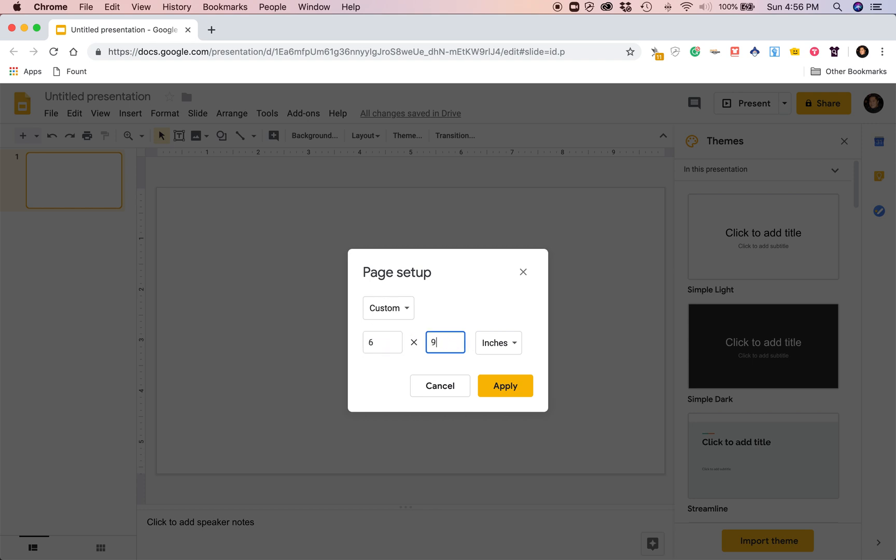
pyautogui.moveTo(503, 392)
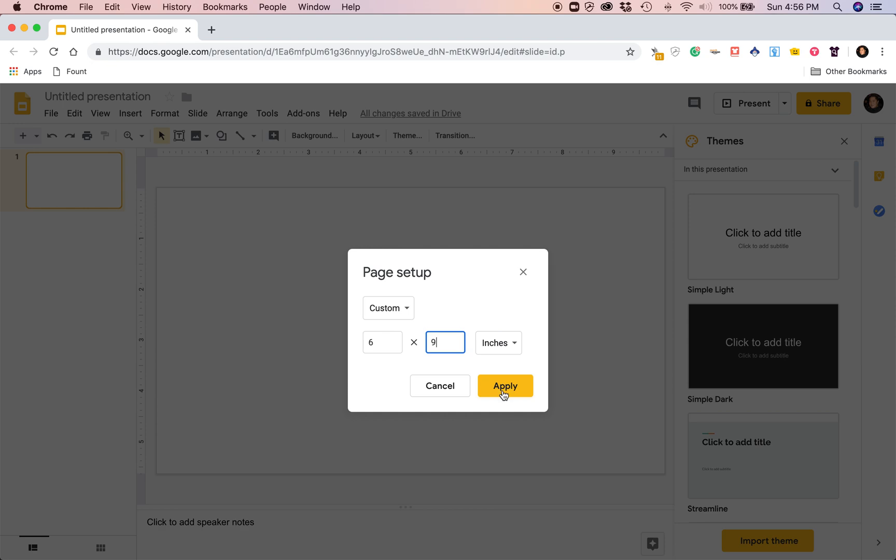
pyautogui.click(505, 386)
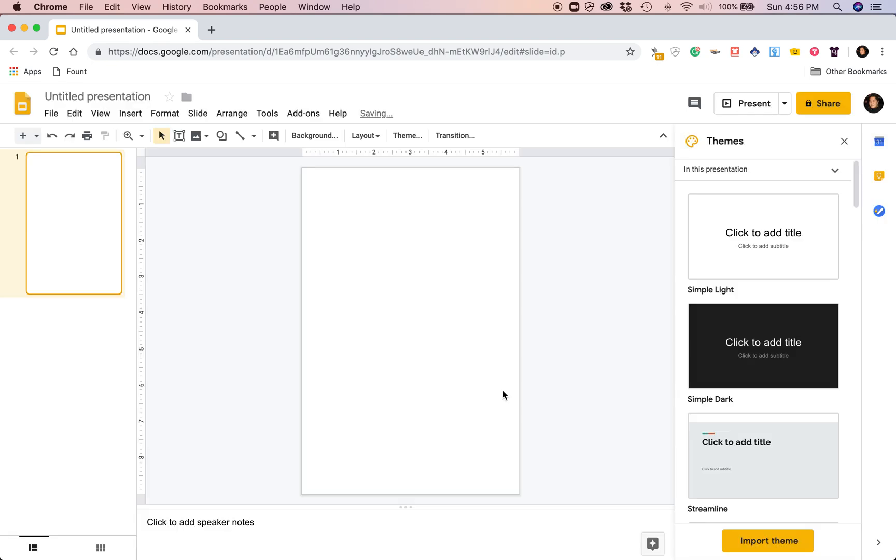
pyautogui.moveTo(483, 391)
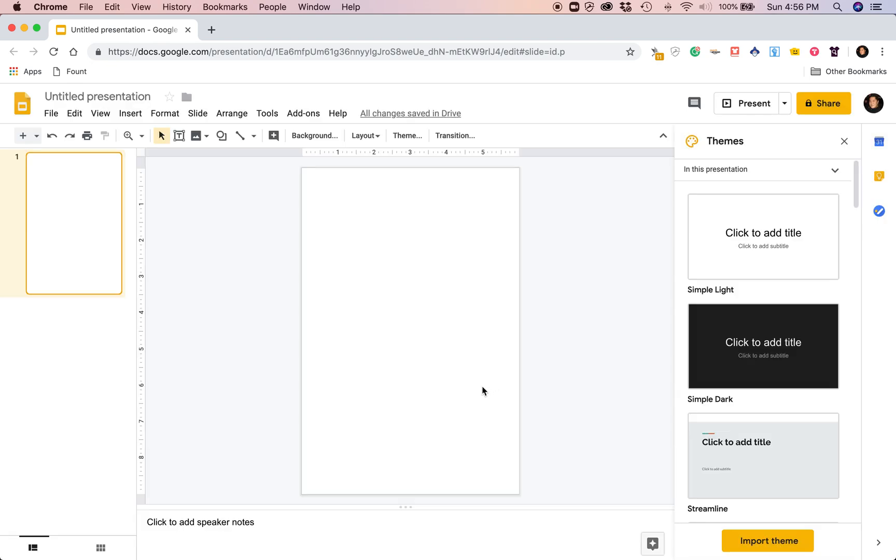
pyautogui.moveTo(57, 285)
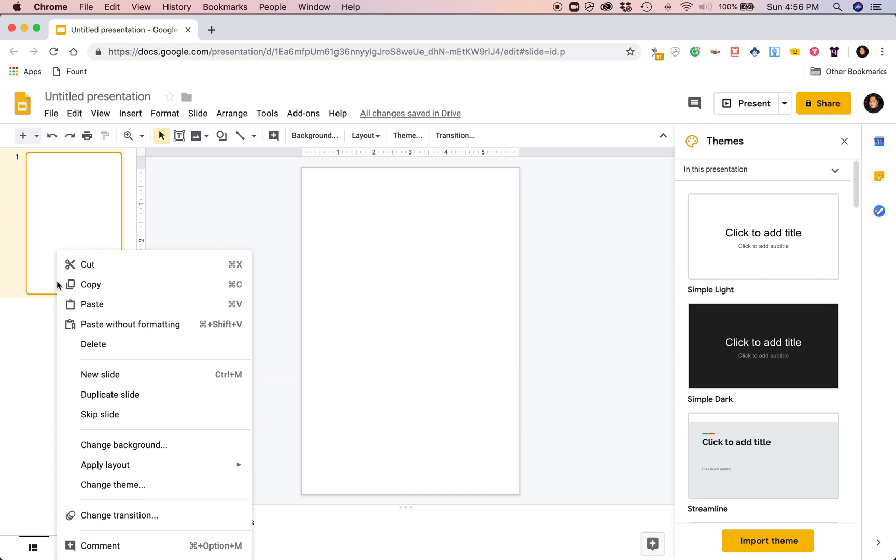
pyautogui.moveTo(105, 397)
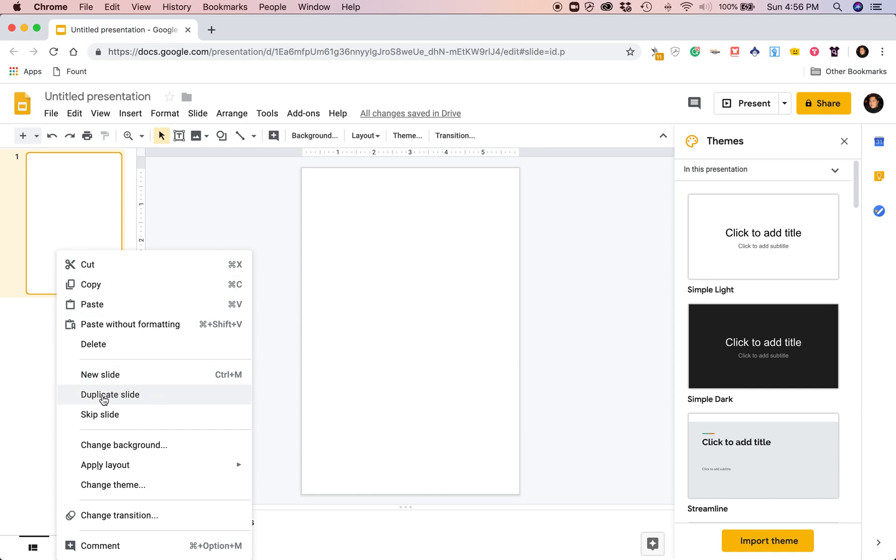
# Duplicate slide 1 so the presentation has two blank portrait slides.
pyautogui.click(110, 394)
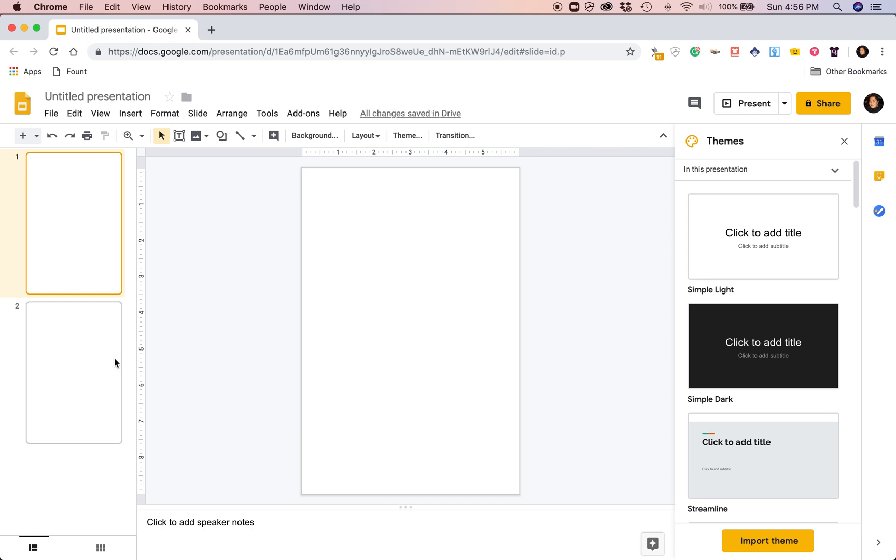
pyautogui.moveTo(117, 374)
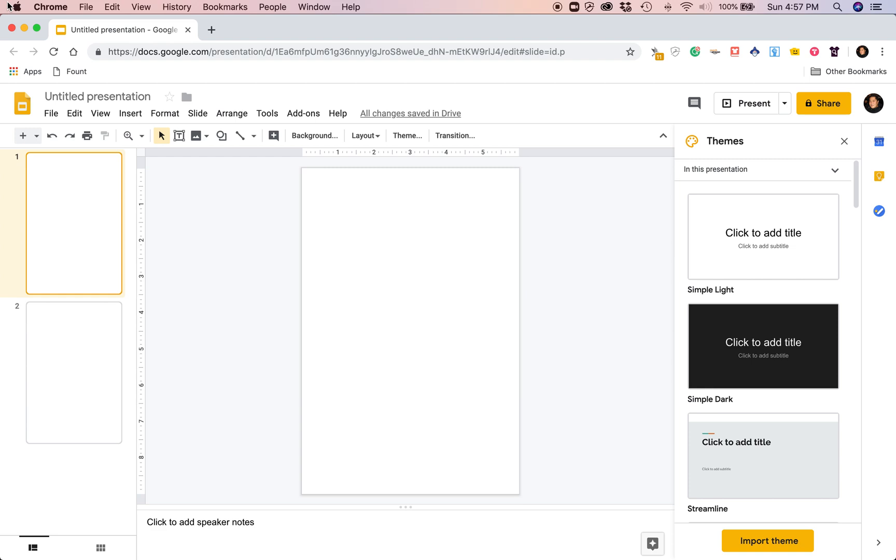
pyautogui.moveTo(212, 31)
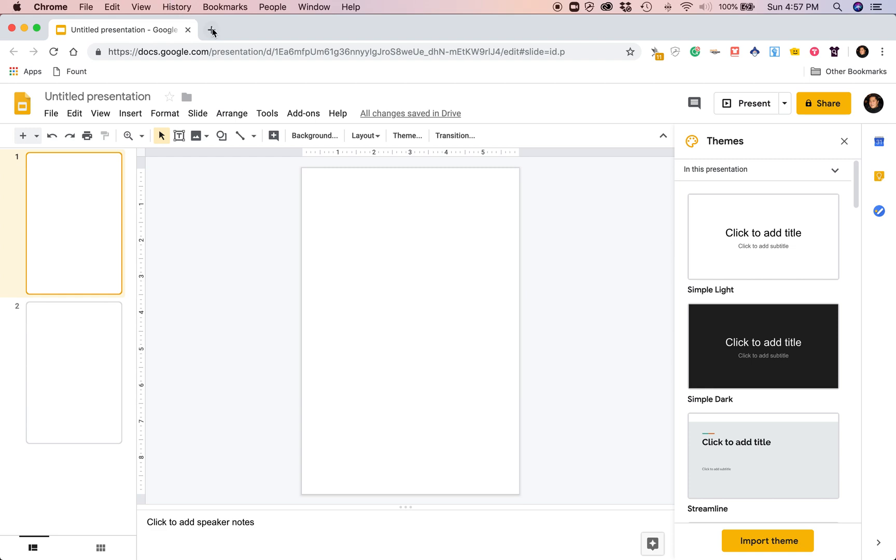
# In a new tab, search 'kdp bleed margins' and open the KDP Paperback Submission Guidelines.
pyautogui.click(212, 30)
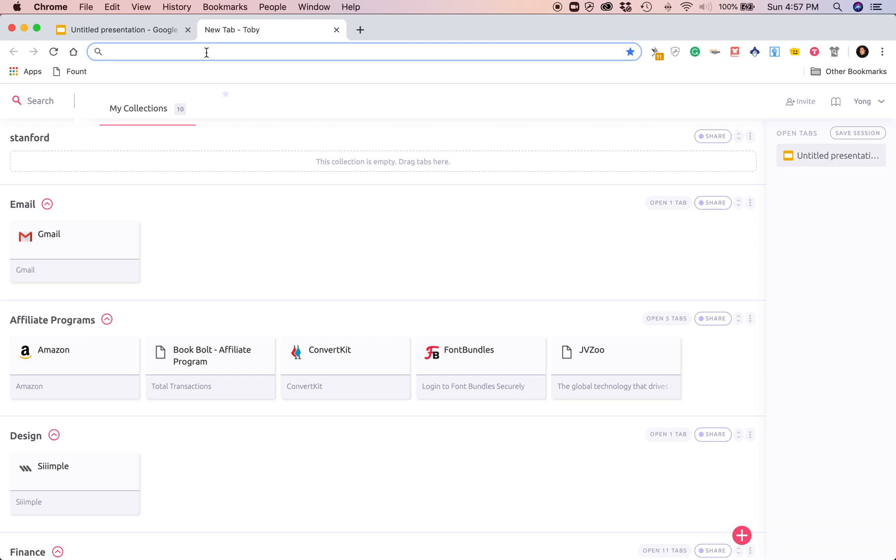
pyautogui.write('kdp templates')
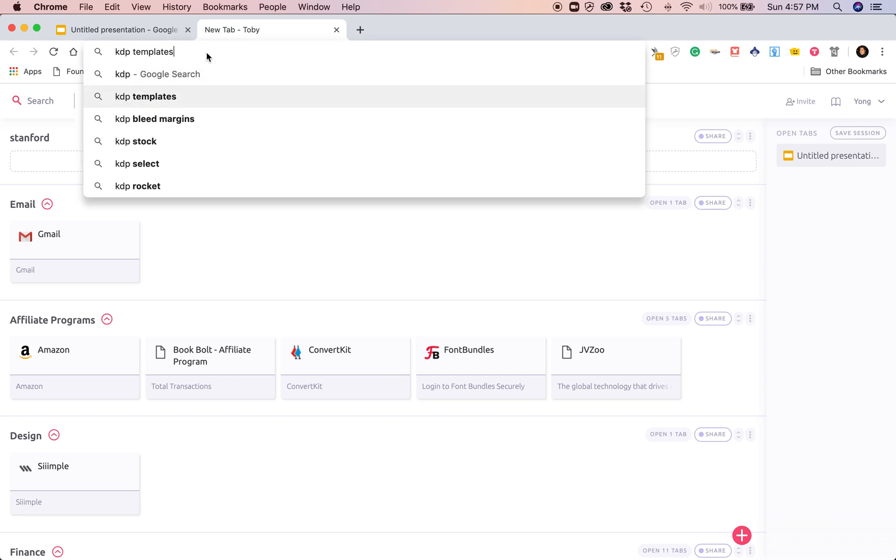
pyautogui.click(154, 119)
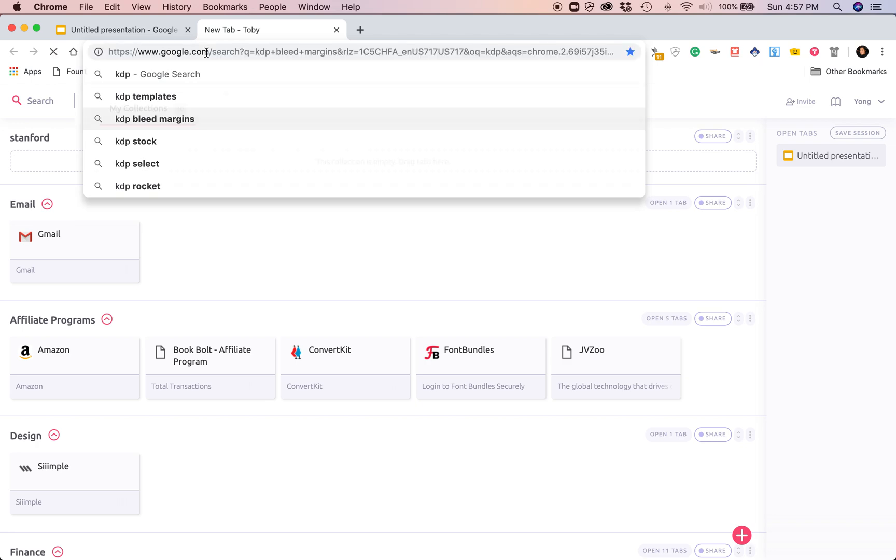
pyautogui.click(155, 120)
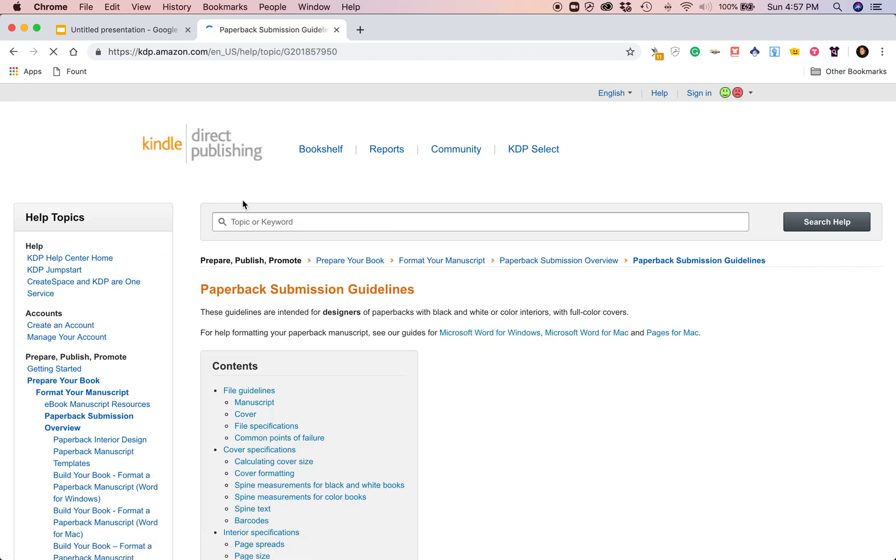
# Scroll down to the Margins and alignment table showing the 151–300 pages row.
pyautogui.scroll(-3)
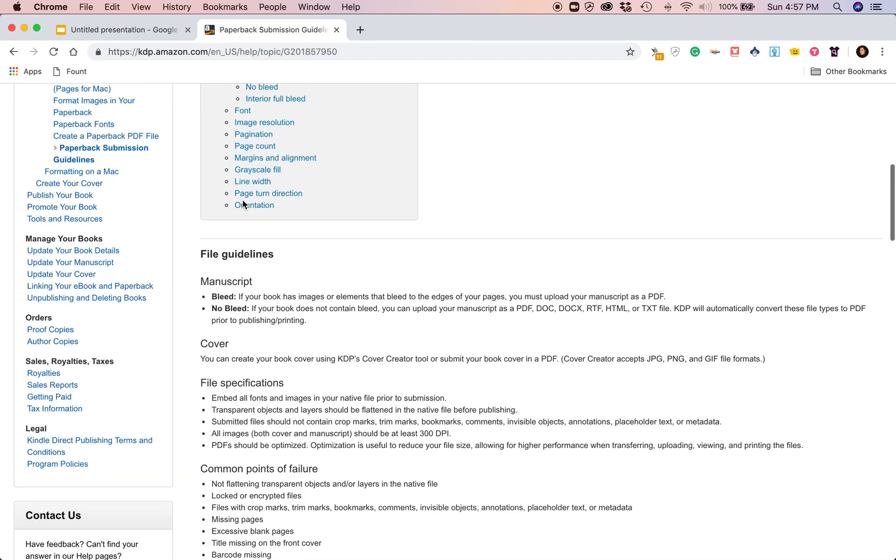
pyautogui.scroll(-3)
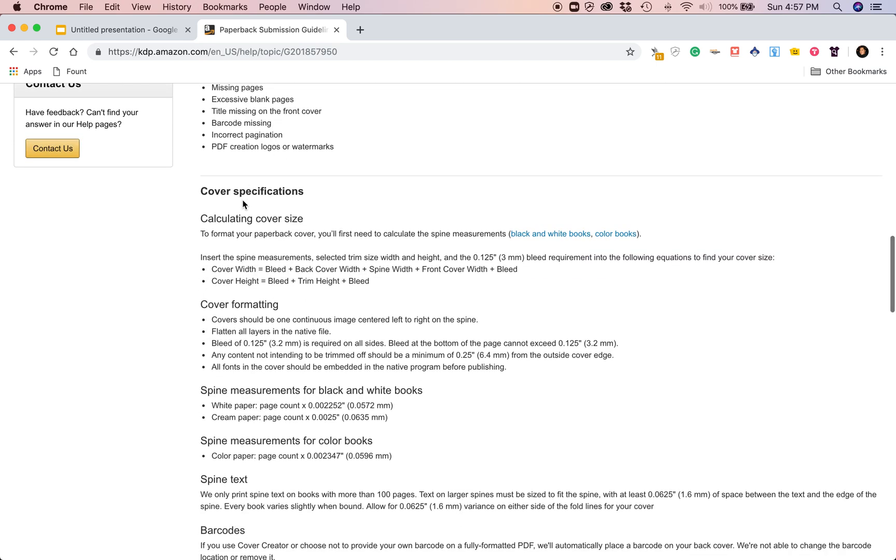
pyautogui.scroll(-3)
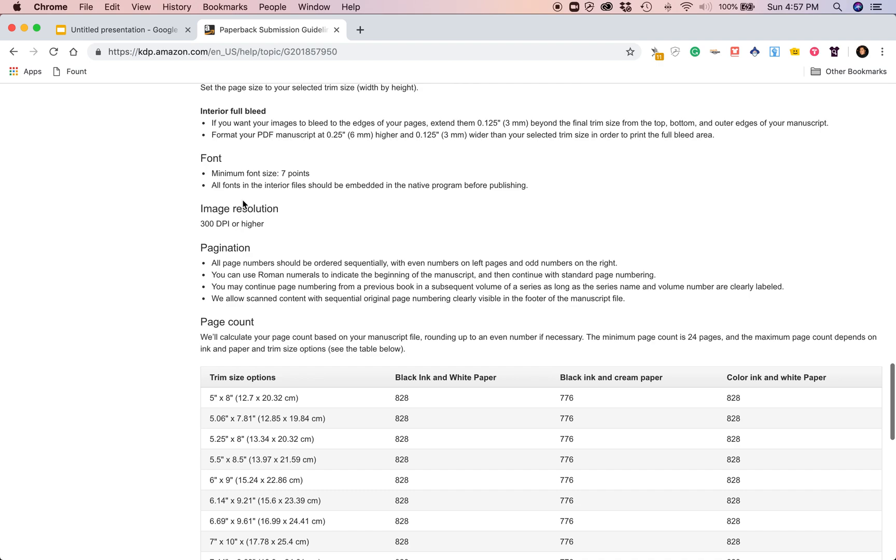
pyautogui.scroll(-3)
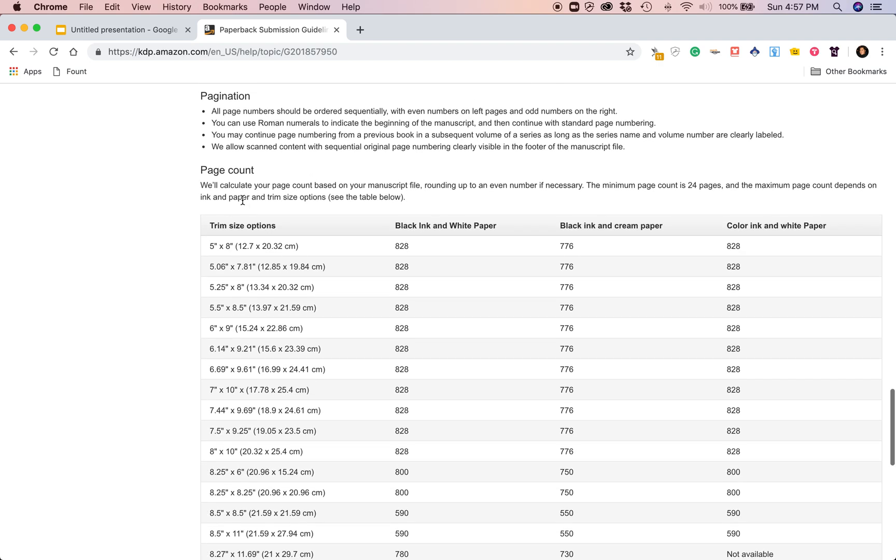
pyautogui.scroll(-3)
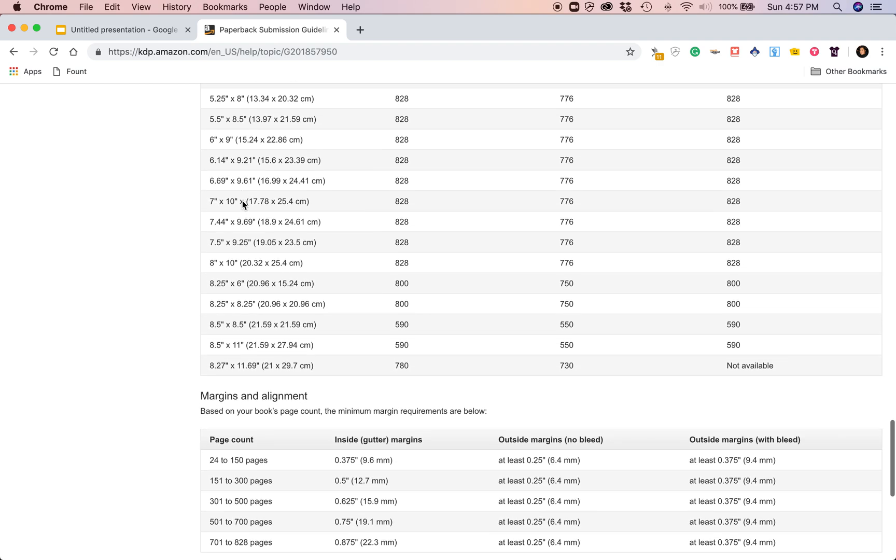
pyautogui.scroll(-3)
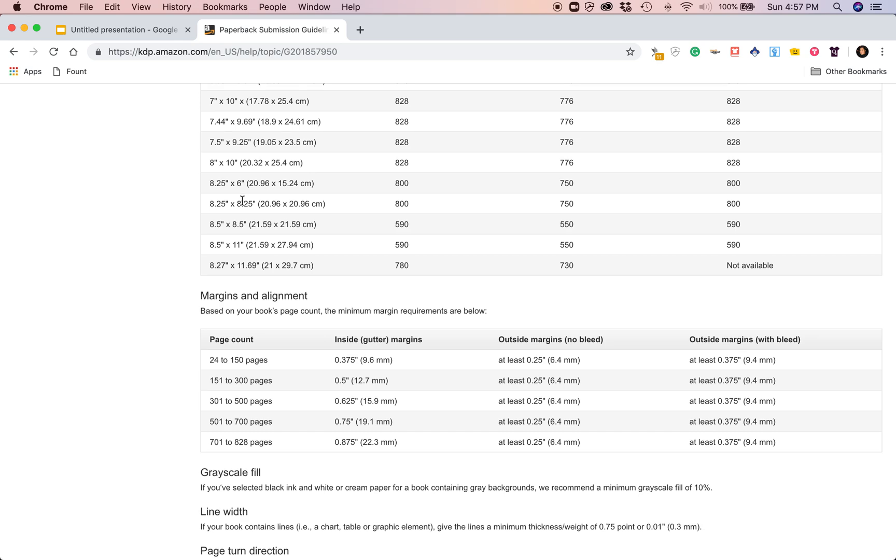
pyautogui.moveTo(247, 244)
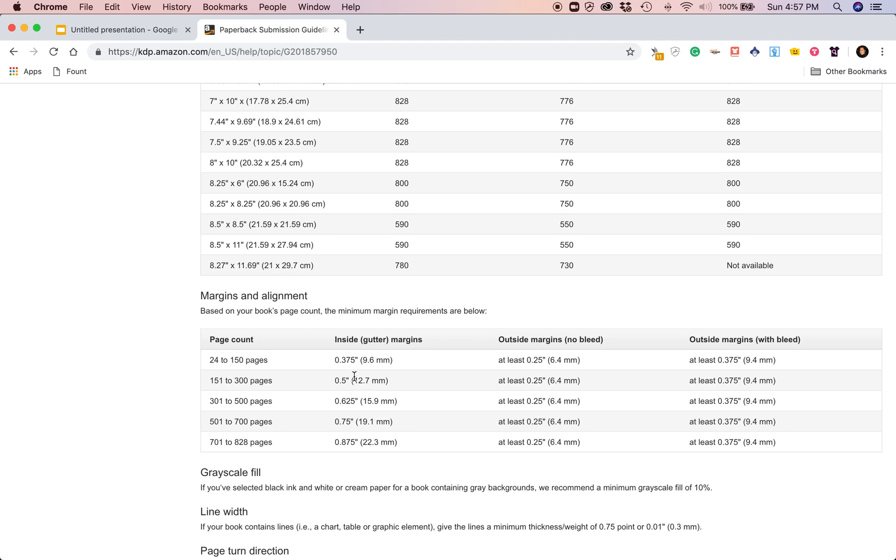
pyautogui.scroll(-3)
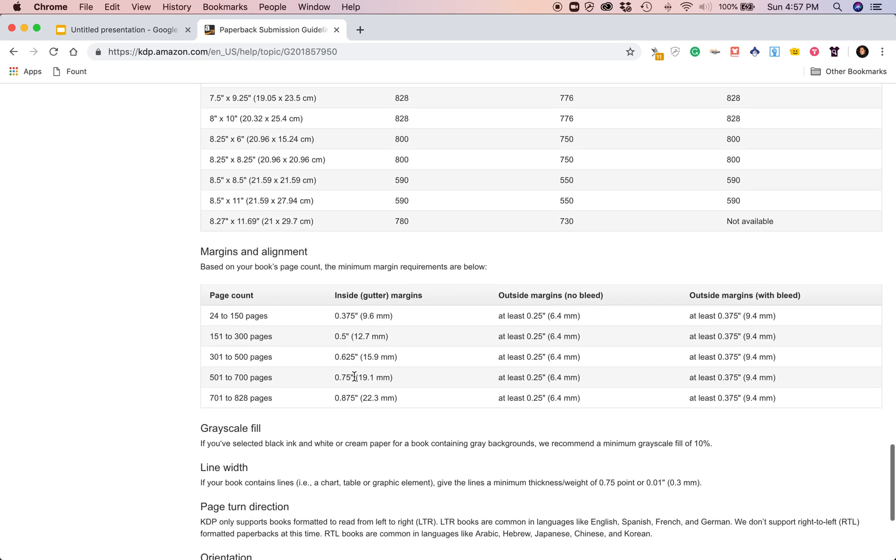
pyautogui.scroll(-3)
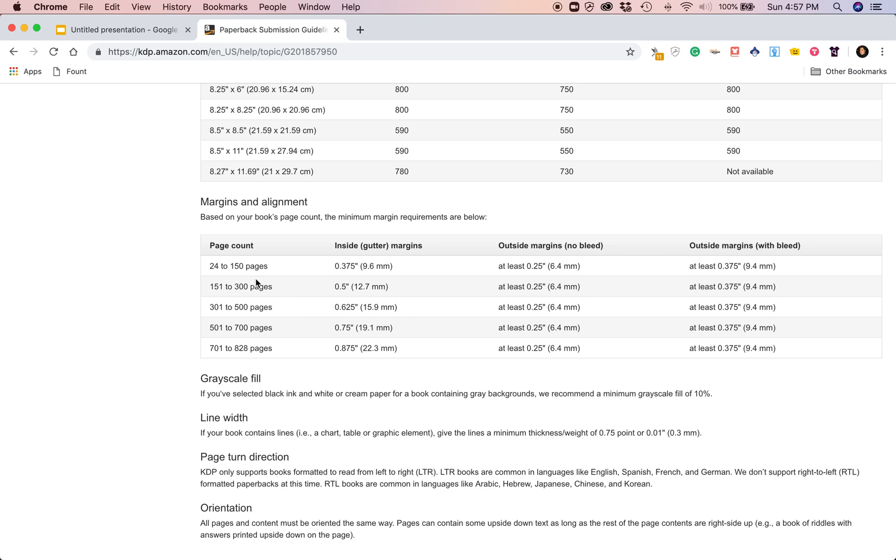
pyautogui.moveTo(210, 290)
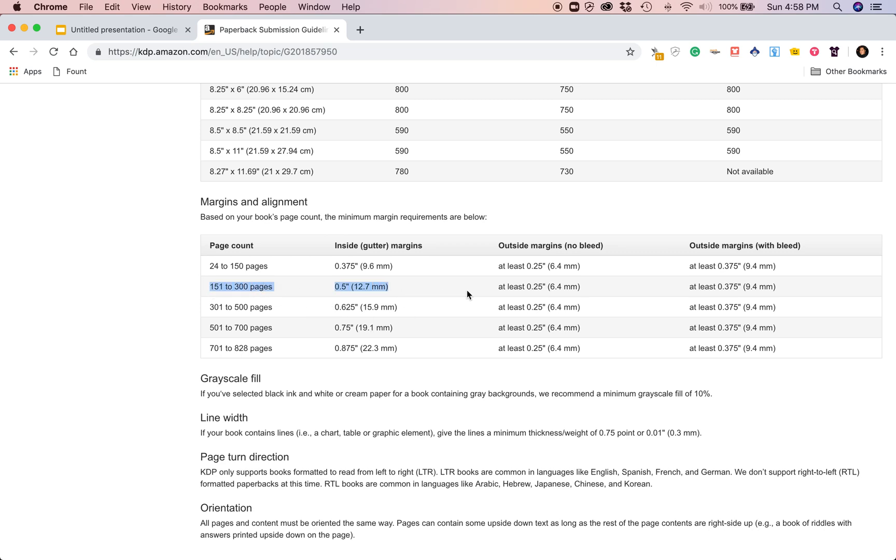
# Mark the full 151–300 pages margin row, then return to the presentation.
pyautogui.moveTo(468, 286); pyautogui.dragTo(786, 286)
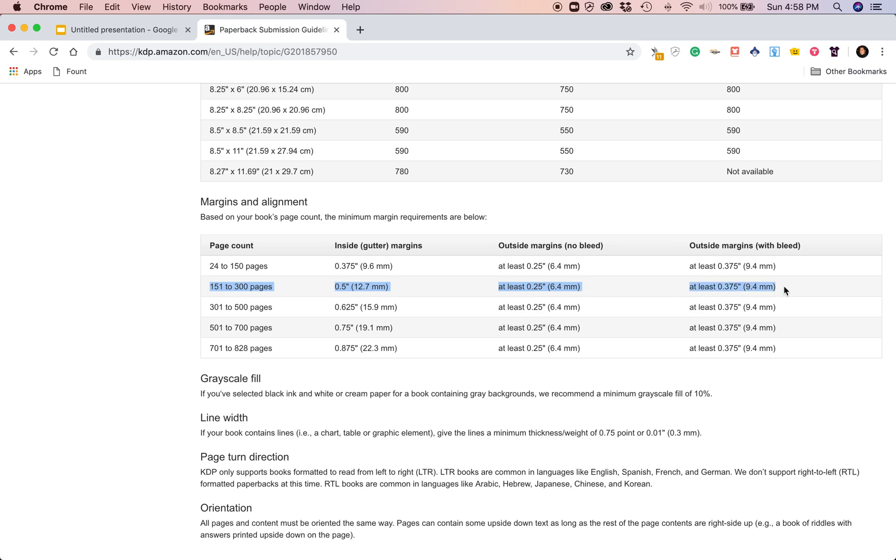
pyautogui.moveTo(779, 290)
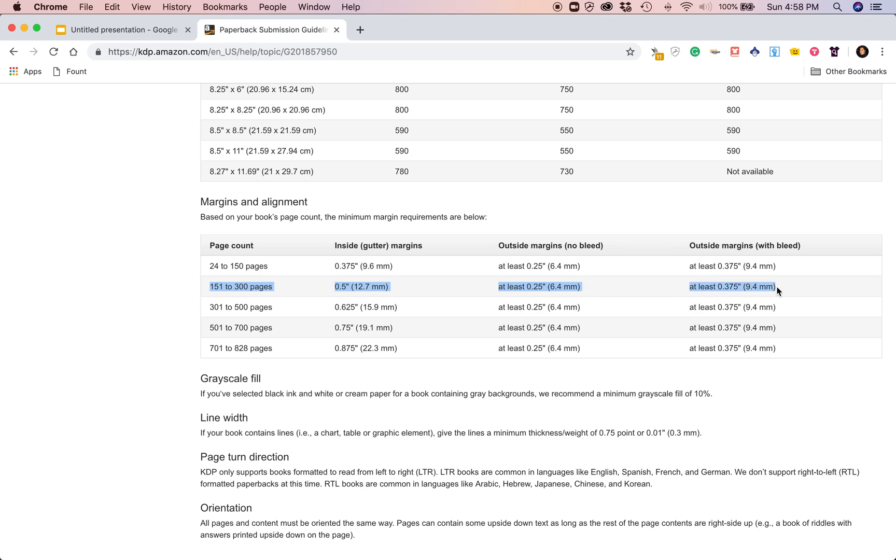
pyautogui.moveTo(367, 286)
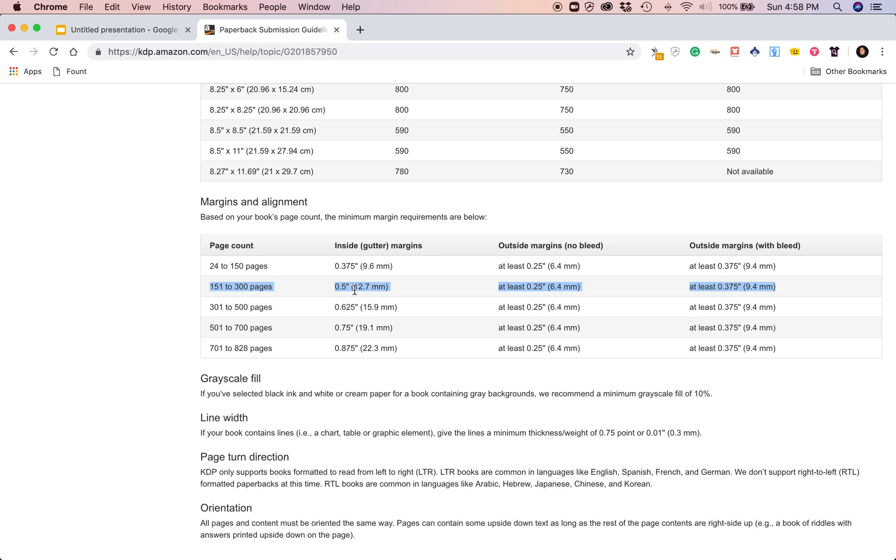
pyautogui.moveTo(421, 315)
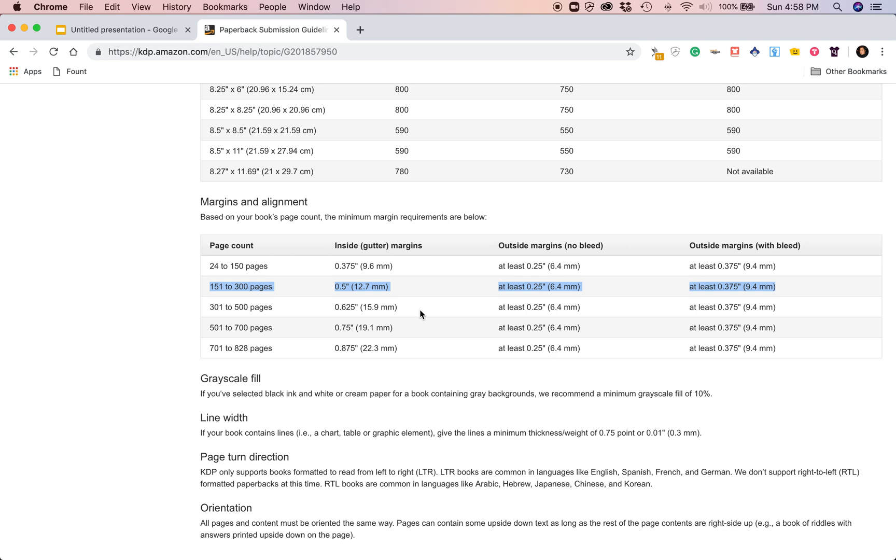
pyautogui.click(119, 30)
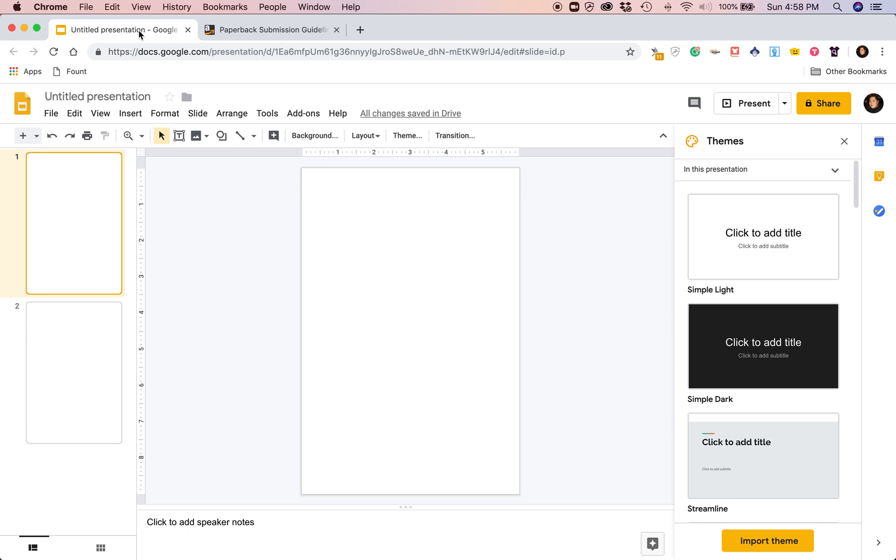
pyautogui.moveTo(59, 200)
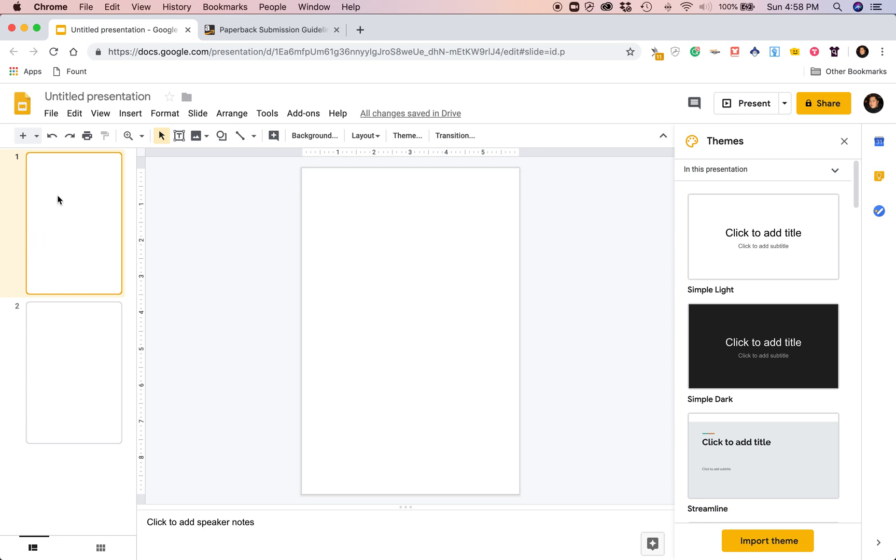
pyautogui.moveTo(412, 229)
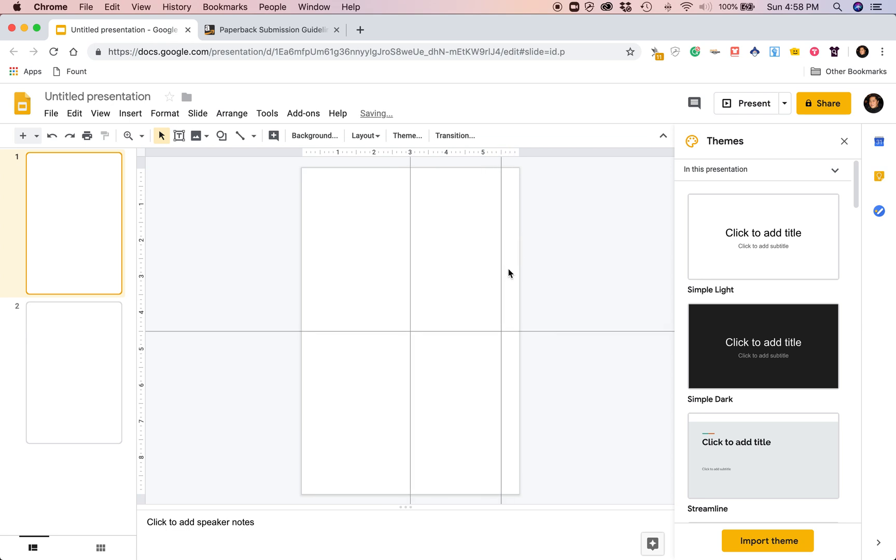
pyautogui.moveTo(513, 200)
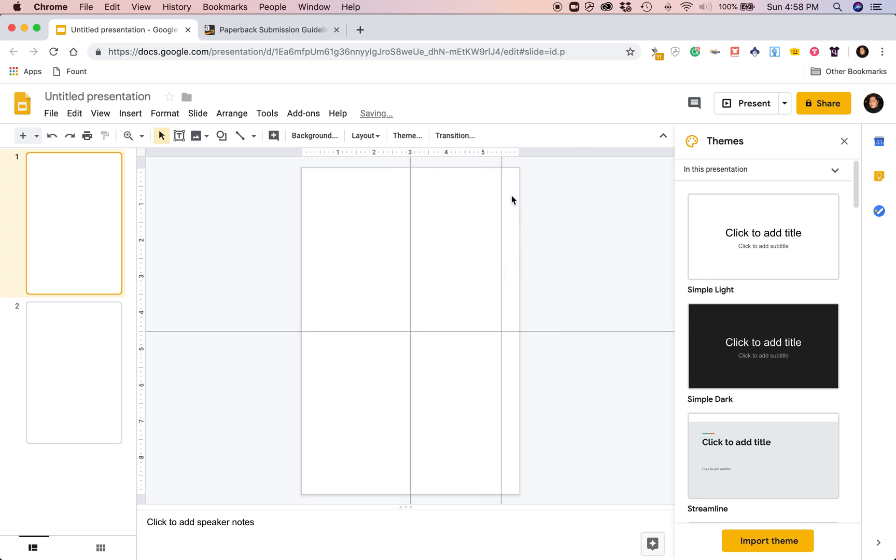
pyautogui.moveTo(524, 190)
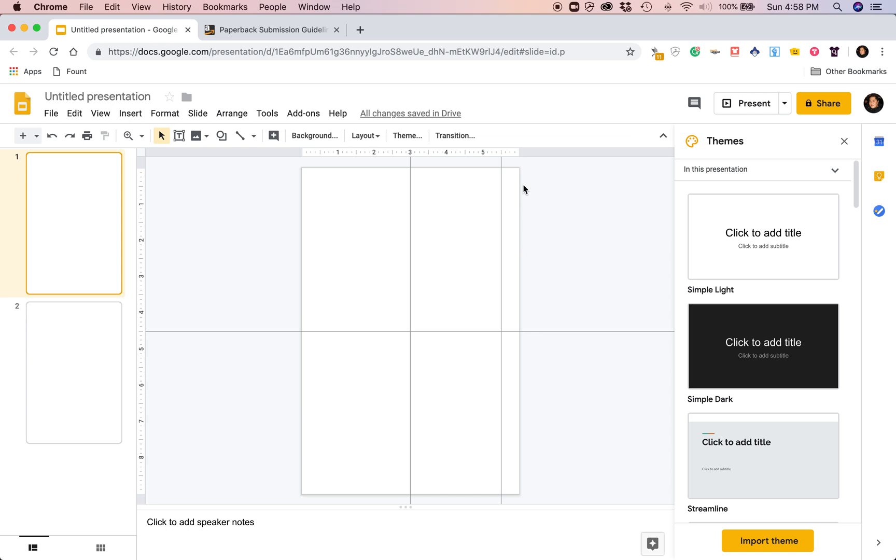
pyautogui.moveTo(525, 203)
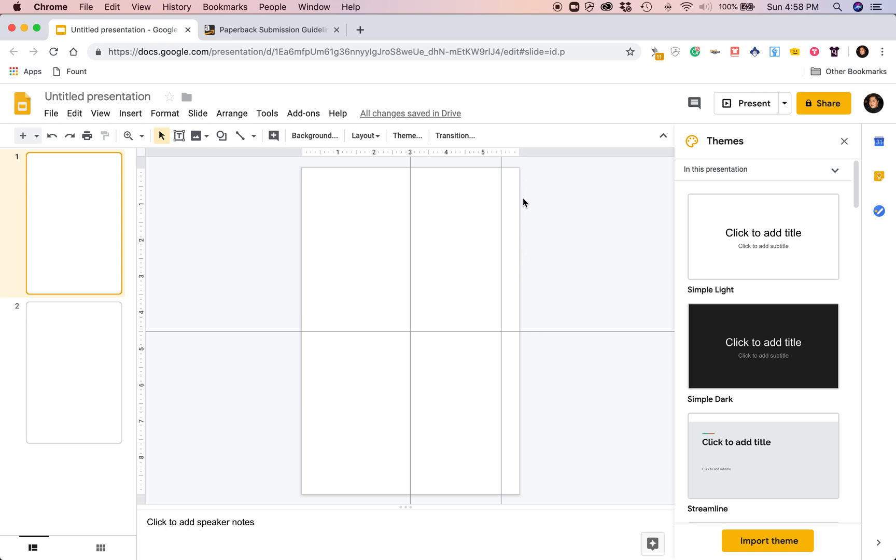
pyautogui.moveTo(531, 376)
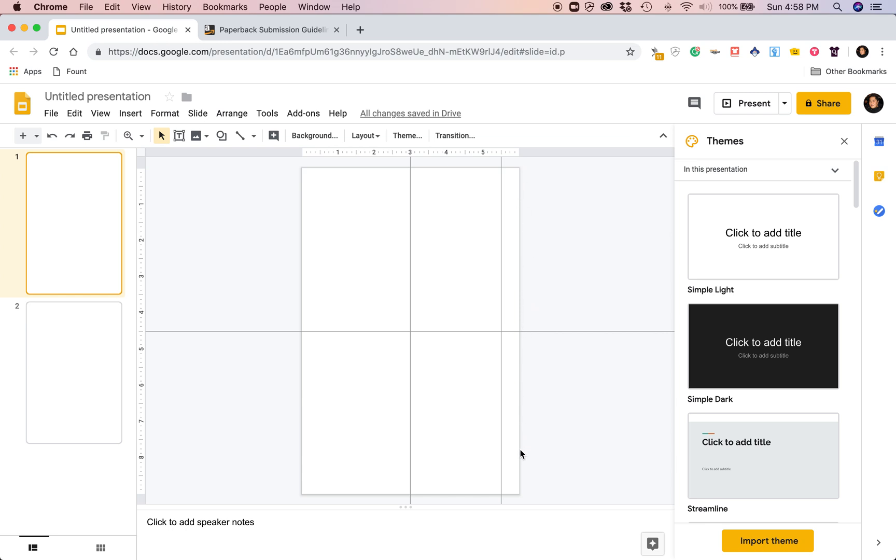
pyautogui.moveTo(503, 224)
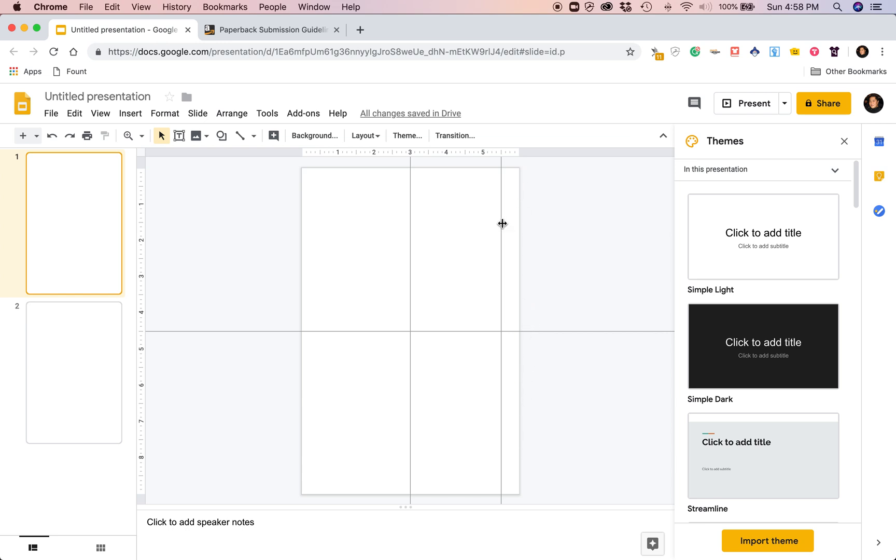
pyautogui.moveTo(407, 202)
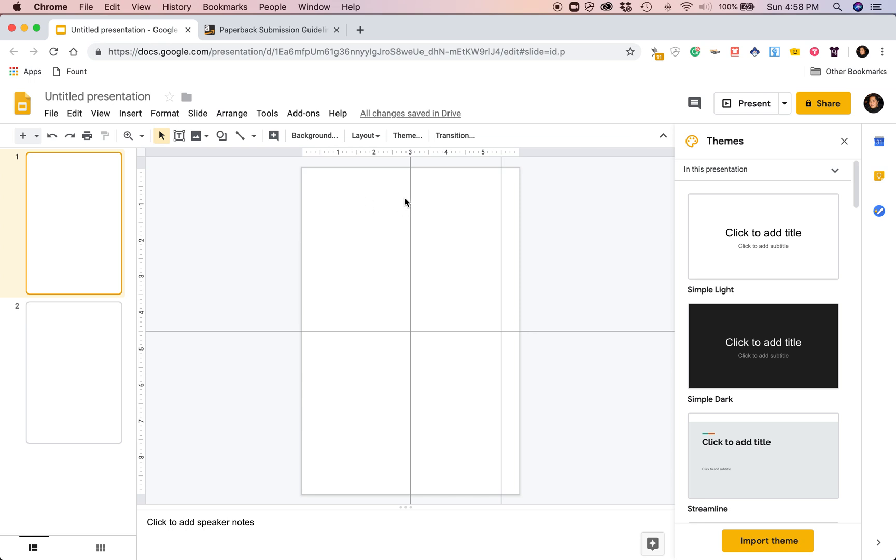
pyautogui.moveTo(490, 236)
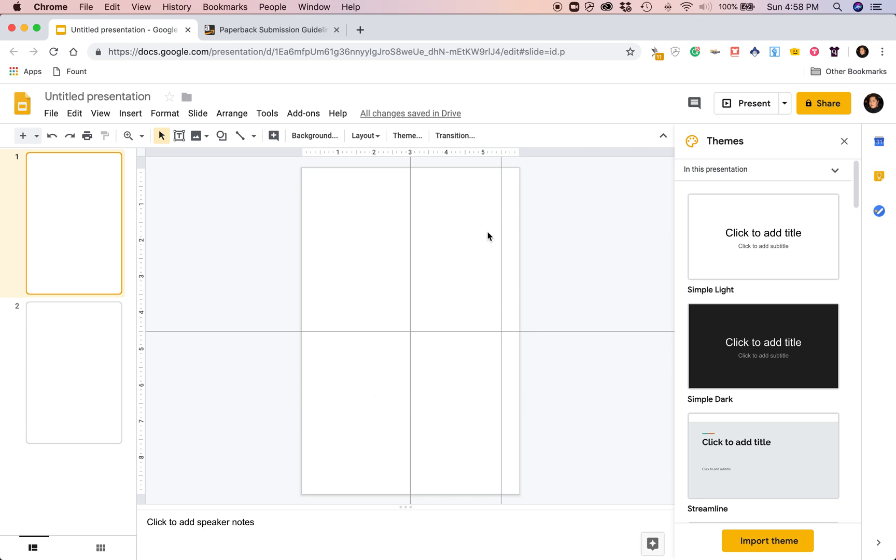
pyautogui.moveTo(501, 205)
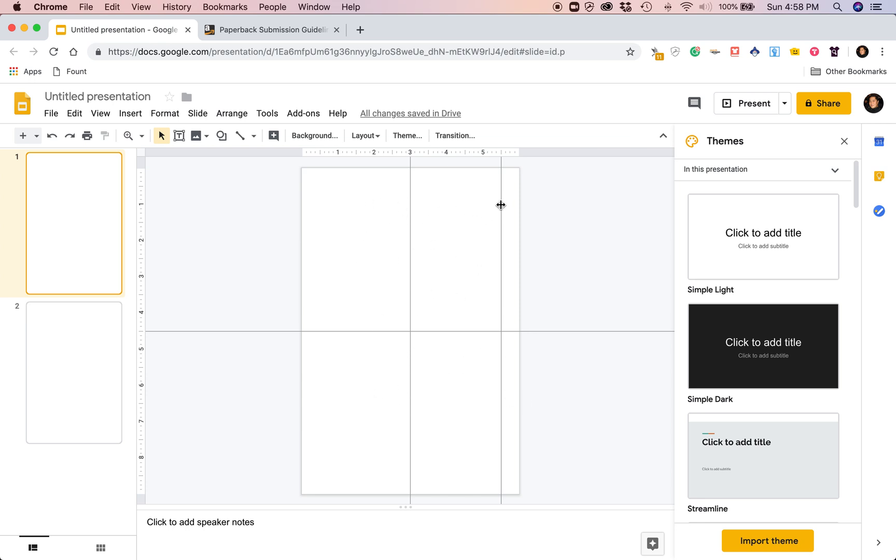
pyautogui.moveTo(521, 210)
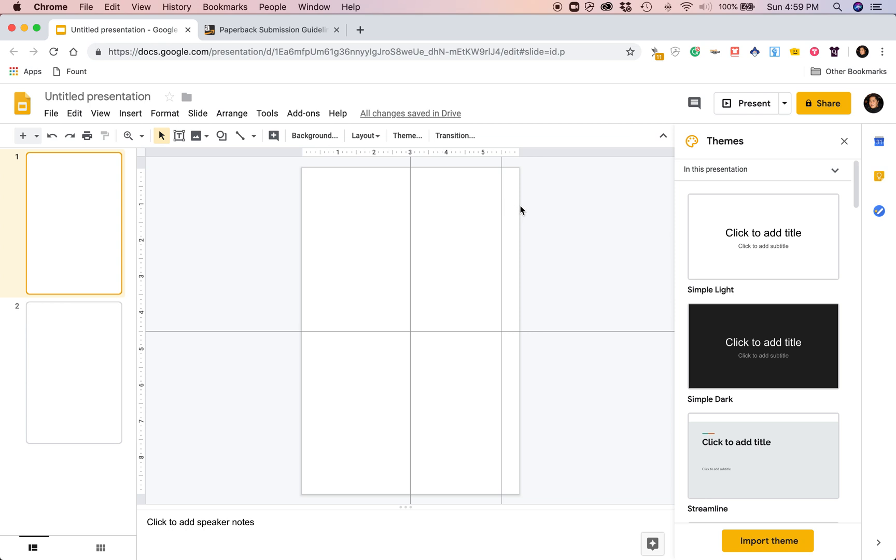
# Check slide 2, glance at the KDP margin guidelines, and return to the journal presentation.
pyautogui.click(67, 364)
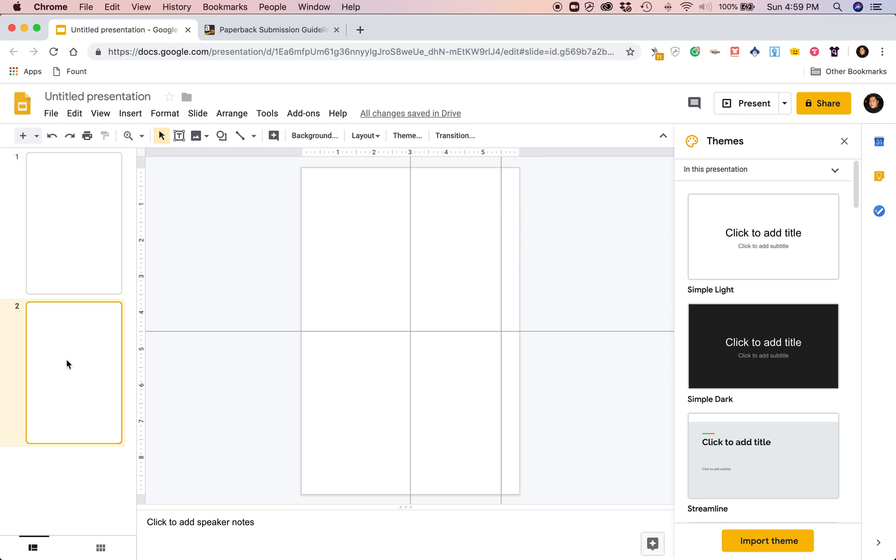
pyautogui.moveTo(139, 276)
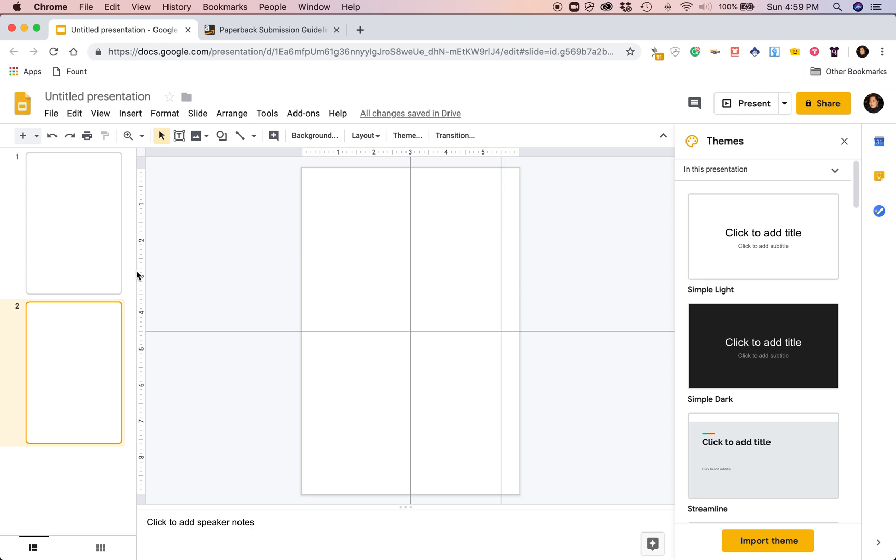
pyautogui.moveTo(52, 290)
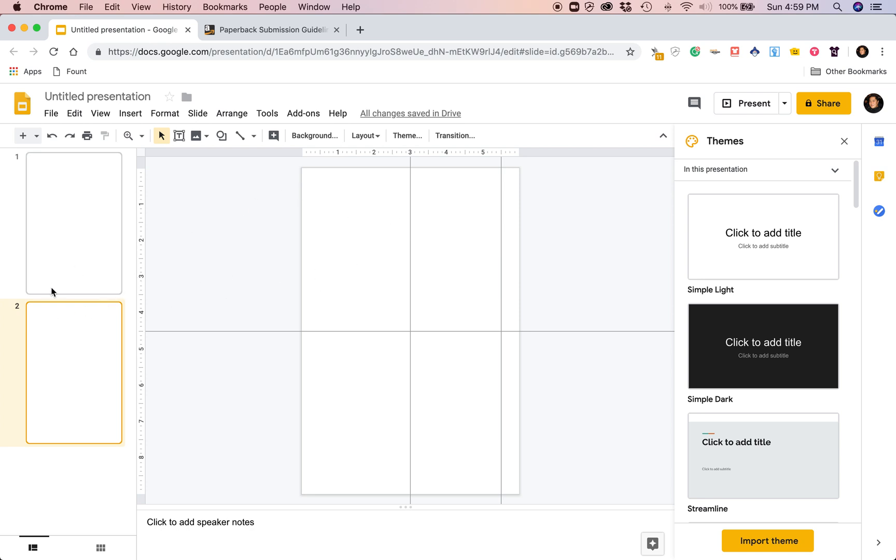
pyautogui.moveTo(291, 286)
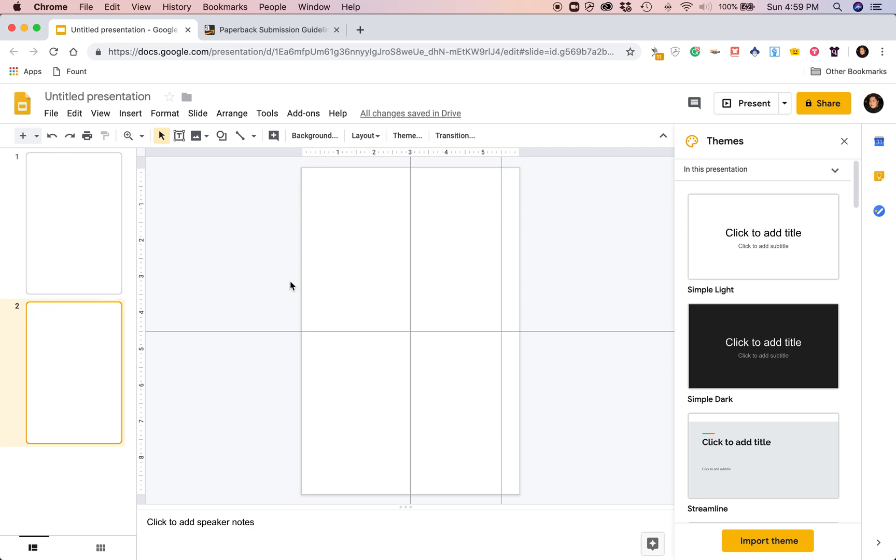
pyautogui.moveTo(143, 248)
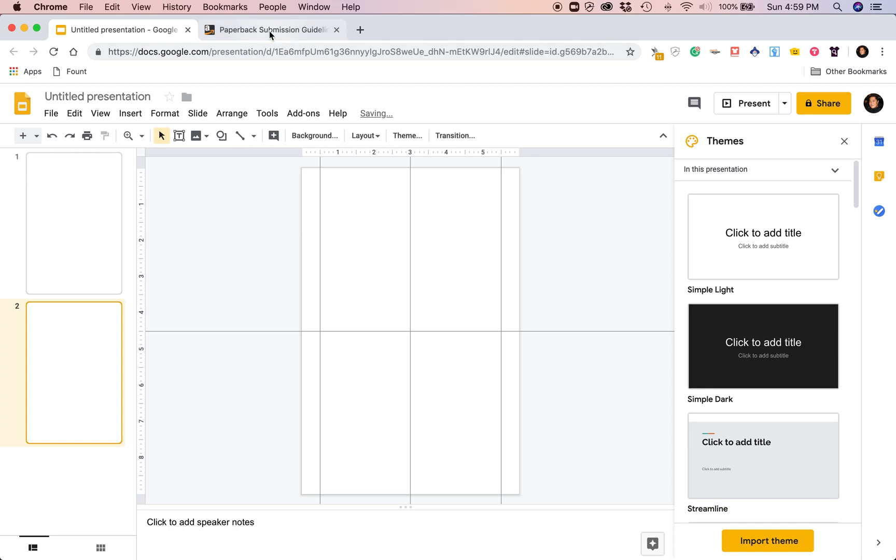
pyautogui.click(269, 30)
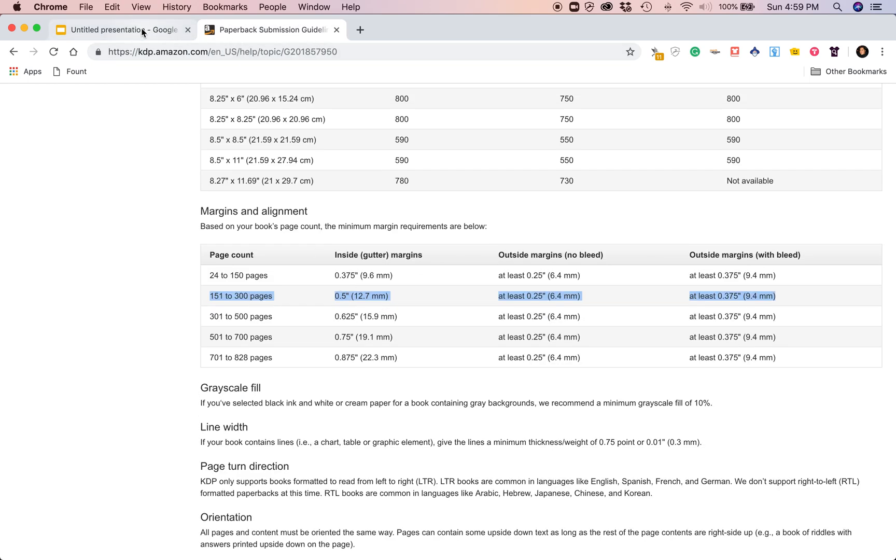
pyautogui.click(119, 30)
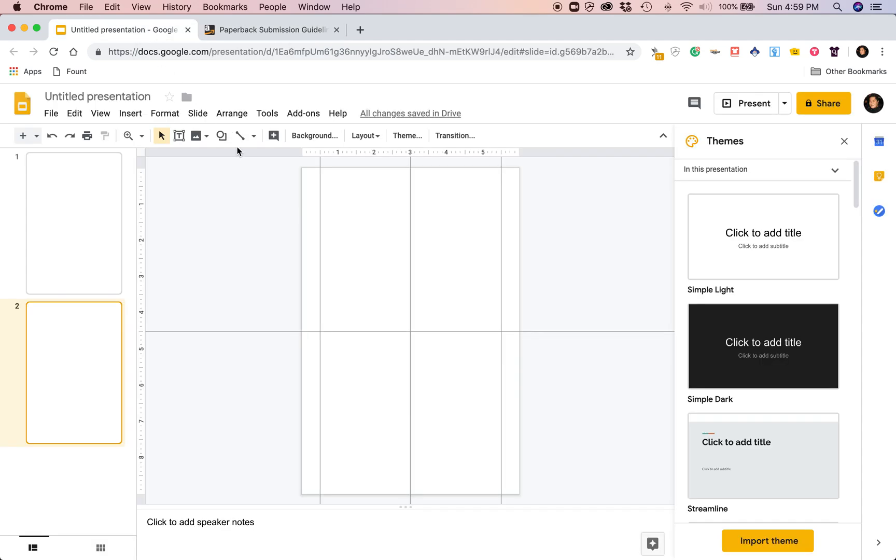
pyautogui.click(74, 222)
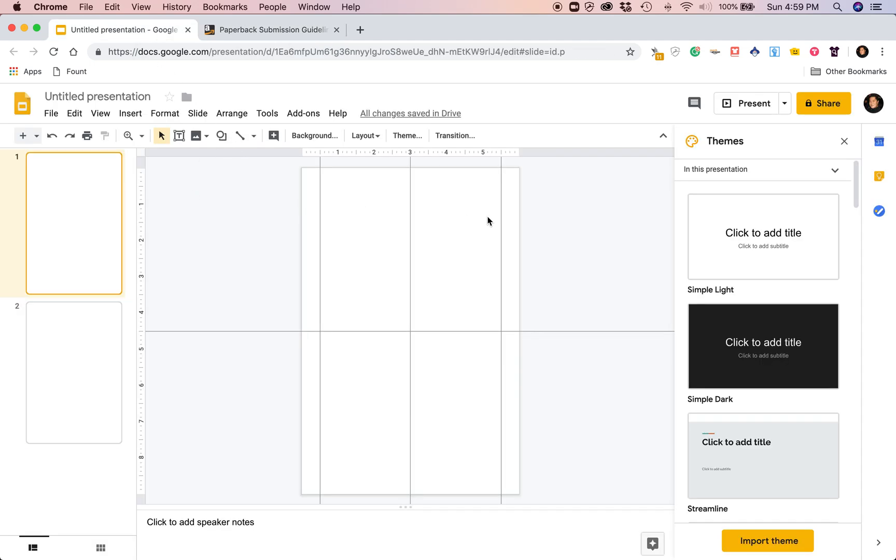
pyautogui.moveTo(421, 236)
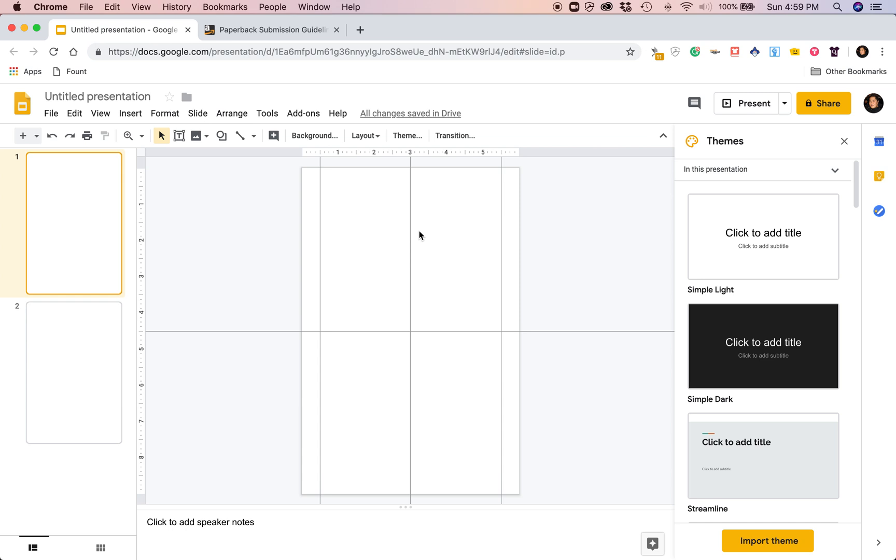
pyautogui.moveTo(176, 272)
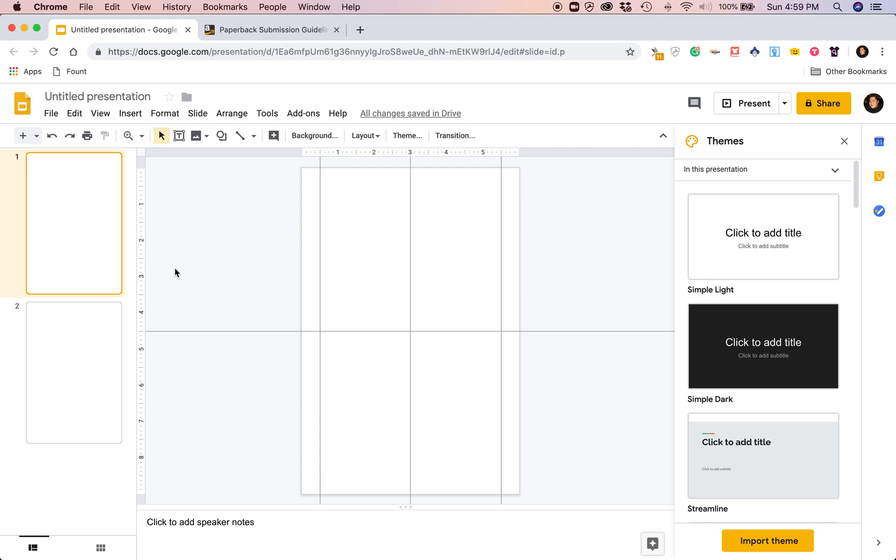
pyautogui.moveTo(181, 273)
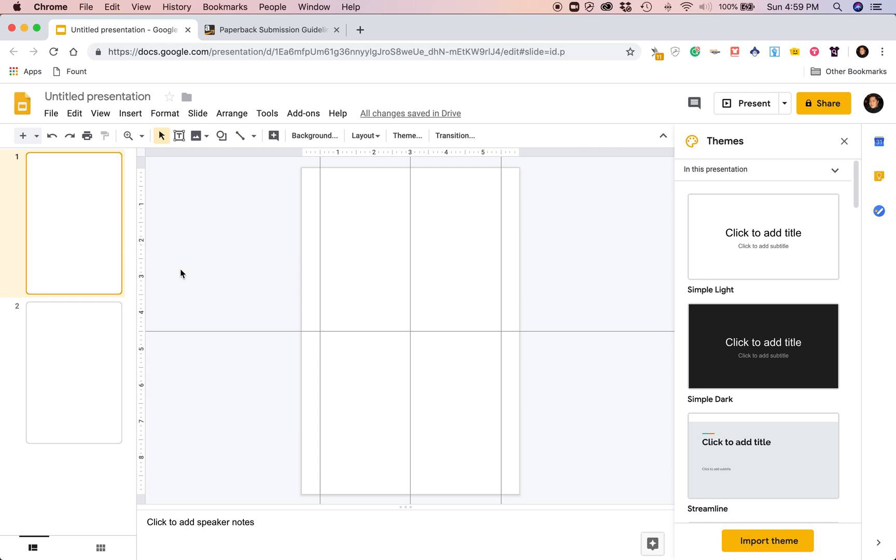
pyautogui.moveTo(519, 236)
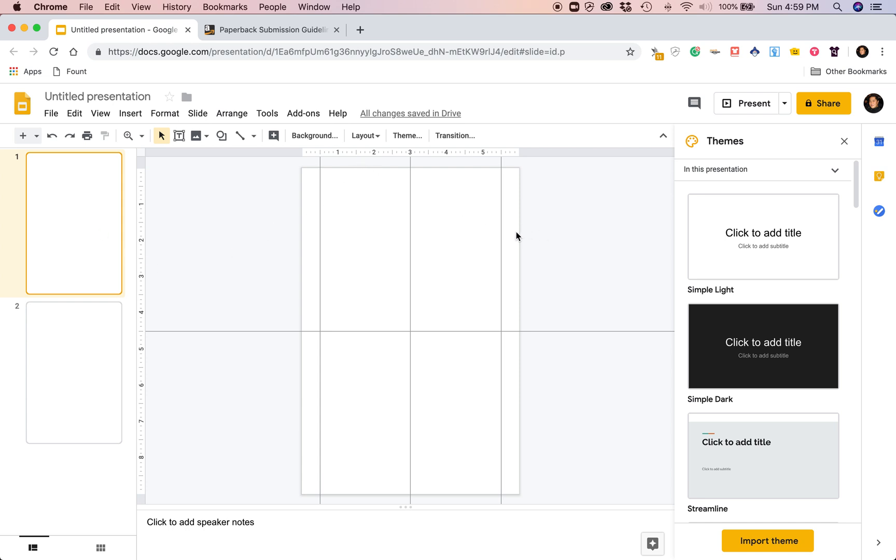
pyautogui.moveTo(500, 233)
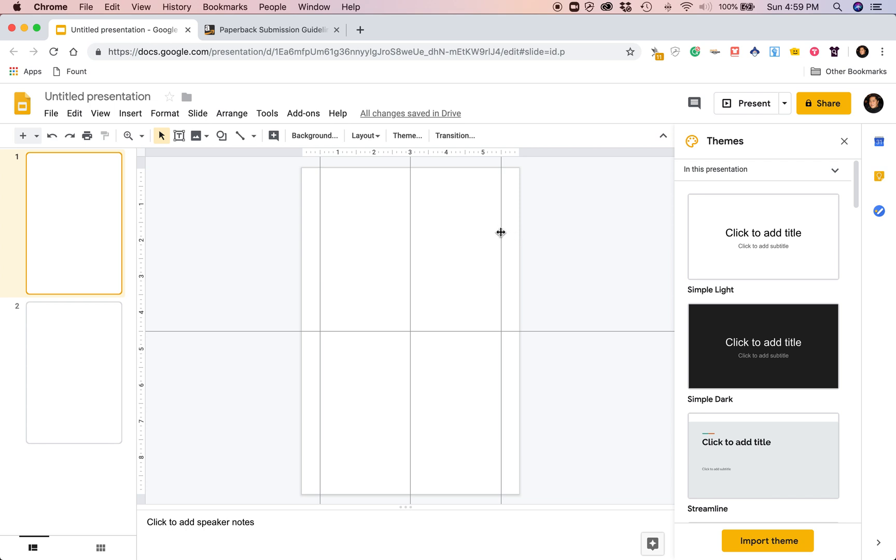
# Colour the right-hand vertical guide blue, then show slide 2.
pyautogui.rightClick(500, 232)
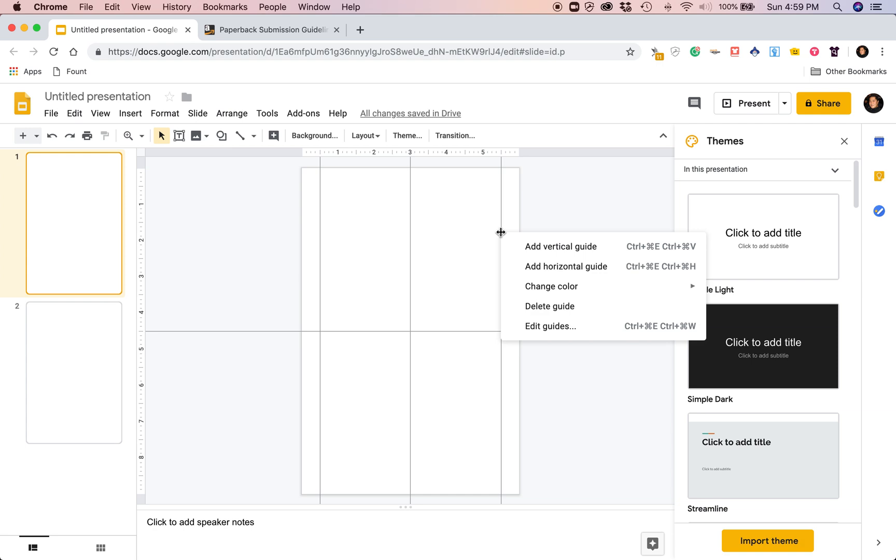
pyautogui.click(472, 233)
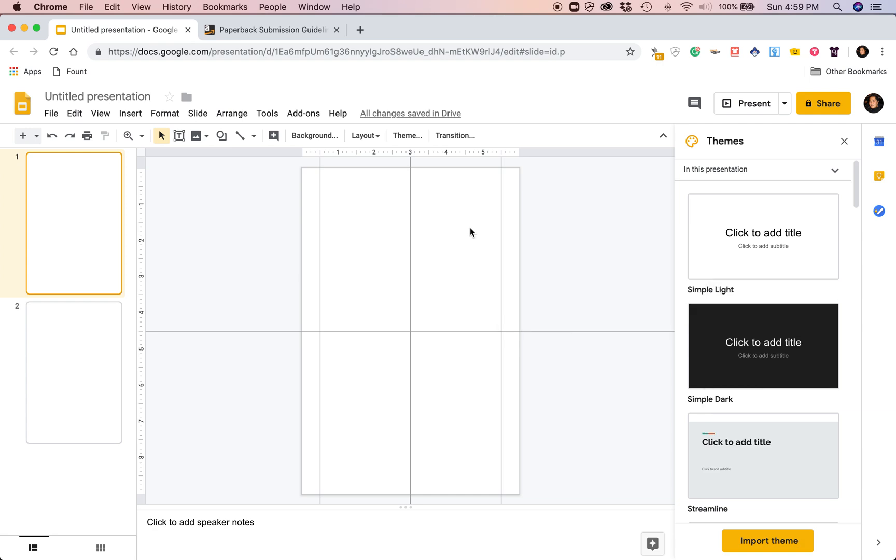
pyautogui.moveTo(501, 217)
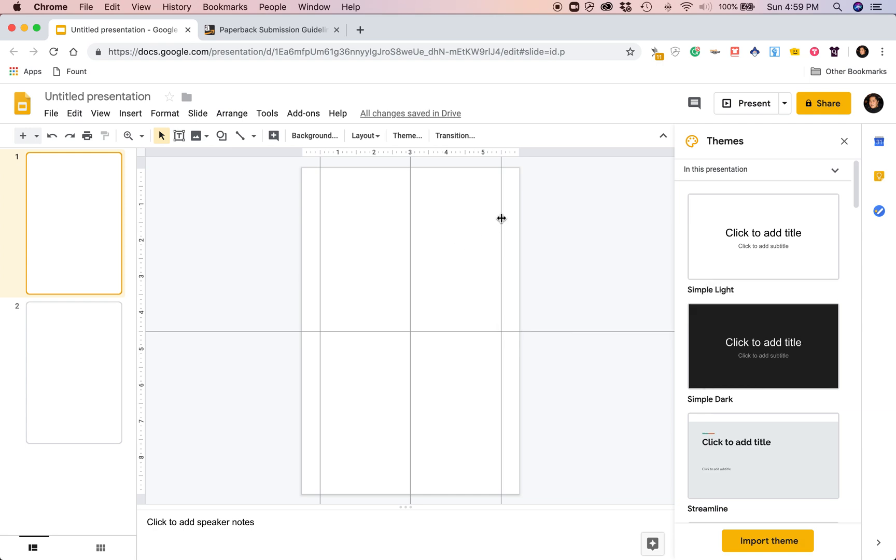
pyautogui.moveTo(502, 207)
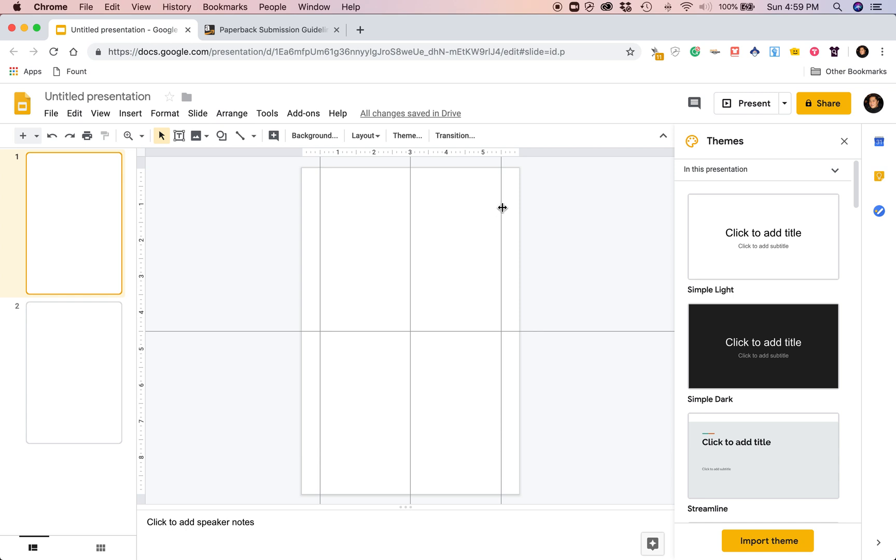
pyautogui.rightClick(503, 207)
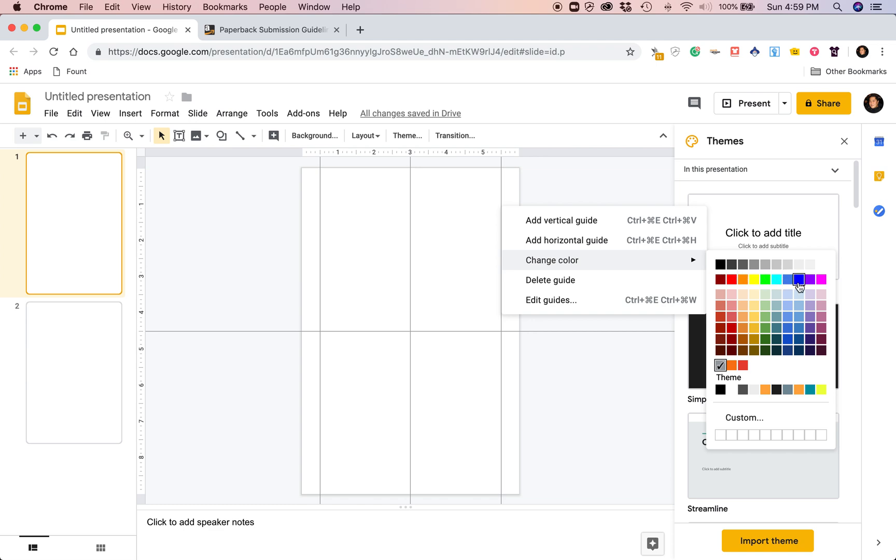
pyautogui.click(799, 279)
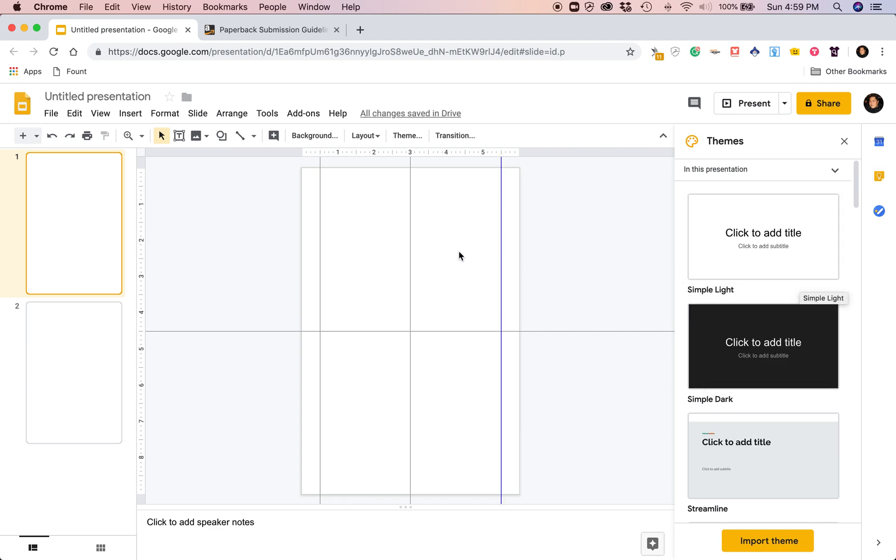
pyautogui.click(67, 364)
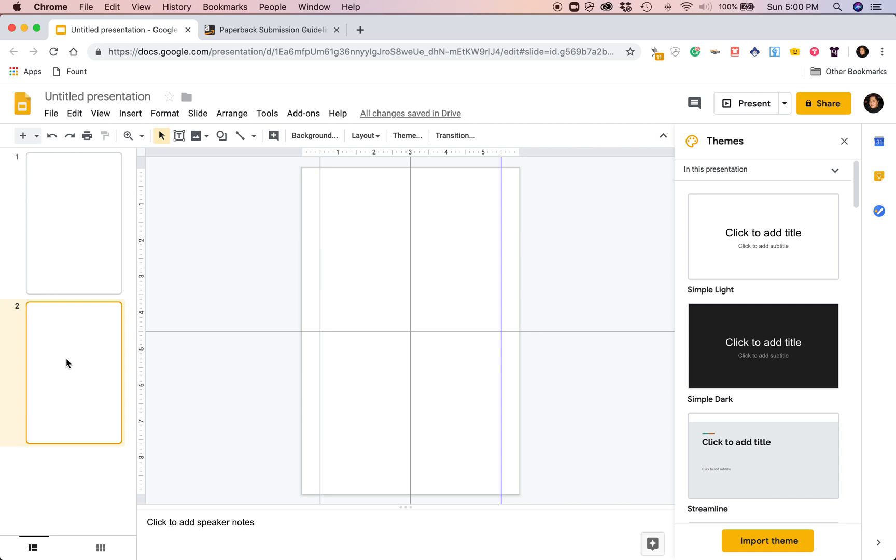
pyautogui.moveTo(322, 248)
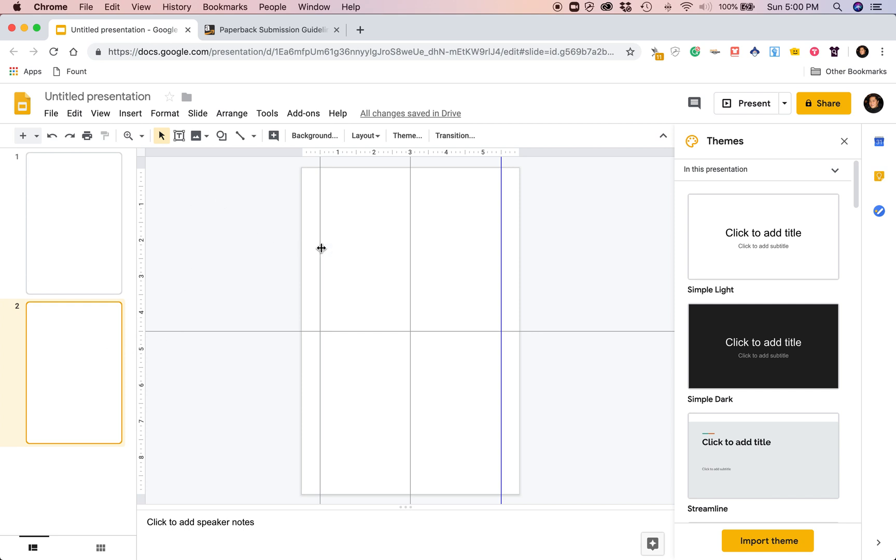
# Colour the left-hand vertical guide red, then go to the KDP guidelines page.
pyautogui.rightClick(320, 249)
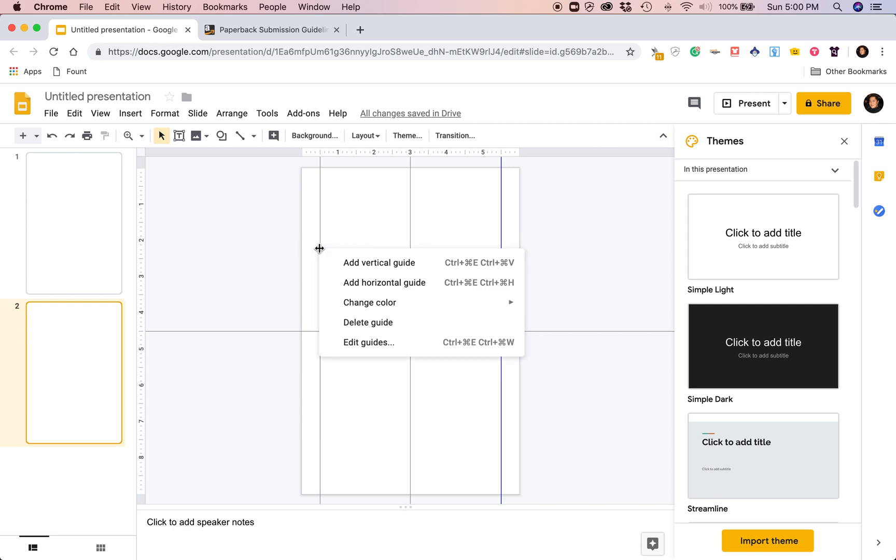
pyautogui.moveTo(369, 303)
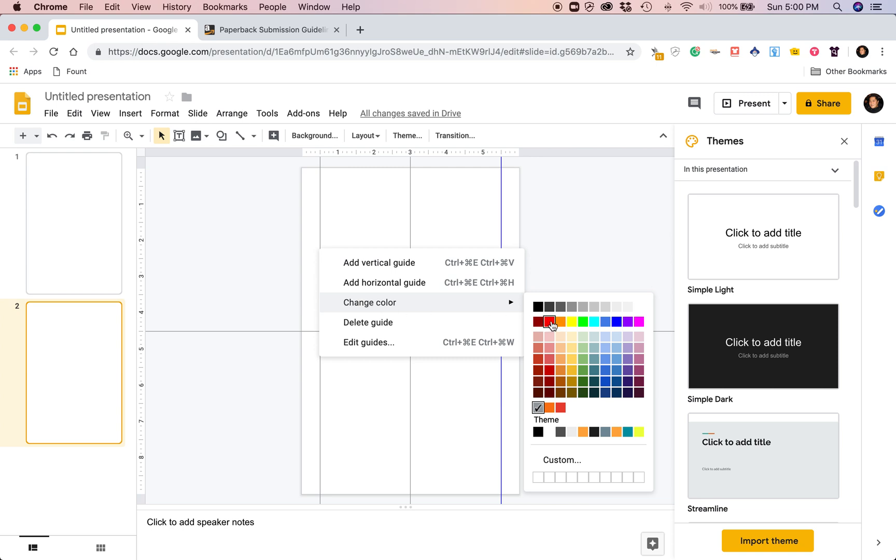
pyautogui.click(550, 321)
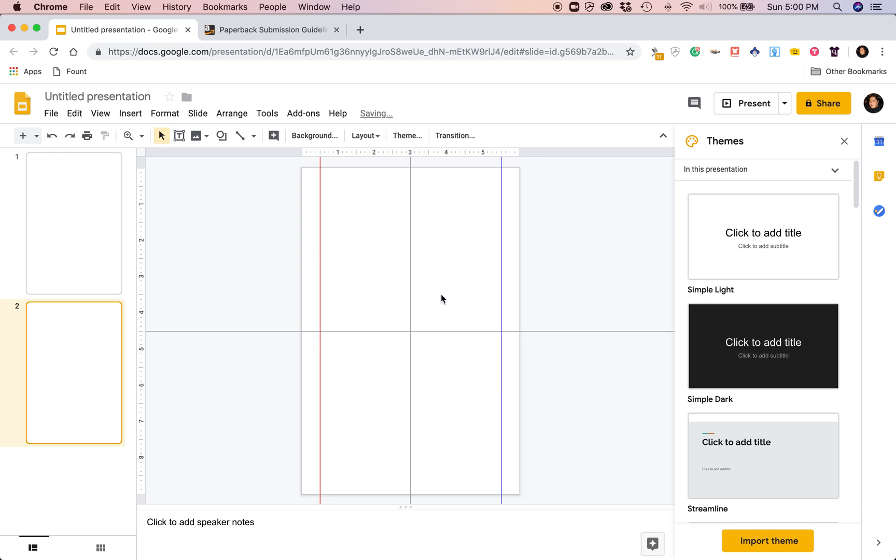
pyautogui.click(267, 30)
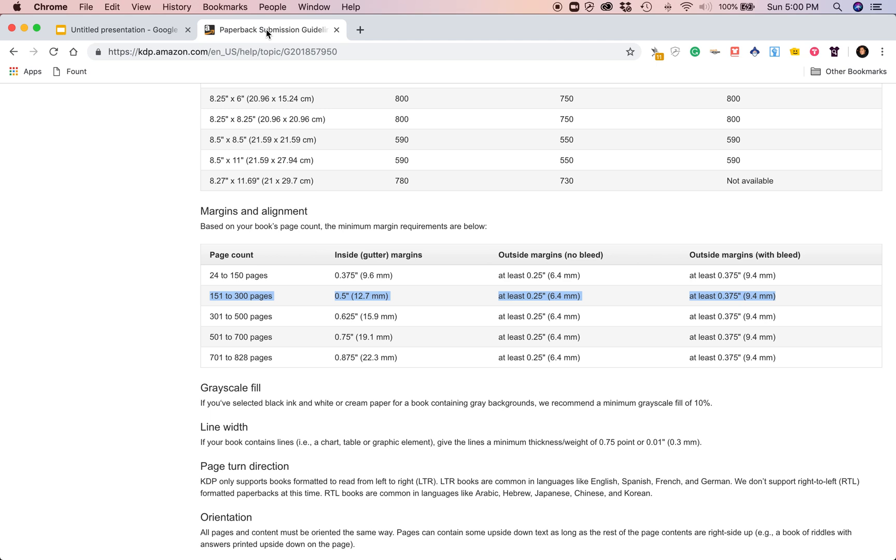
pyautogui.moveTo(691, 303)
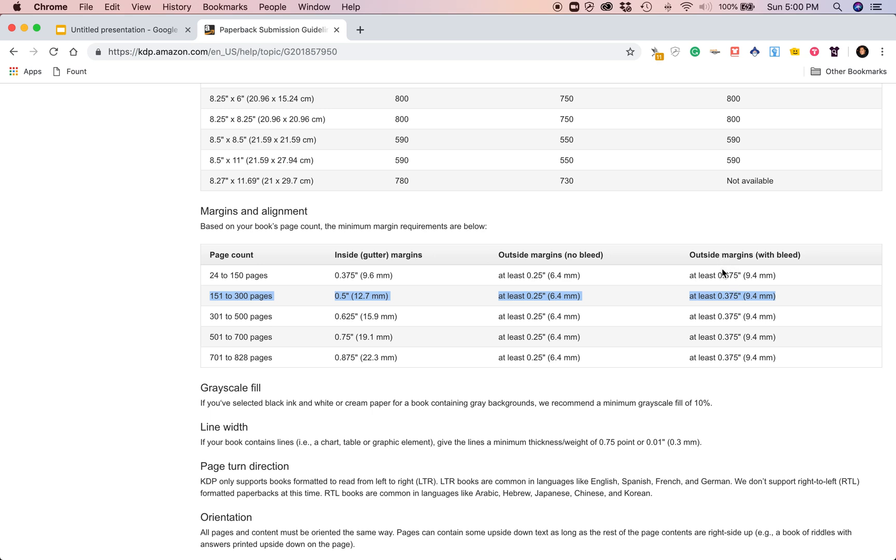
pyautogui.moveTo(739, 306)
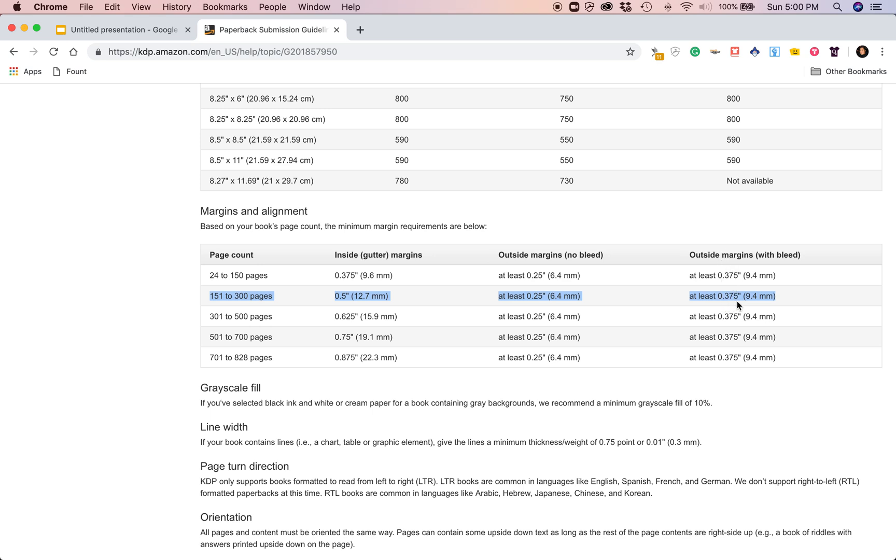
pyautogui.moveTo(735, 305)
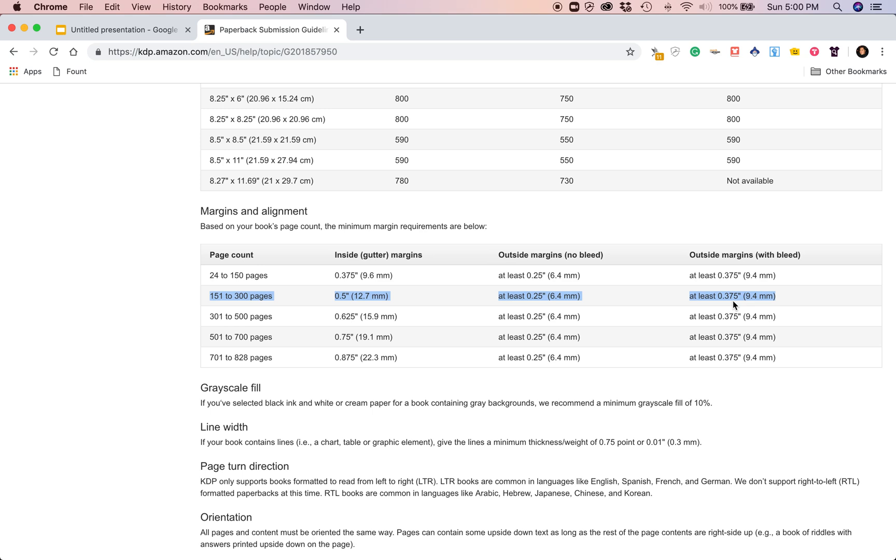
pyautogui.moveTo(689, 301)
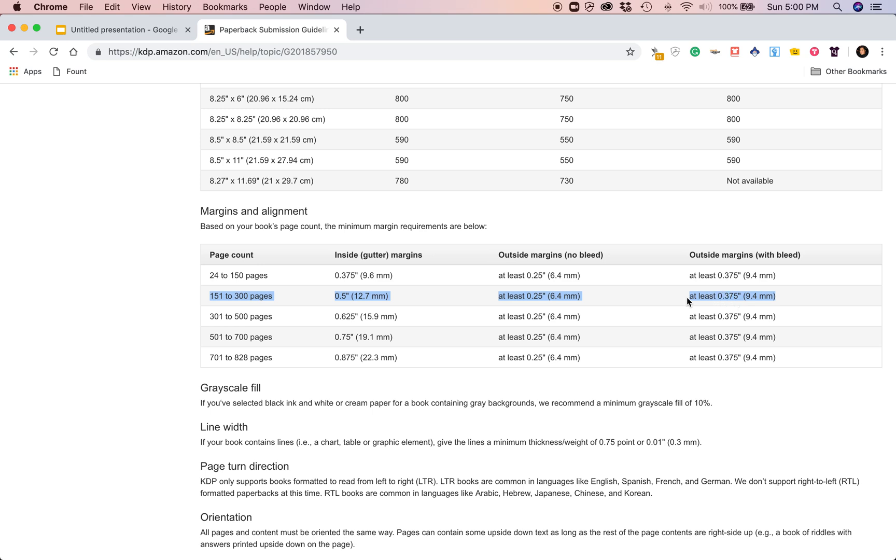
# Return from the KDP margins table to the journal presentation.
pyautogui.click(120, 29)
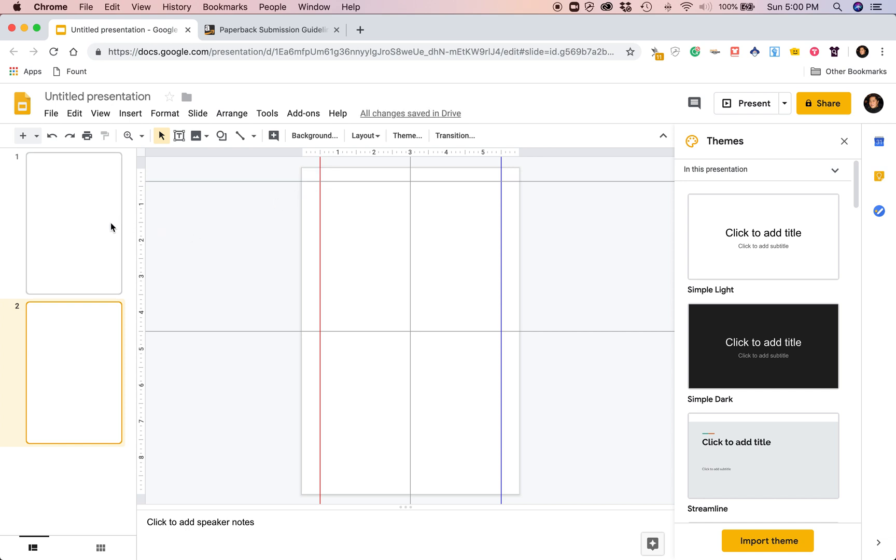
pyautogui.moveTo(179, 243)
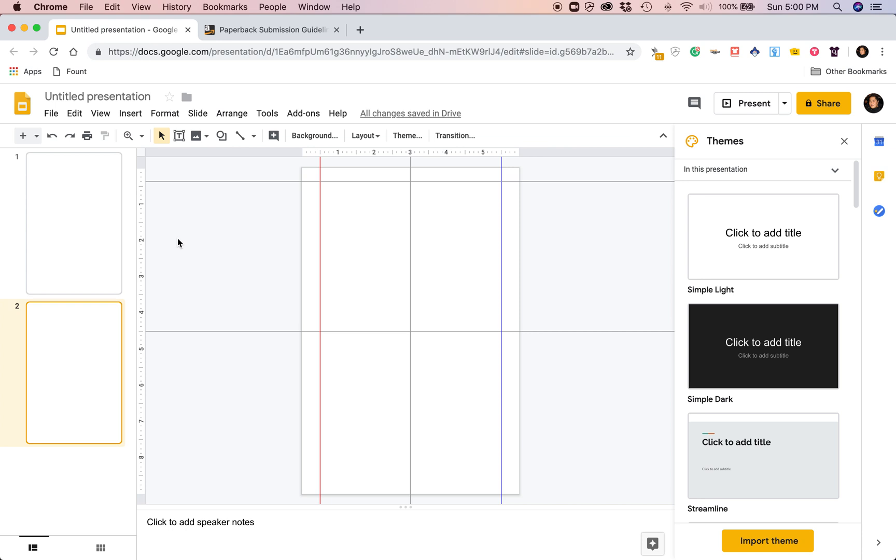
pyautogui.moveTo(56, 368)
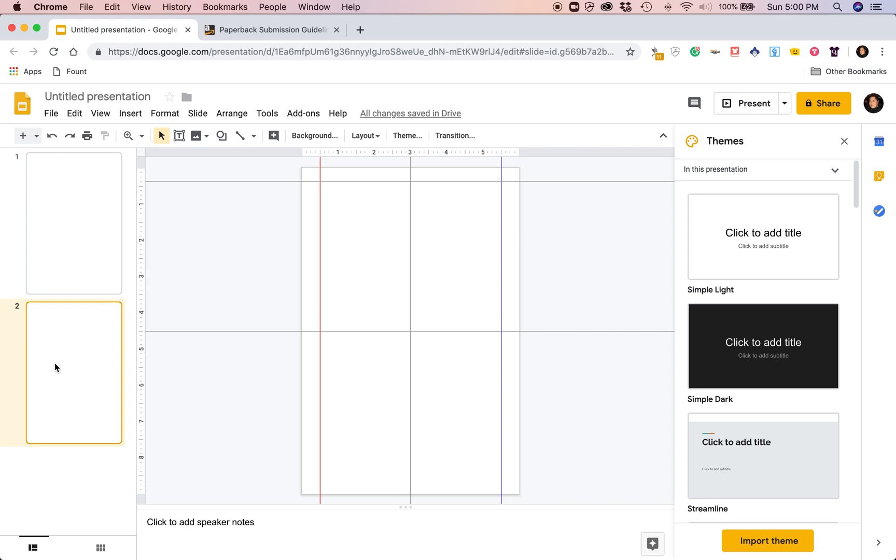
pyautogui.moveTo(205, 274)
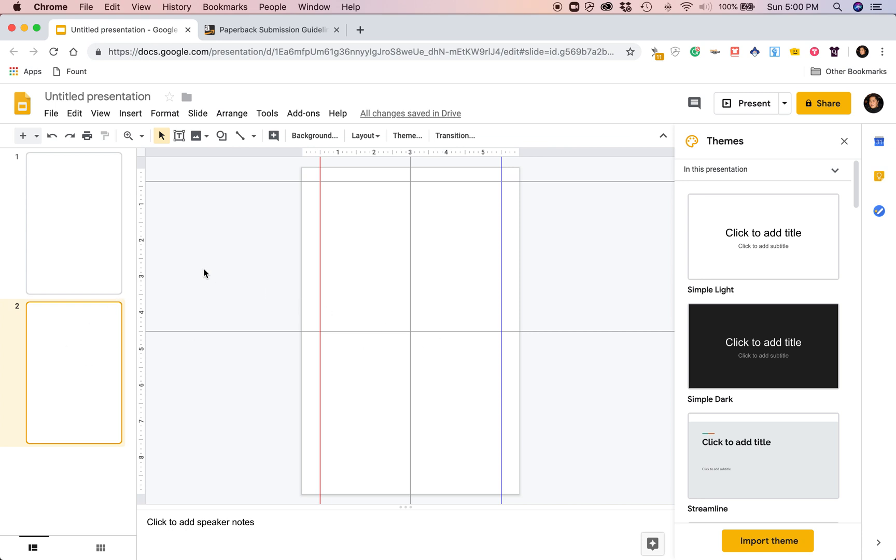
pyautogui.moveTo(153, 266)
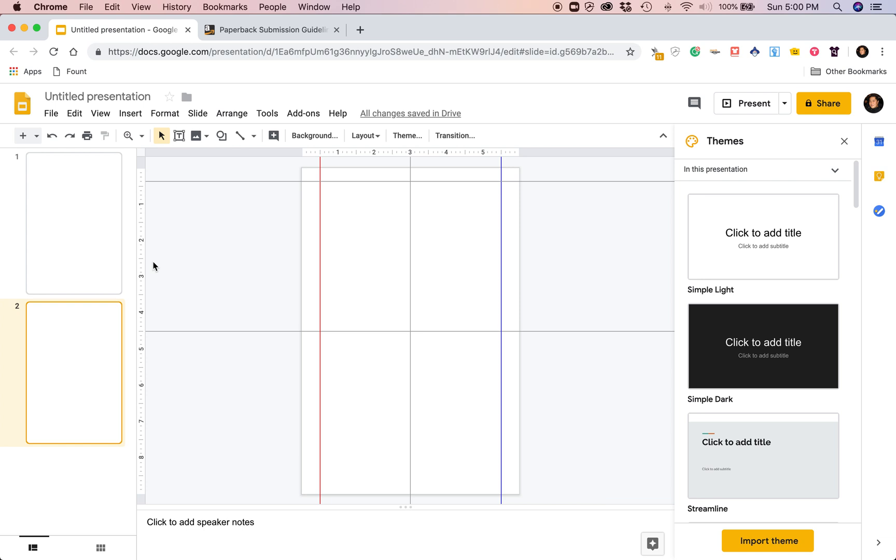
pyautogui.moveTo(315, 215)
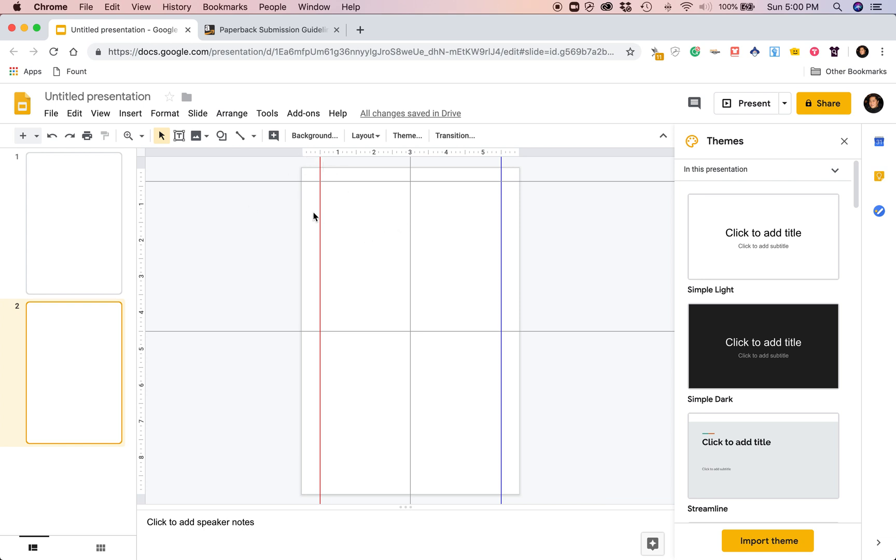
pyautogui.moveTo(139, 241)
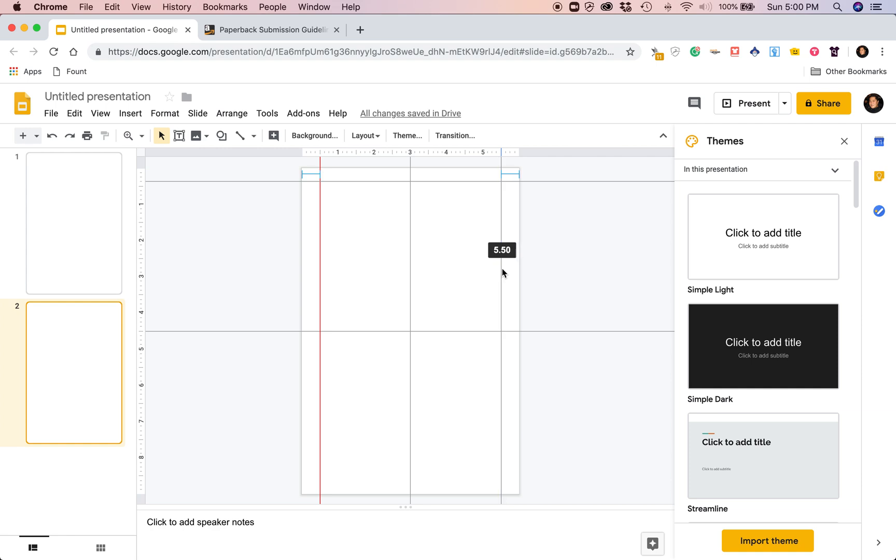
# Place the blue right-hand guide at the 5.5-inch mark.
pyautogui.moveTo(519, 250); pyautogui.dragTo(503, 250)
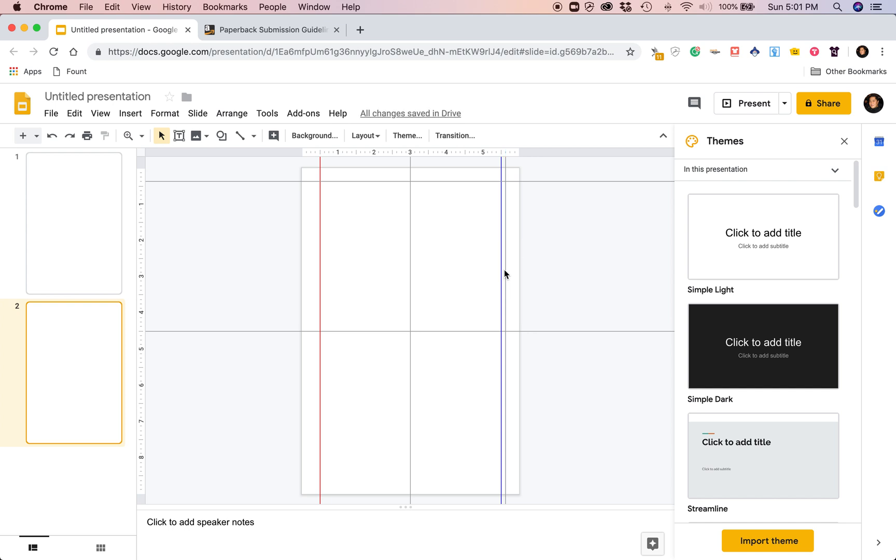
pyautogui.moveTo(73, 539)
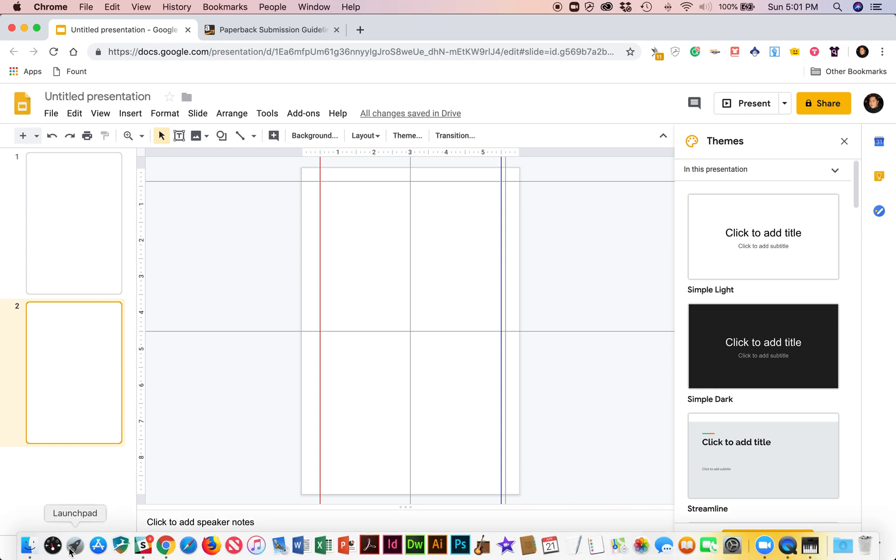
# Bring up the Dashboard calculator to work out the margin position, reading 8.62.
pyautogui.click(74, 546)
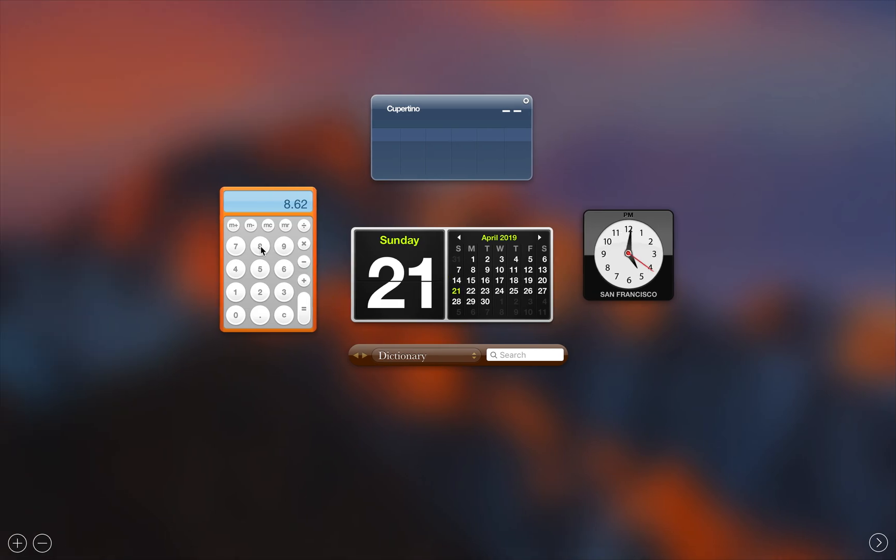
pyautogui.moveTo(260, 324)
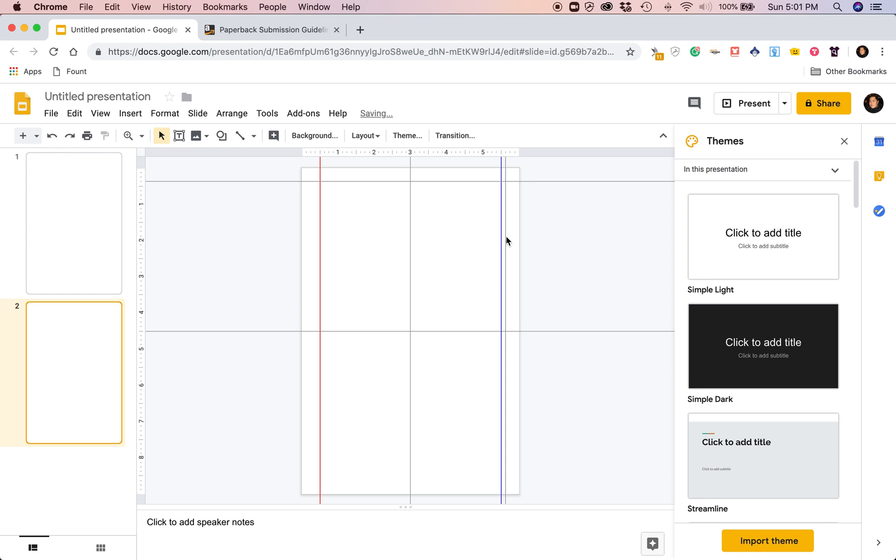
# Bring up the context options for the right-hand guide near the 5.5-inch mark.
pyautogui.rightClick(507, 242)
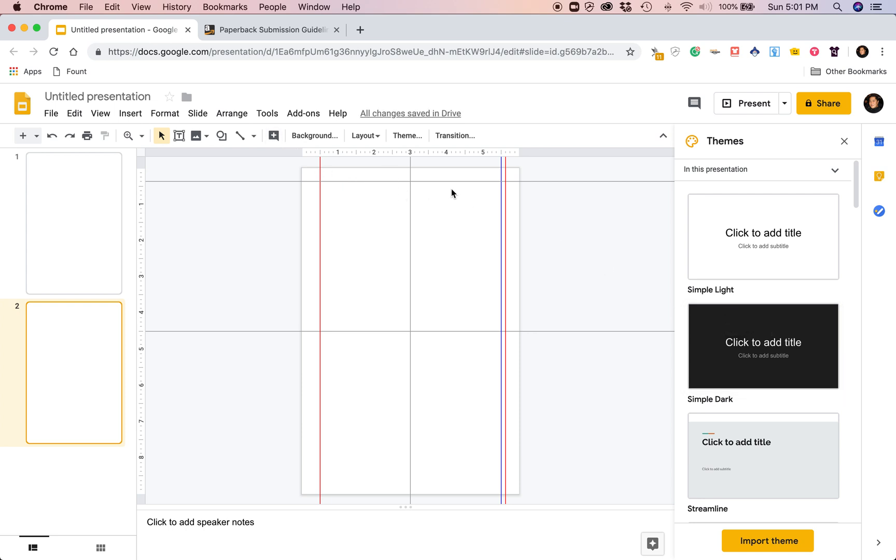
pyautogui.moveTo(376, 157)
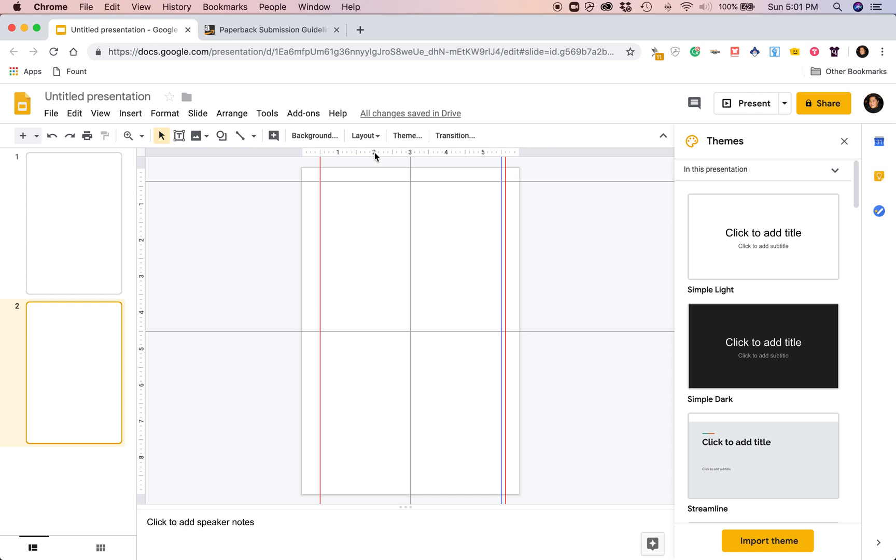
pyautogui.moveTo(362, 184)
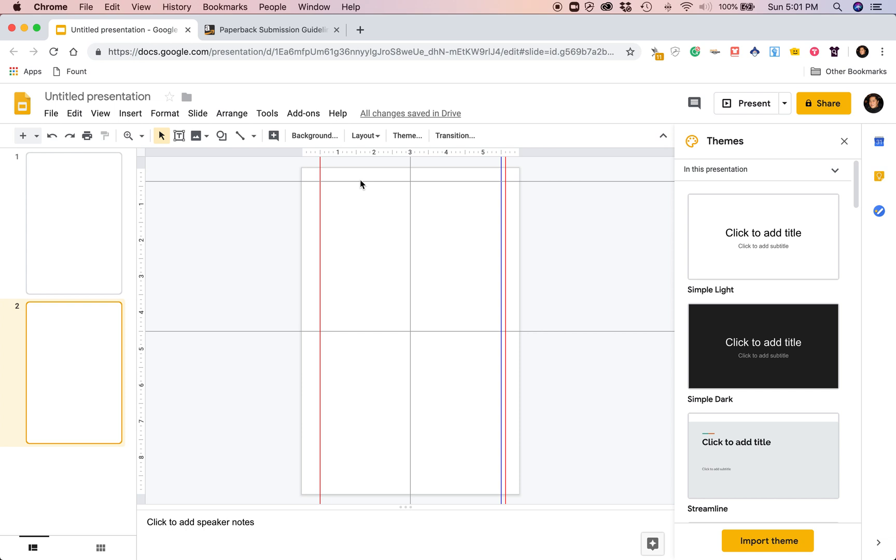
pyautogui.moveTo(390, 155)
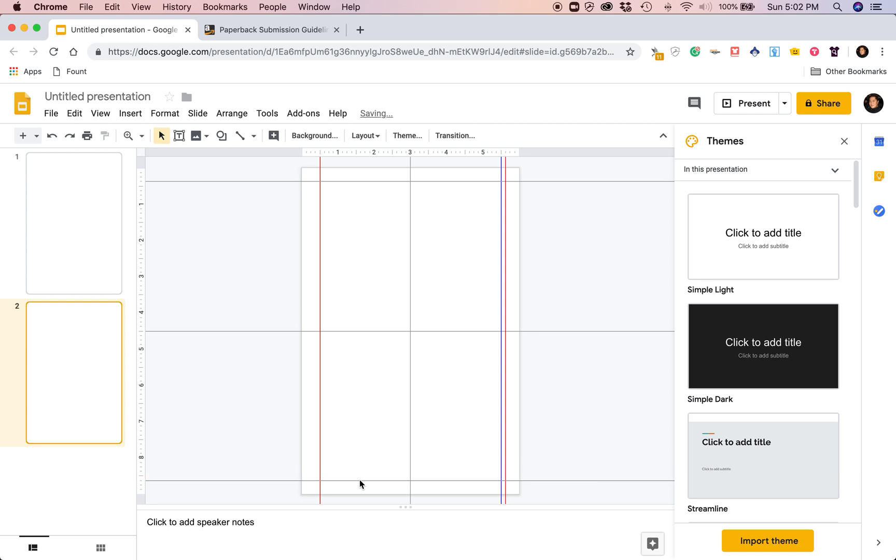
pyautogui.moveTo(412, 181)
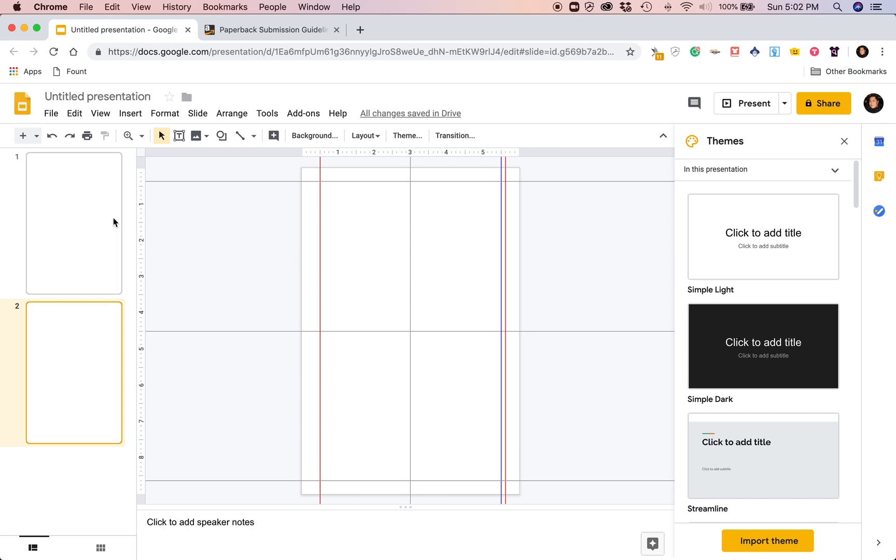
# Add a vertical guide 0.38 in from slide 1's left edge and colour it blue.
pyautogui.click(75, 223)
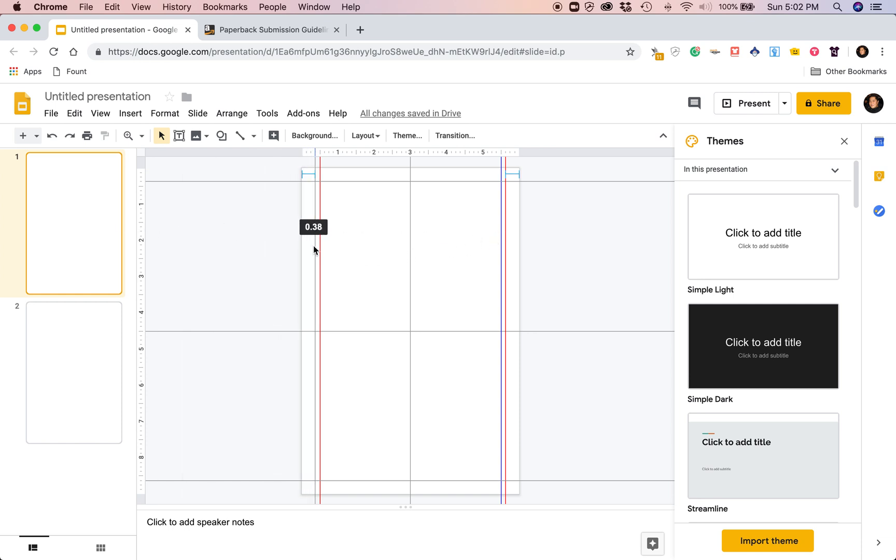
pyautogui.moveTo(313, 227); pyautogui.dragTo(511, 368)
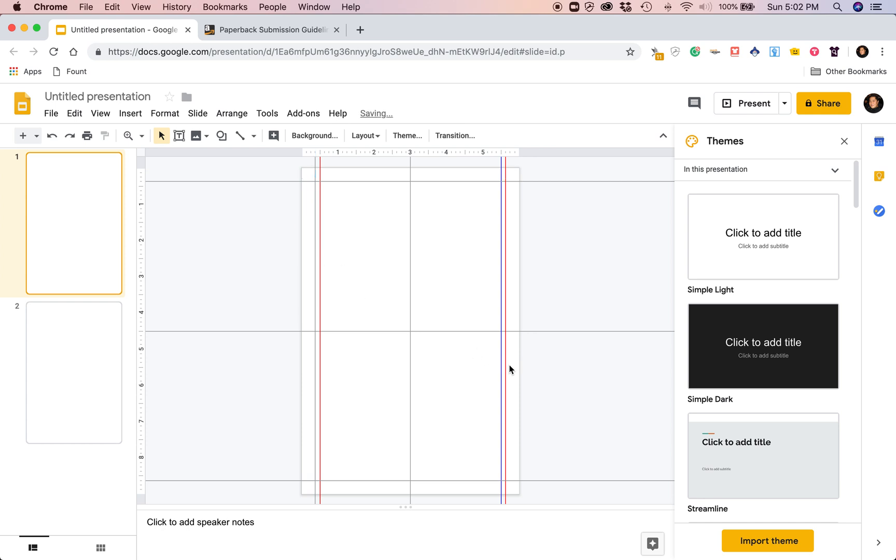
pyautogui.rightClick(314, 237)
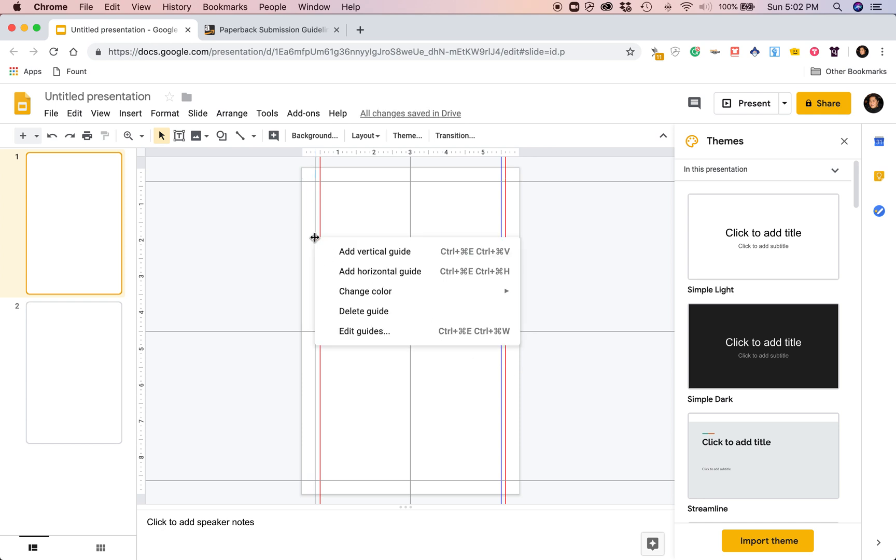
pyautogui.moveTo(359, 299)
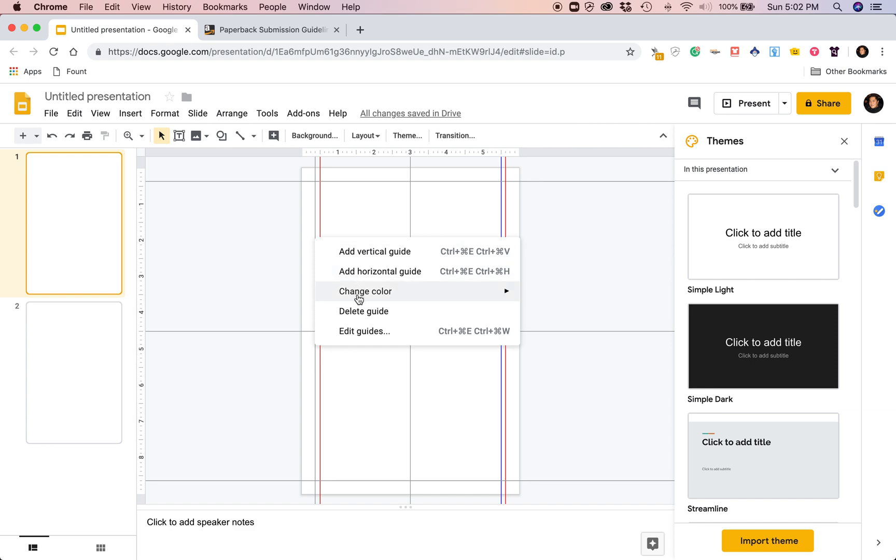
pyautogui.click(365, 292)
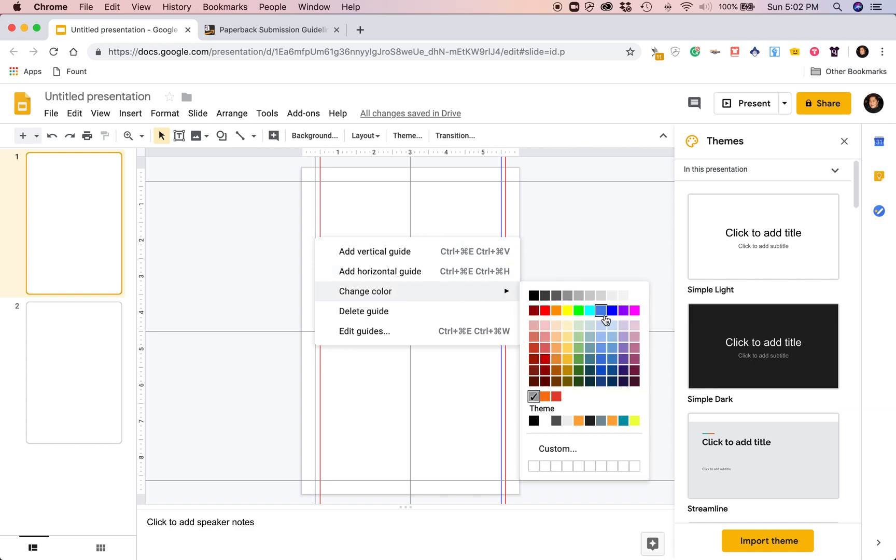
pyautogui.click(602, 310)
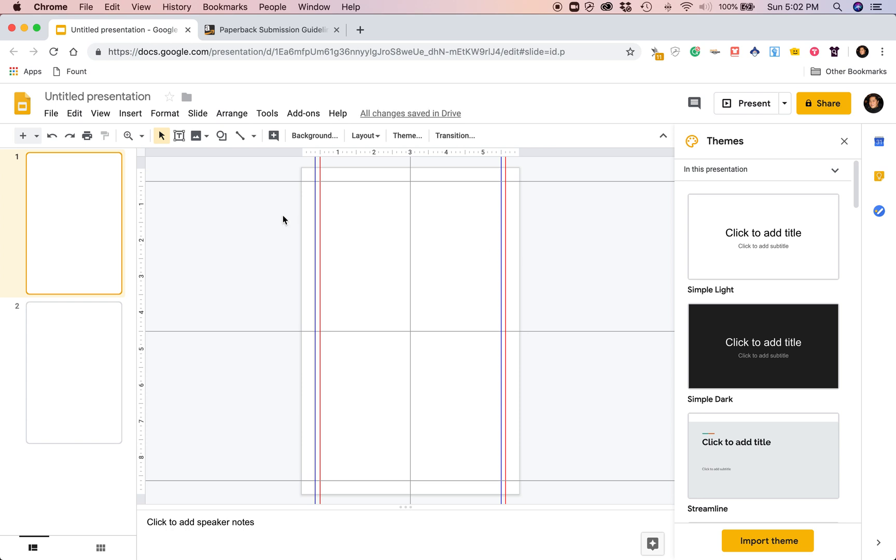
pyautogui.moveTo(428, 254)
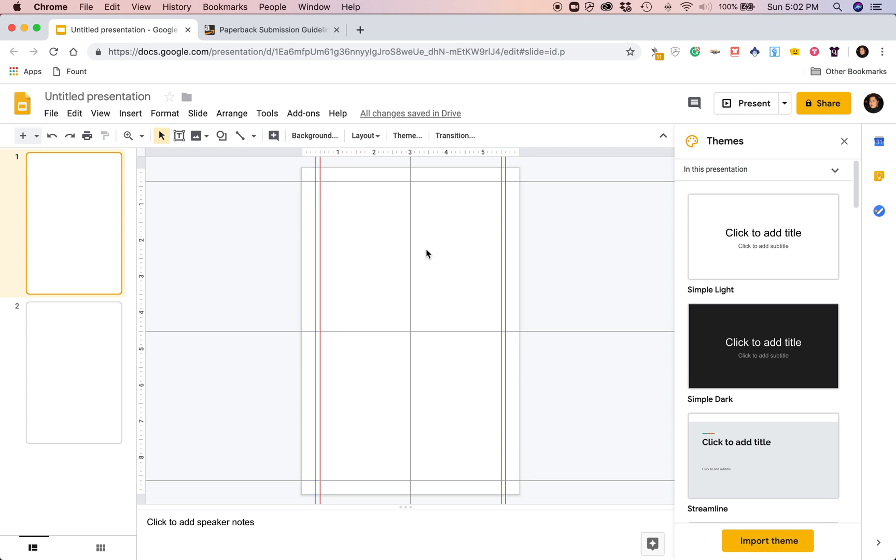
pyautogui.moveTo(468, 155)
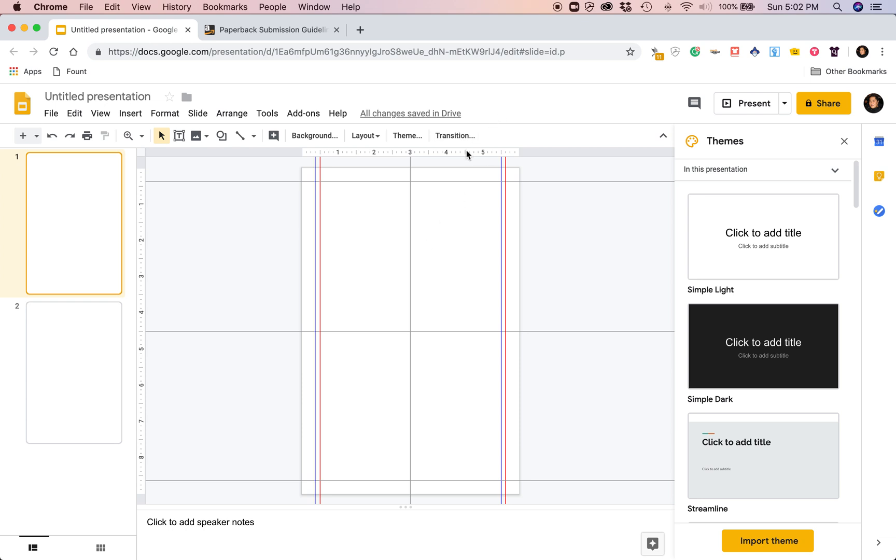
pyautogui.moveTo(446, 160)
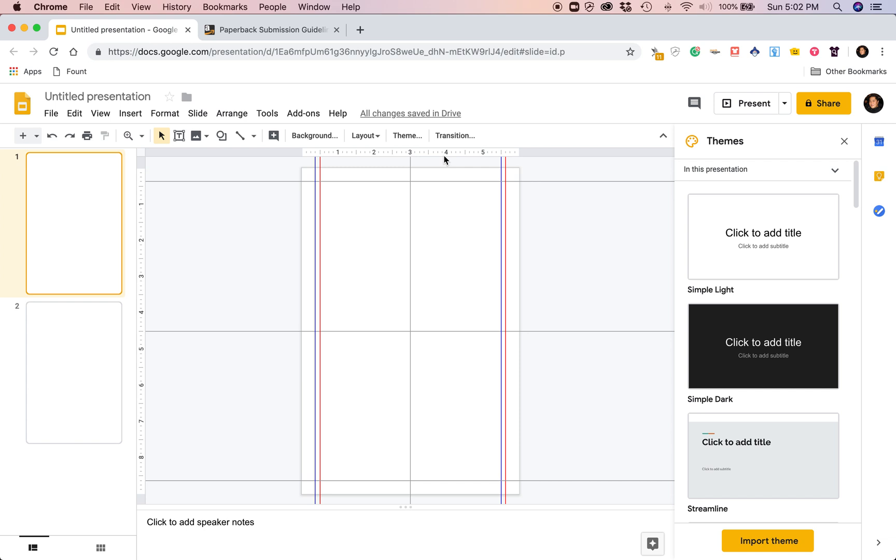
pyautogui.moveTo(250, 157)
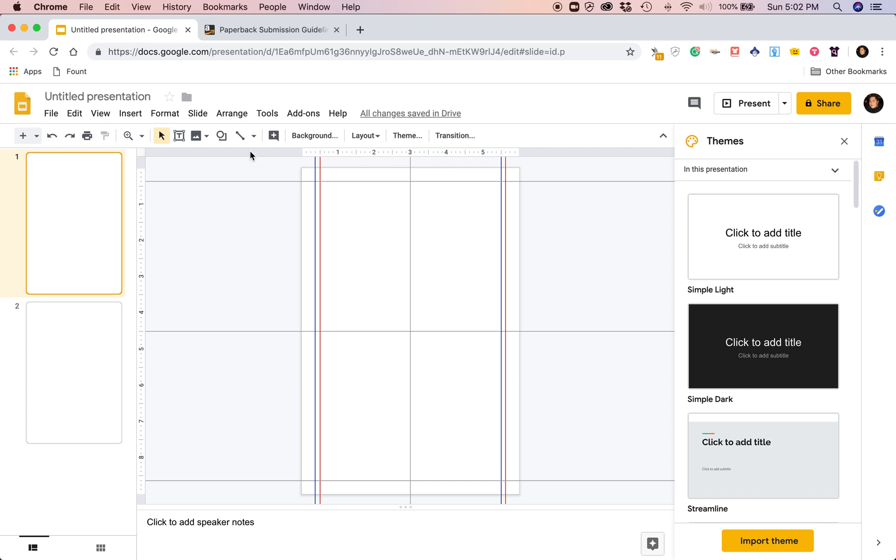
pyautogui.moveTo(195, 163)
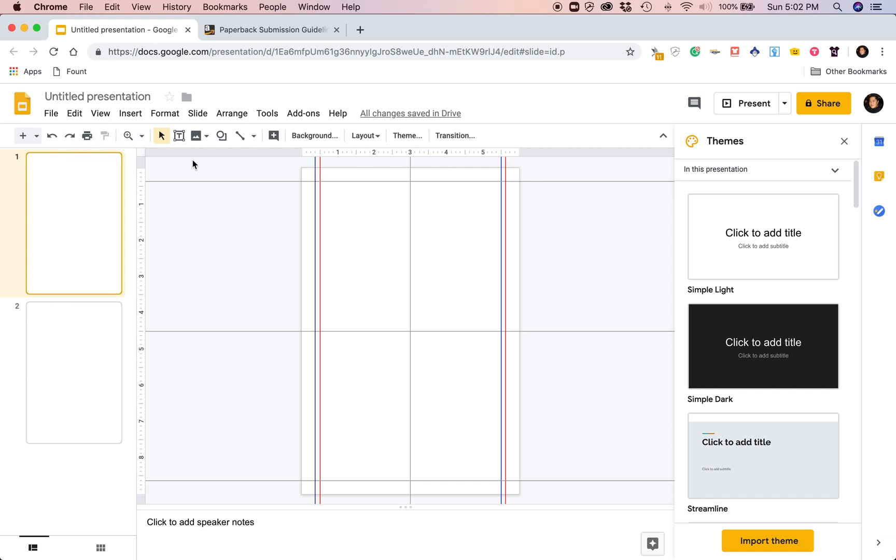
pyautogui.moveTo(215, 195)
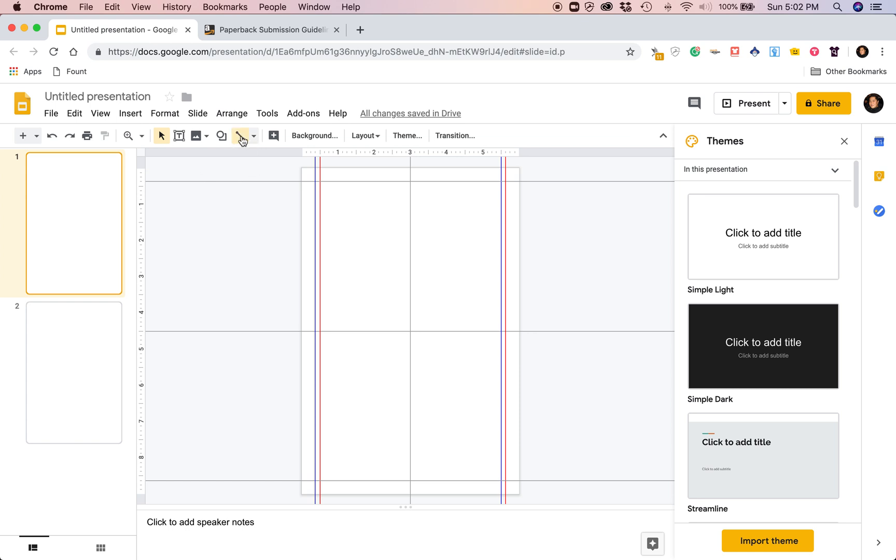
# Draw a ruled line across the top between the margin guides and copy it just below.
pyautogui.click(240, 135)
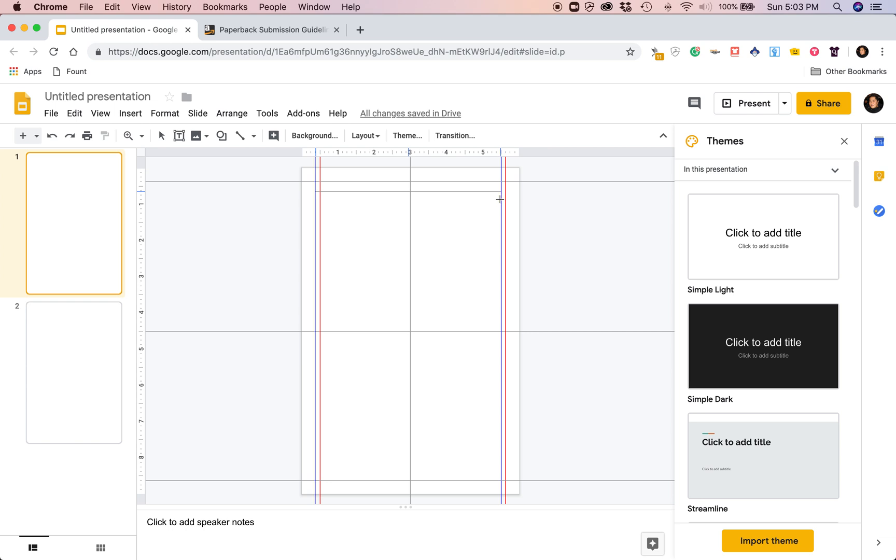
pyautogui.moveTo(315, 190); pyautogui.dragTo(501, 191)
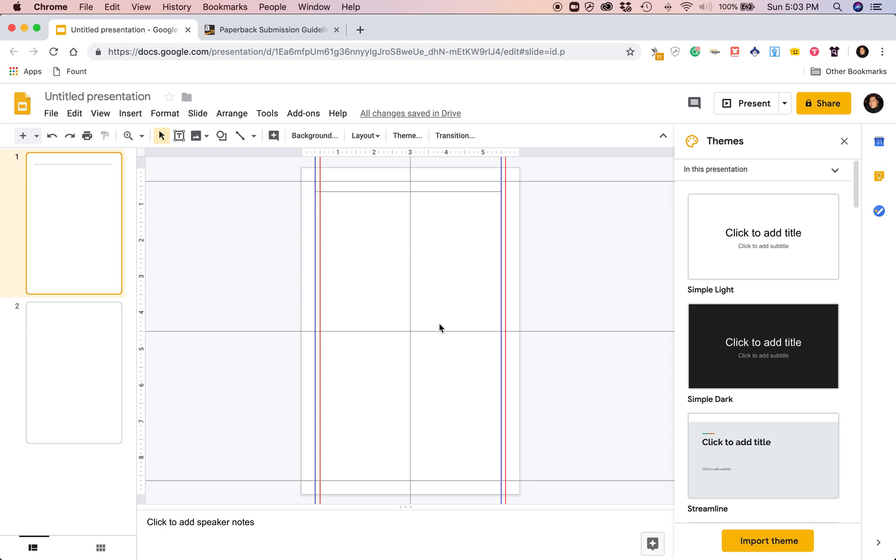
pyautogui.moveTo(374, 192)
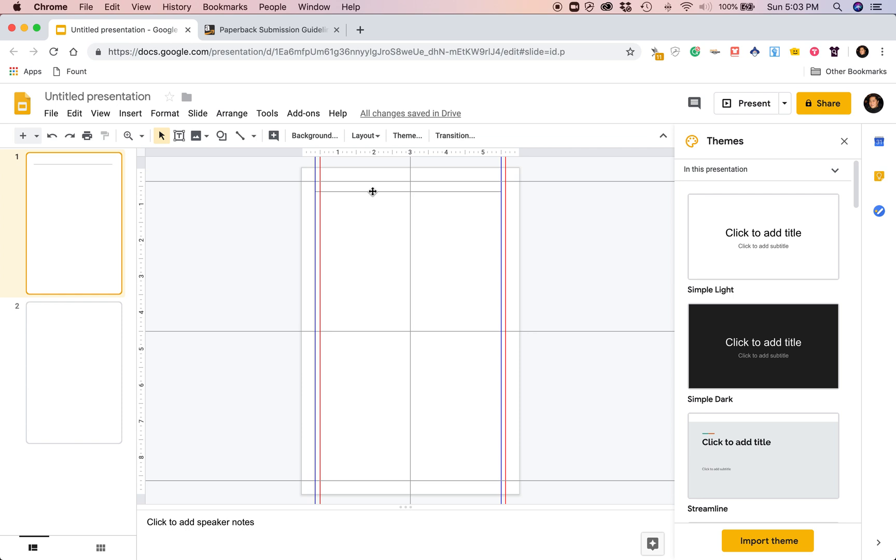
pyautogui.click(374, 192)
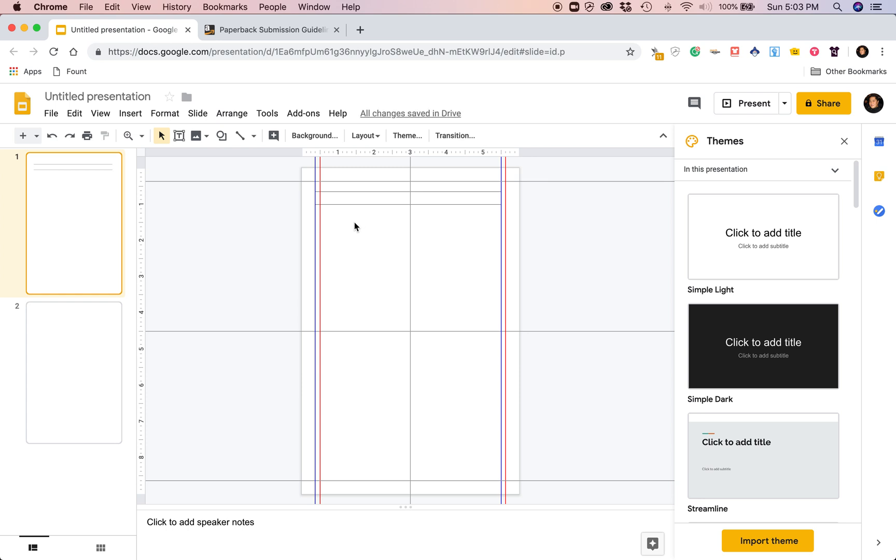
pyautogui.moveTo(342, 190); pyautogui.dragTo(347, 231)
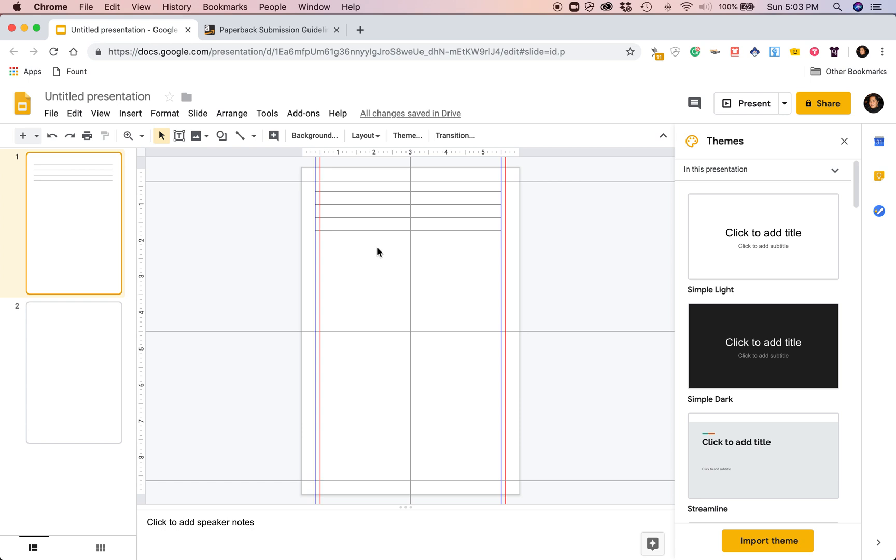
pyautogui.moveTo(339, 190)
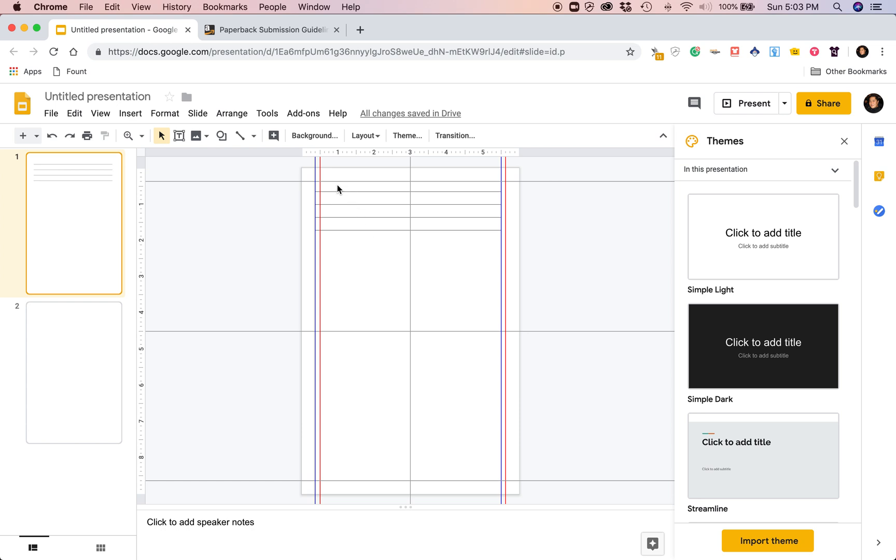
pyautogui.moveTo(359, 191)
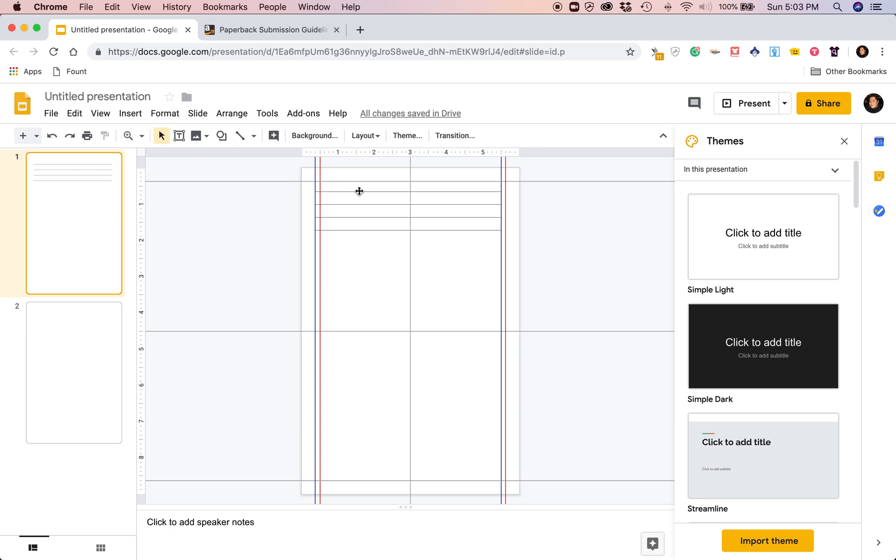
pyautogui.moveTo(366, 203)
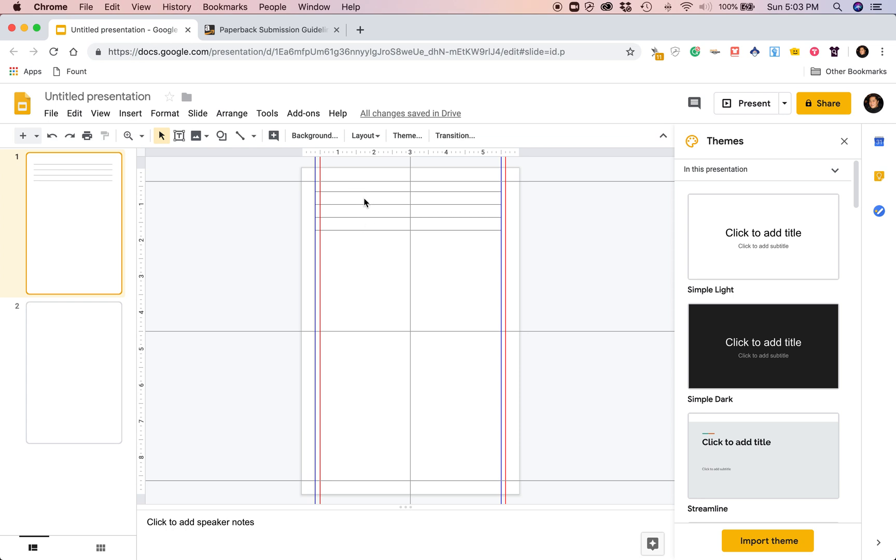
# Copy the block of ruled lines repeatedly downward until they fill slide 1 to the bottom.
pyautogui.click(72, 376)
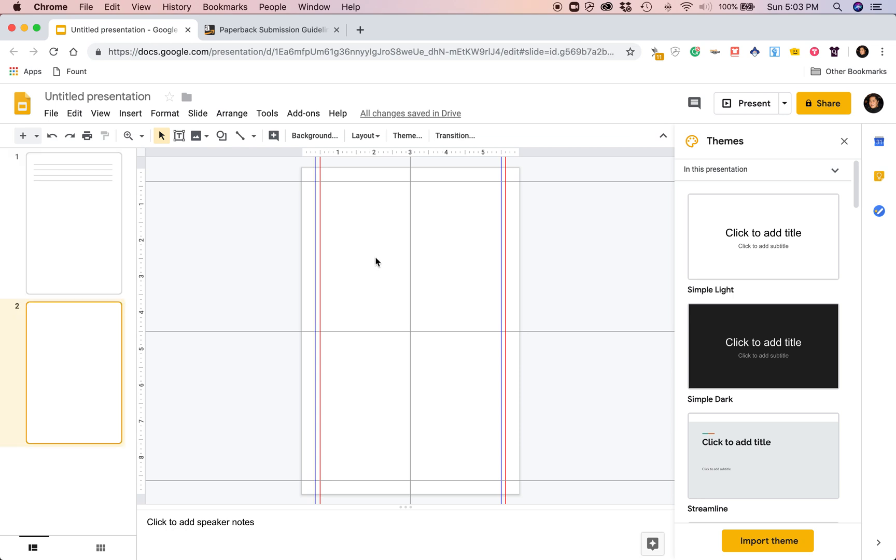
pyautogui.click(73, 222)
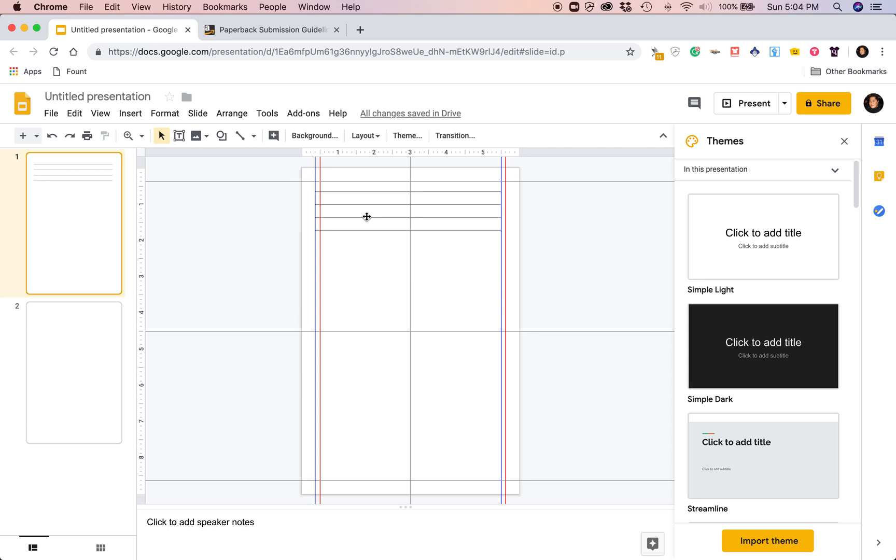
pyautogui.moveTo(355, 185); pyautogui.dragTo(359, 246)
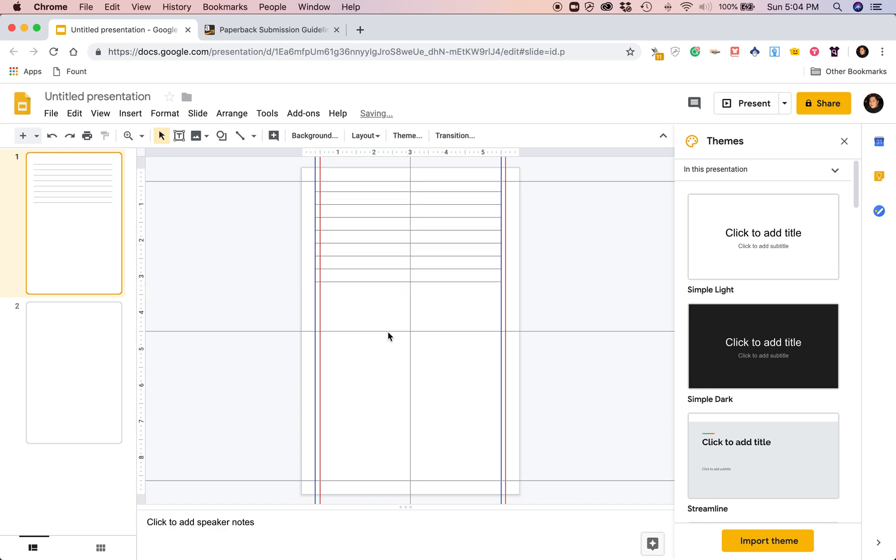
pyautogui.moveTo(363, 189); pyautogui.dragTo(364, 315)
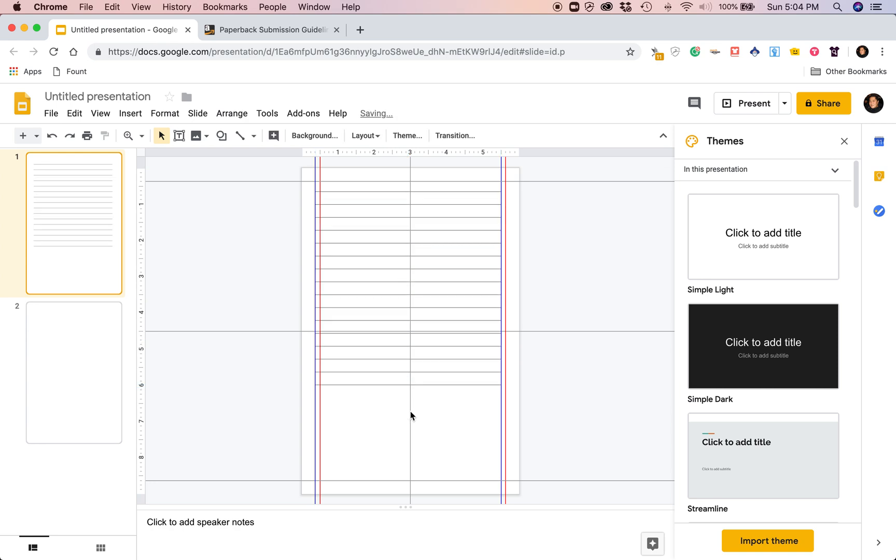
pyautogui.moveTo(366, 289); pyautogui.dragTo(369, 422)
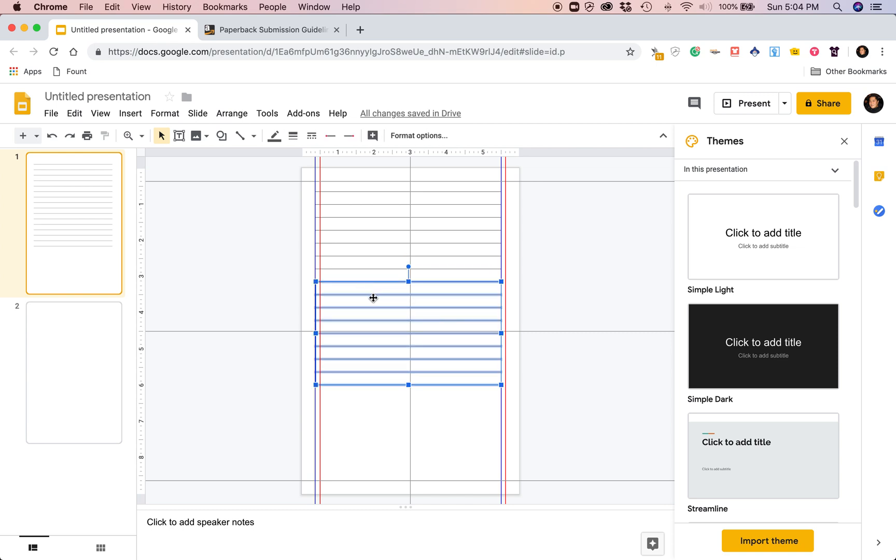
pyautogui.moveTo(373, 298); pyautogui.dragTo(371, 370)
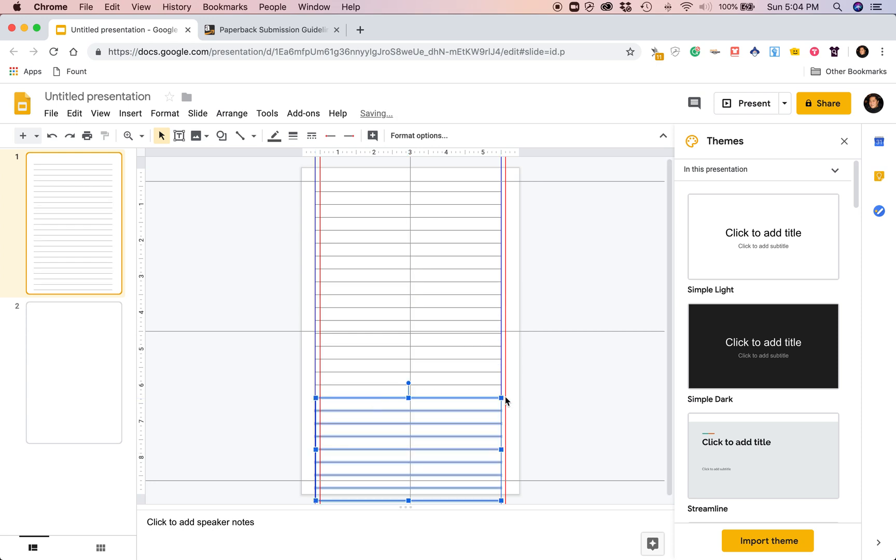
pyautogui.click(462, 459)
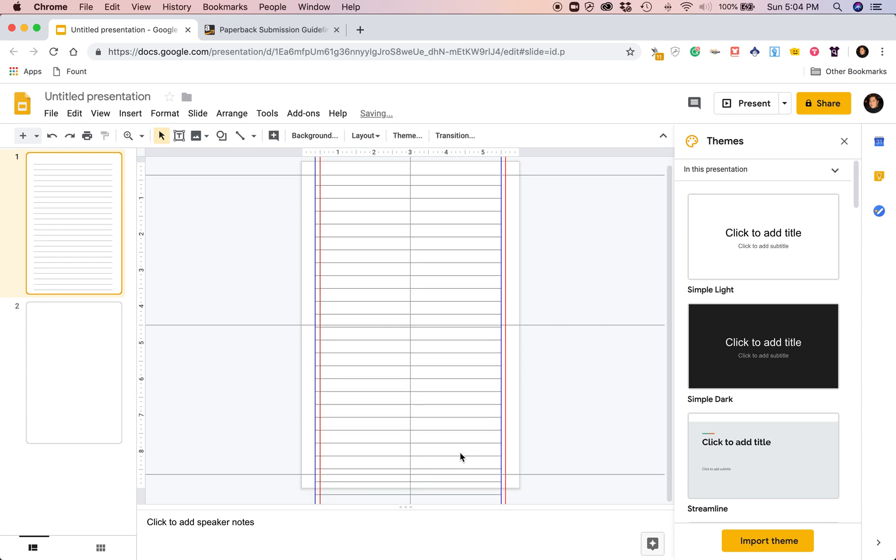
# Clear the selection on slide 1 before selecting all its ruled lines.
pyautogui.click(432, 509)
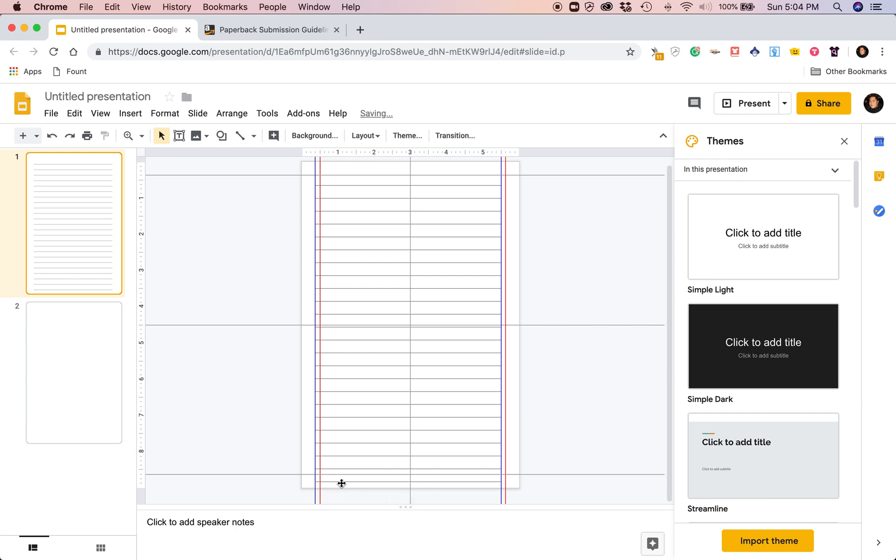
pyautogui.moveTo(442, 527)
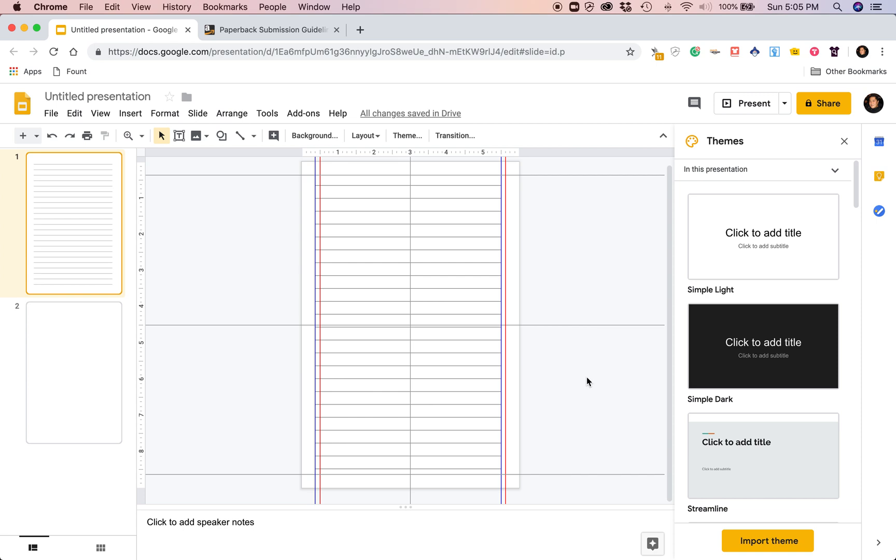
pyautogui.moveTo(352, 486)
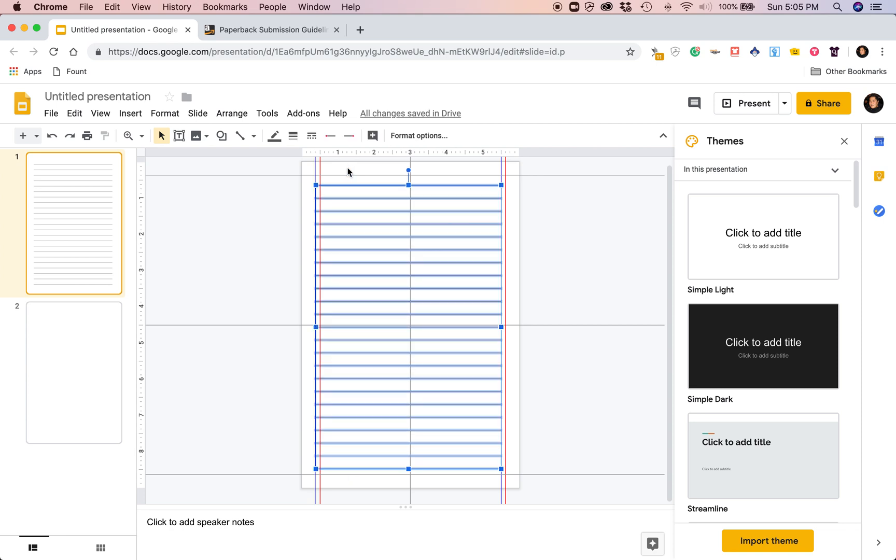
pyautogui.moveTo(59, 358)
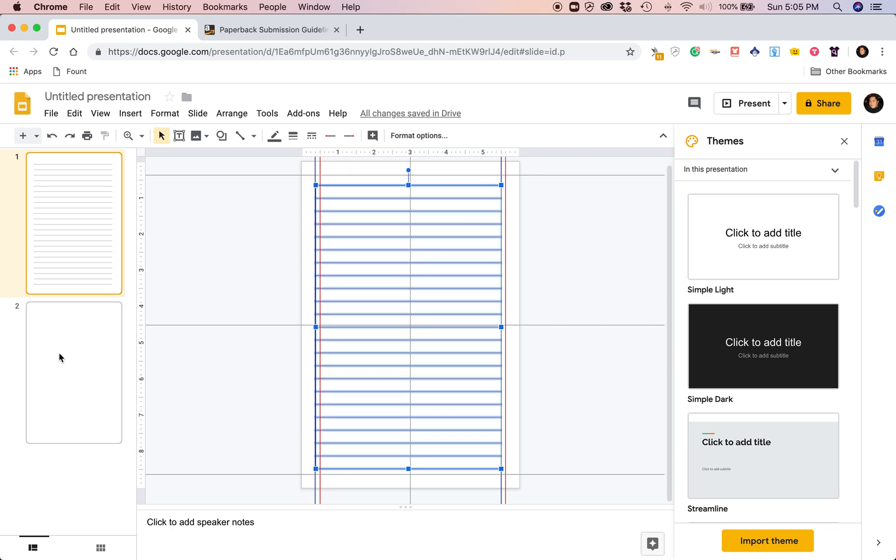
# Paste the full set of ruled lines onto the blank second slide and deselect them.
pyautogui.click(61, 357)
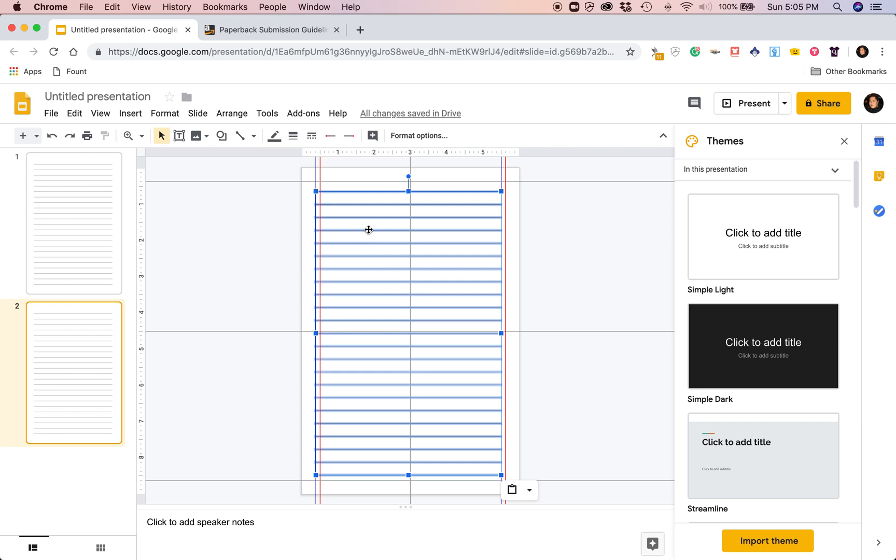
pyautogui.moveTo(364, 217)
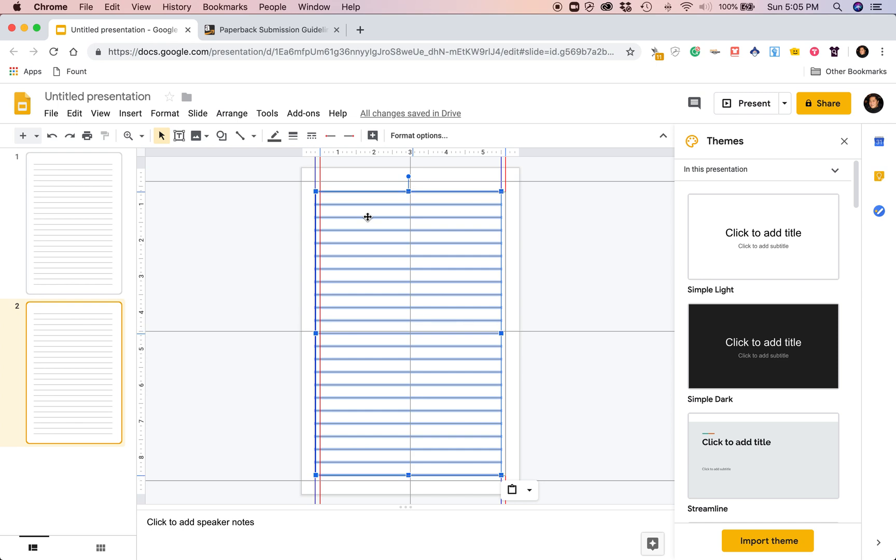
pyautogui.click(604, 241)
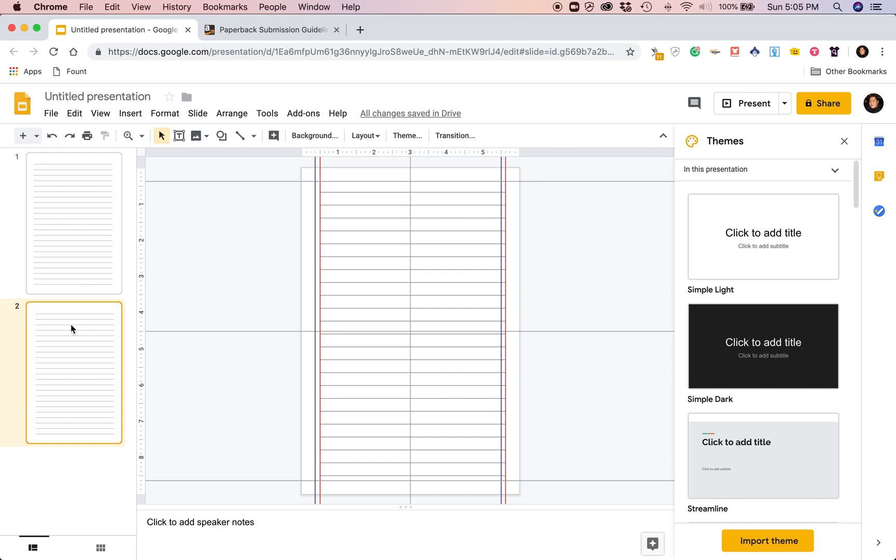
pyautogui.moveTo(89, 243)
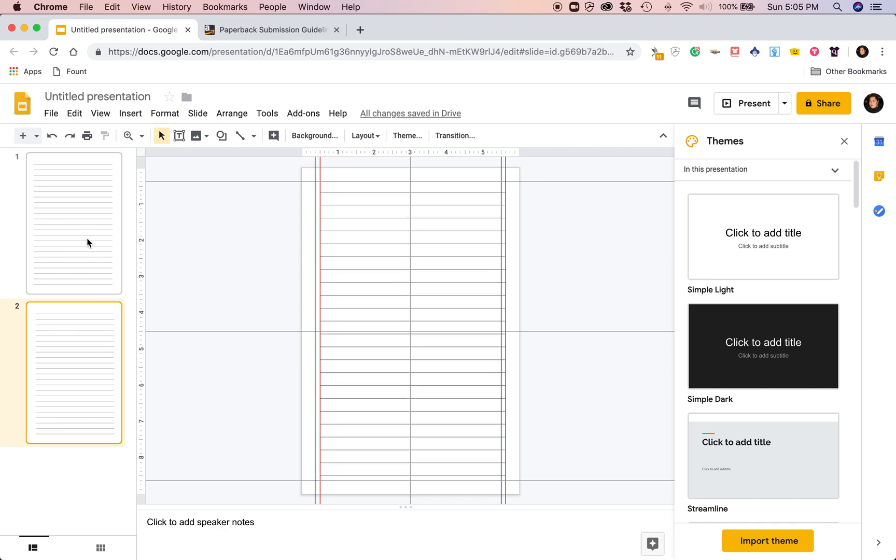
pyautogui.click(74, 223)
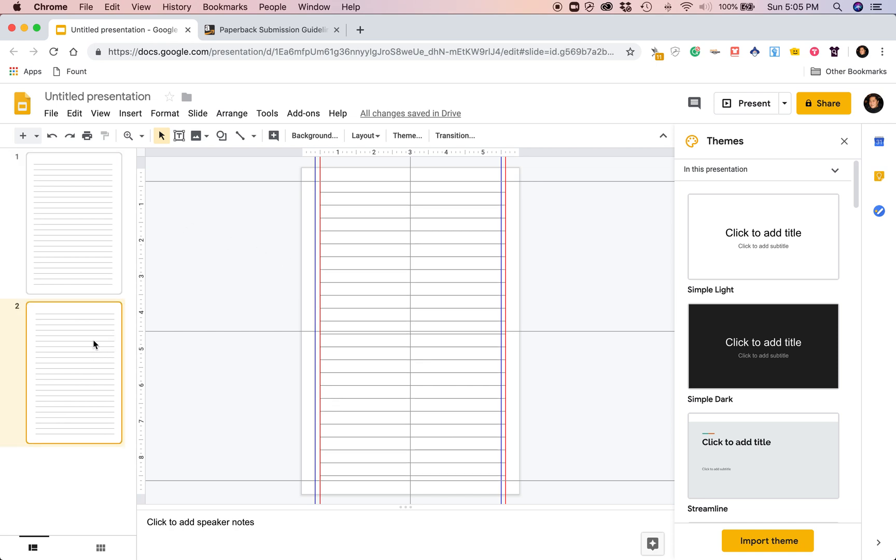
pyautogui.moveTo(80, 222)
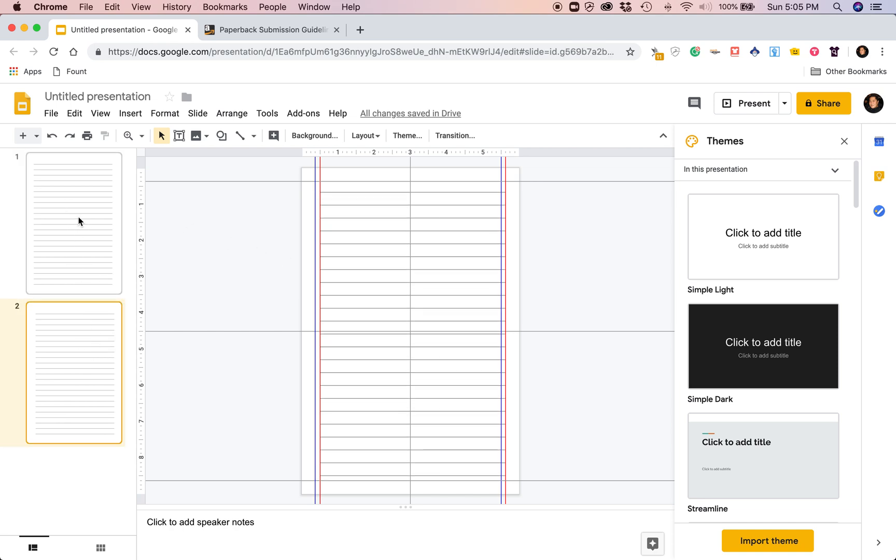
pyautogui.moveTo(84, 240)
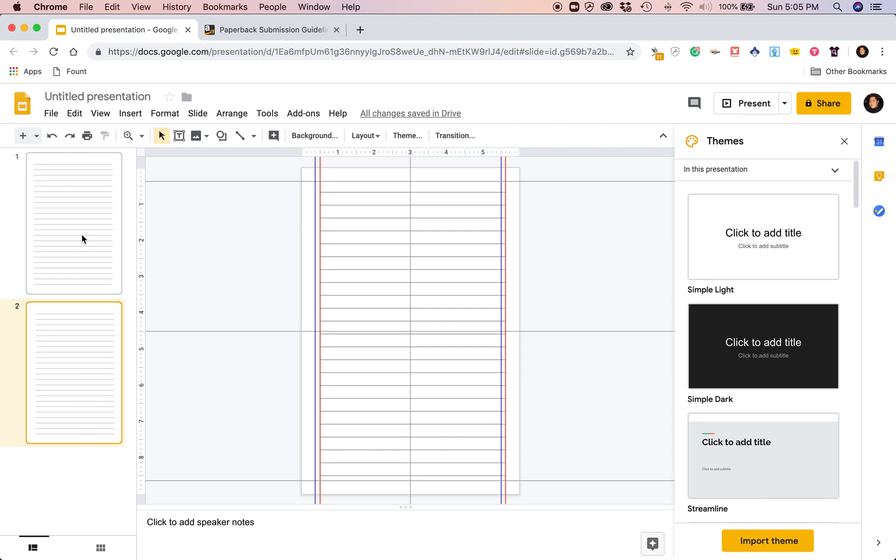
pyautogui.moveTo(89, 238)
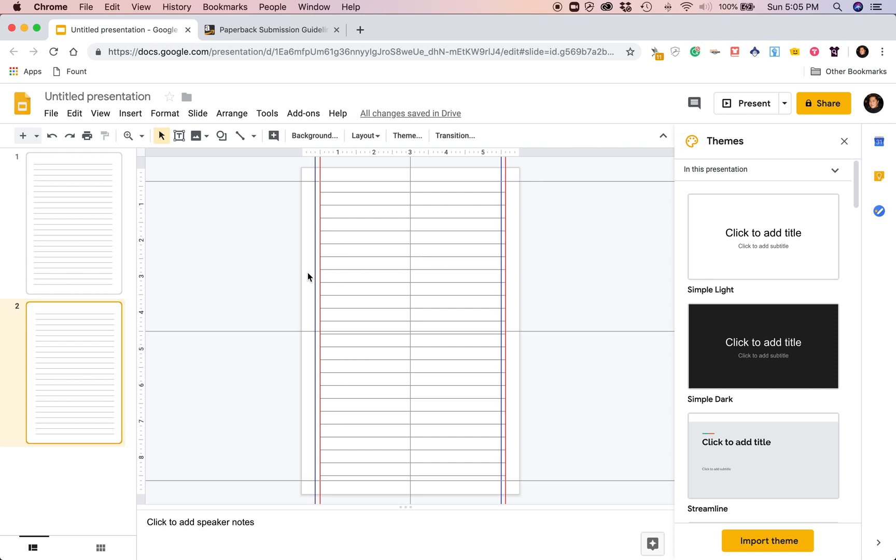
pyautogui.moveTo(223, 247)
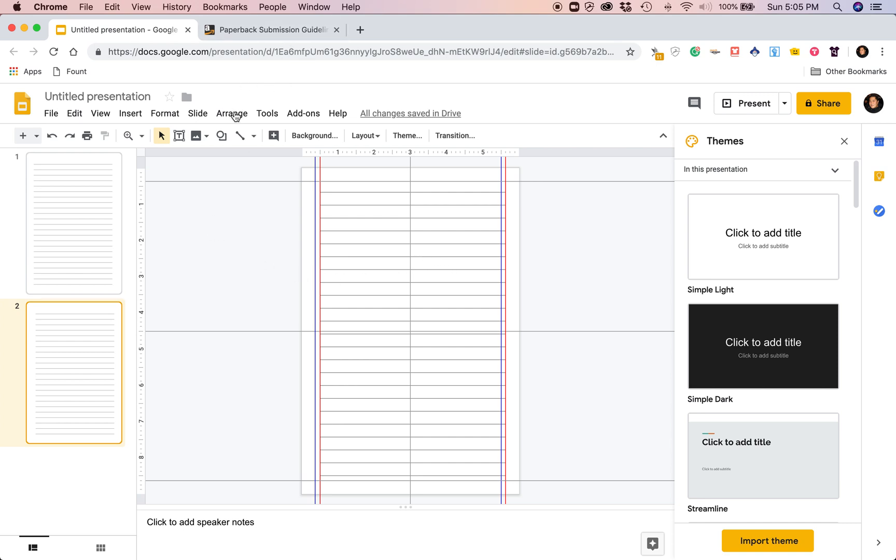
pyautogui.moveTo(267, 91)
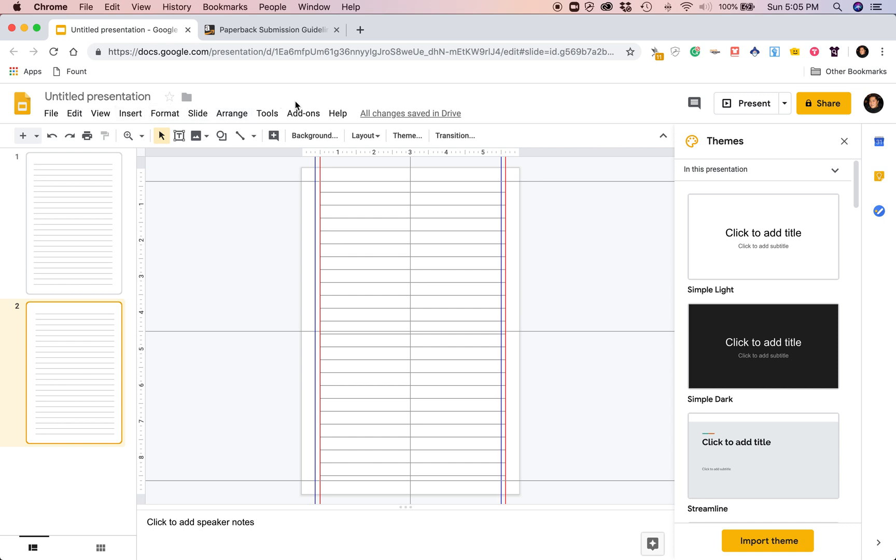
pyautogui.moveTo(270, 98)
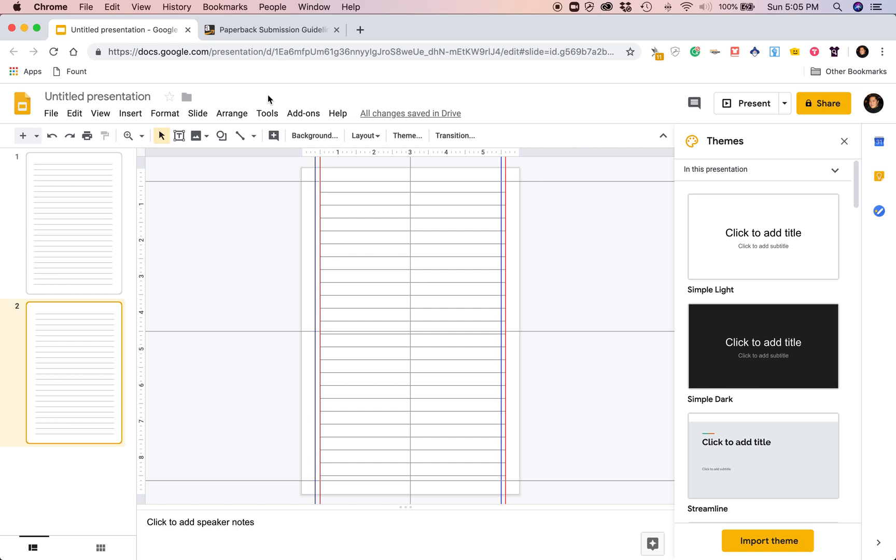
pyautogui.moveTo(276, 98)
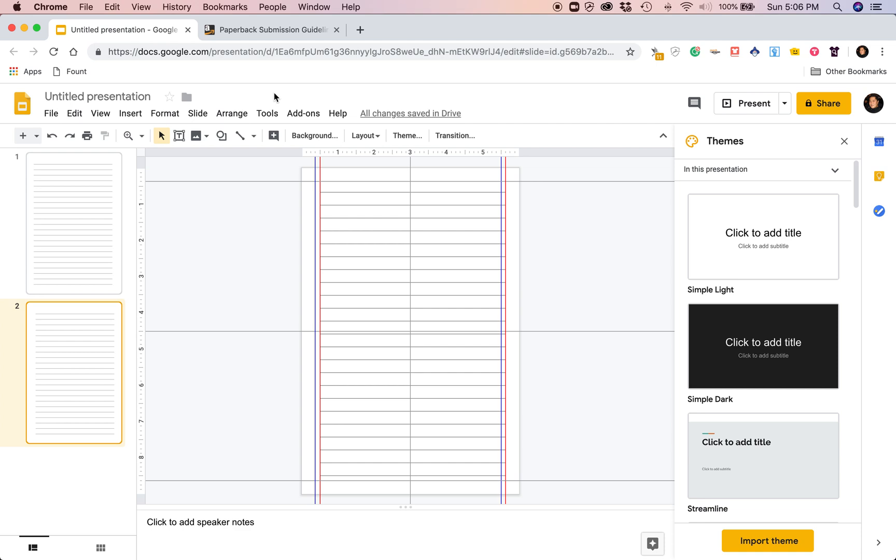
pyautogui.moveTo(6, 162)
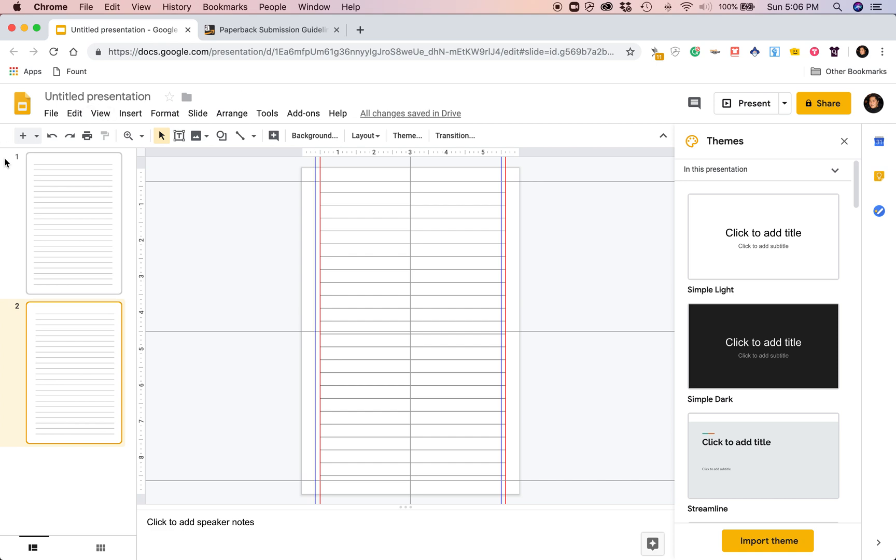
# Duplicate the two lined slides, then duplicate the resulting set again.
pyautogui.click(72, 221)
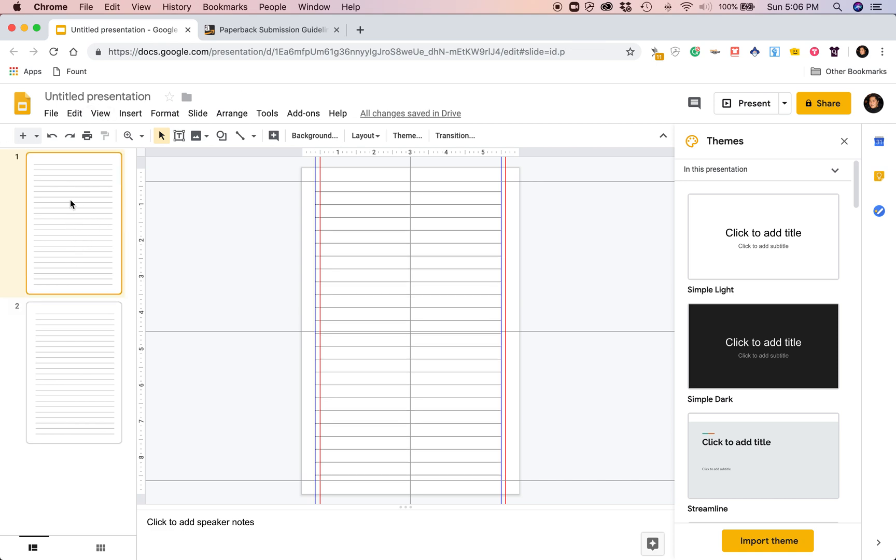
pyautogui.moveTo(84, 310)
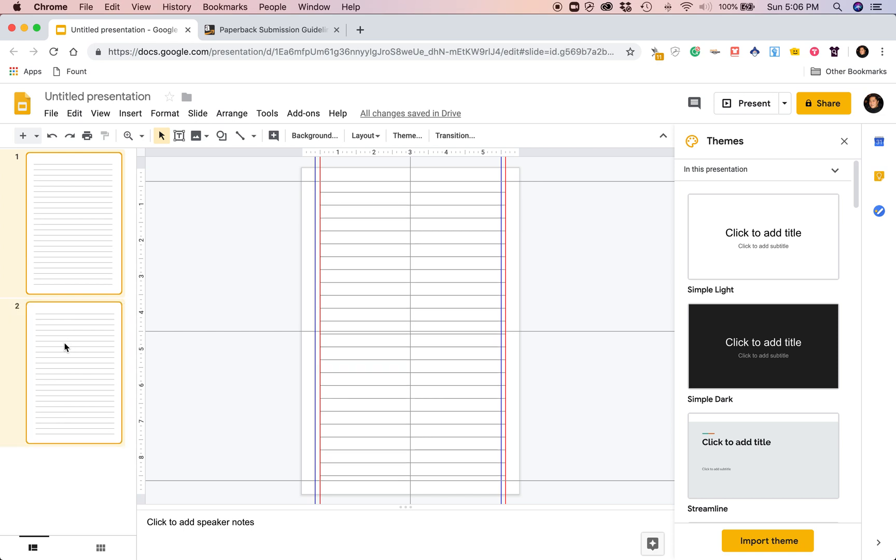
pyautogui.rightClick(66, 347)
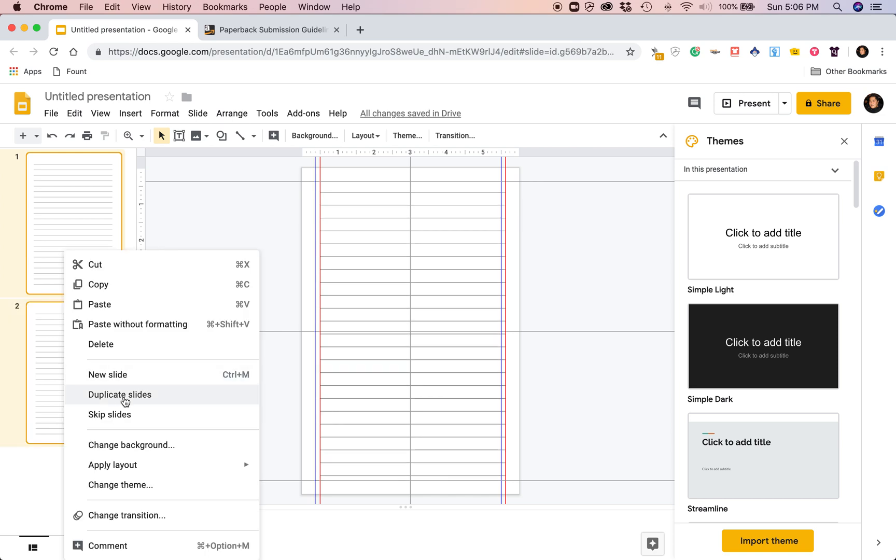
pyautogui.click(119, 394)
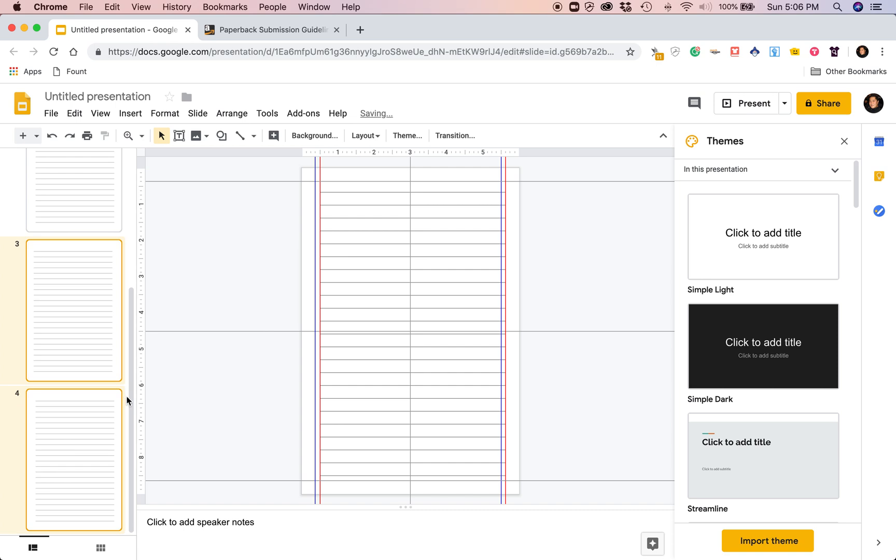
pyautogui.click(71, 461)
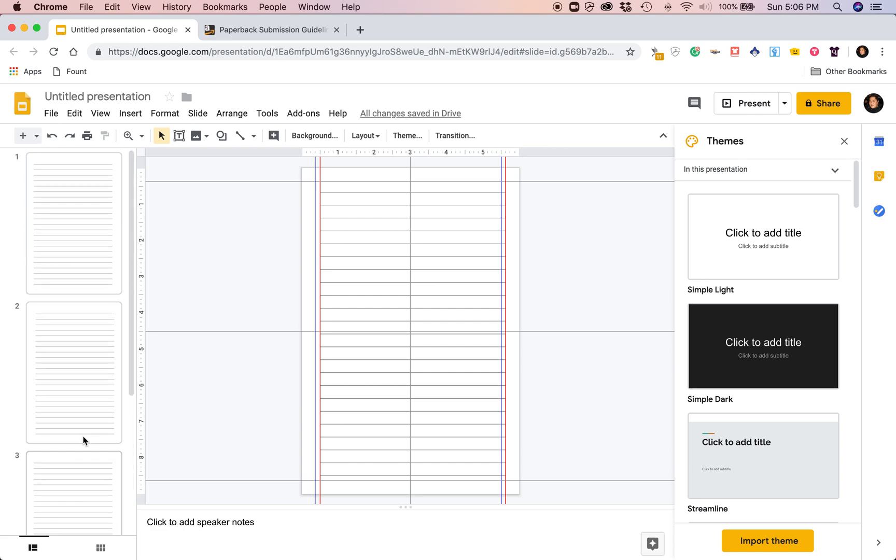
pyautogui.moveTo(65, 247)
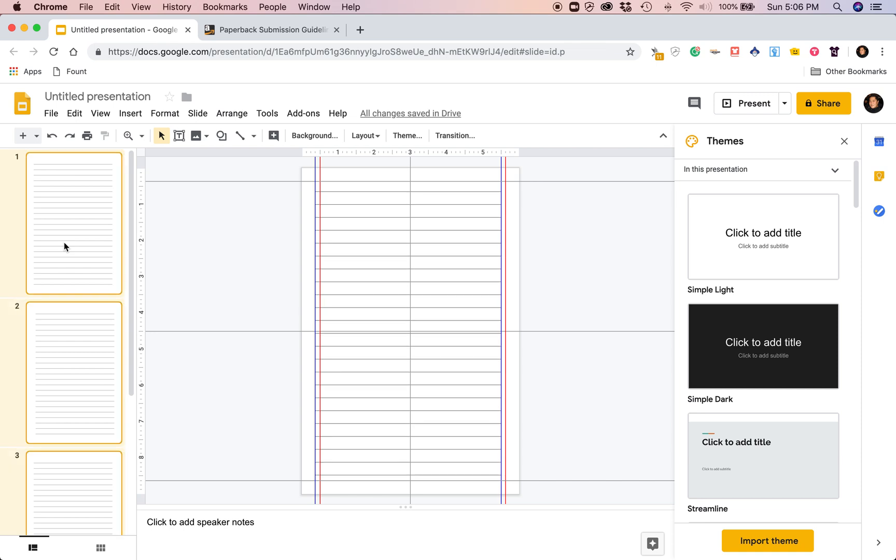
pyautogui.rightClick(66, 247)
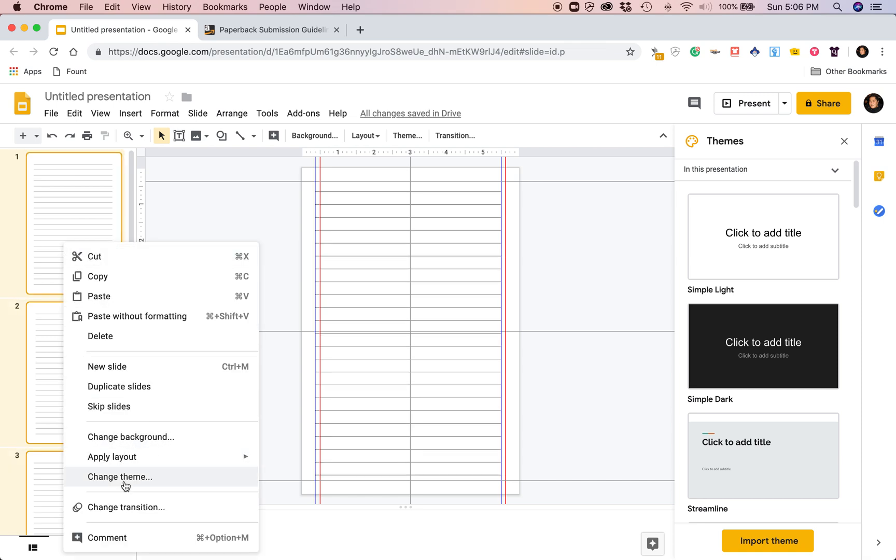
pyautogui.moveTo(125, 396)
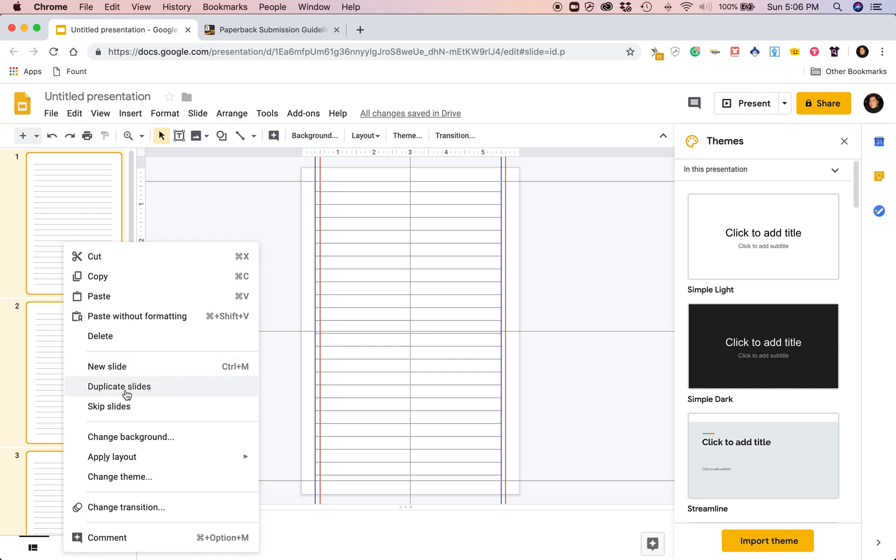
pyautogui.click(118, 387)
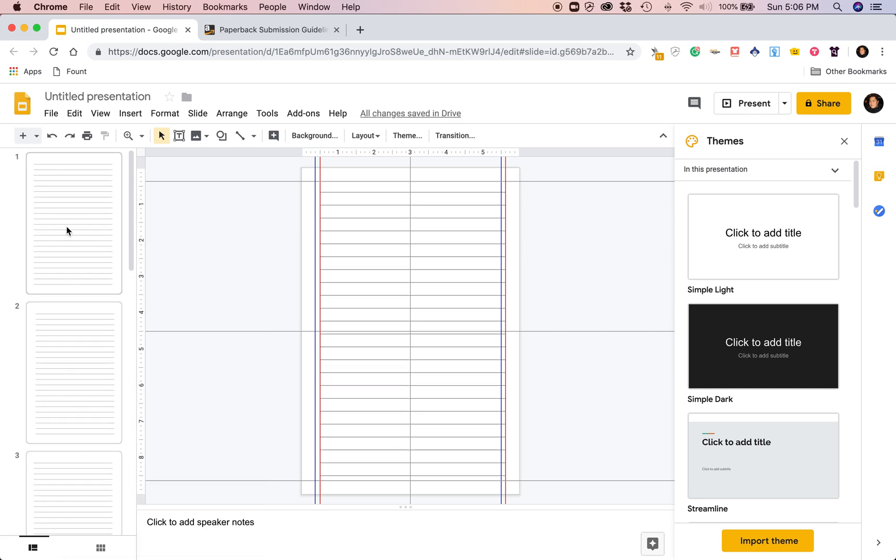
# Keep duplicating the selected lined slides to multiply the page count.
pyautogui.rightClick(67, 230)
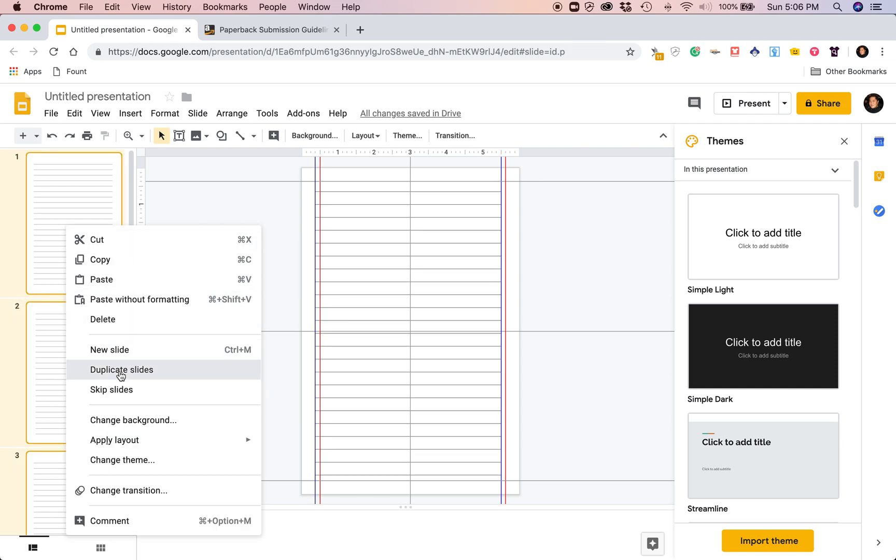
pyautogui.click(122, 369)
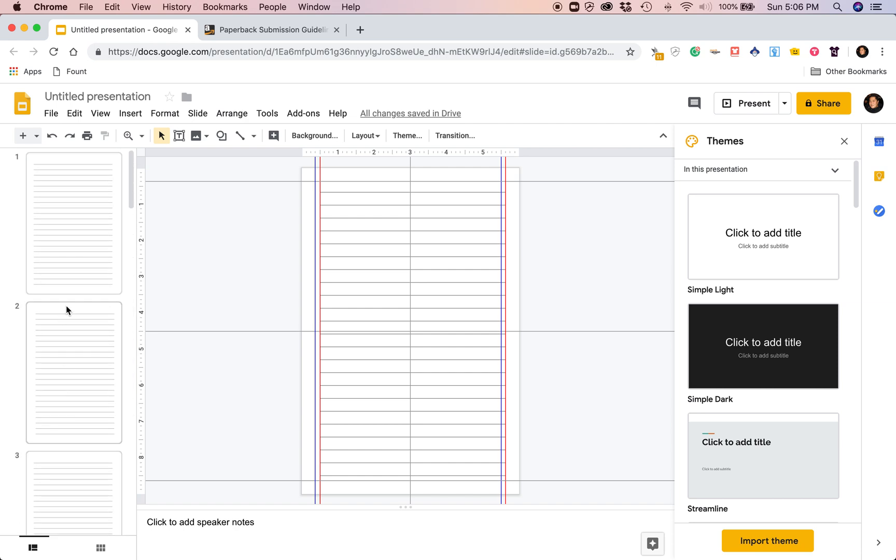
pyautogui.rightClick(72, 232)
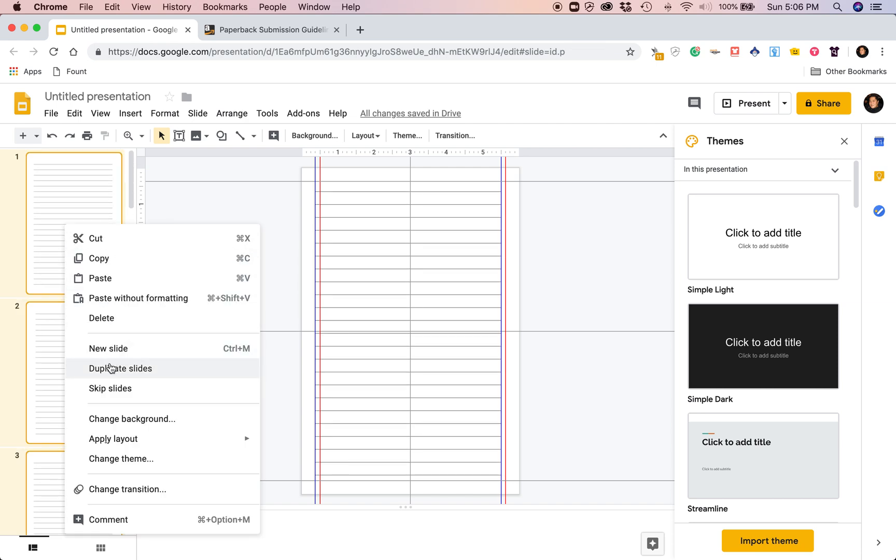
pyautogui.click(120, 368)
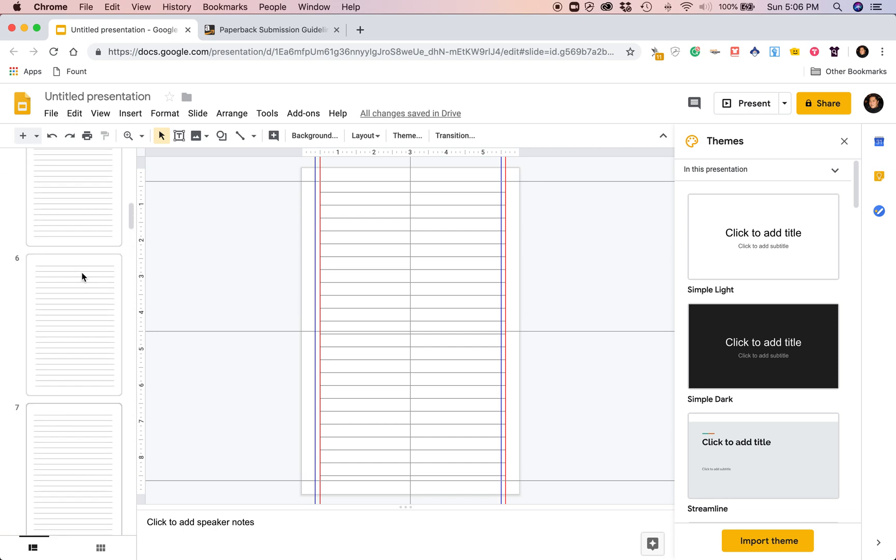
pyautogui.rightClick(72, 192)
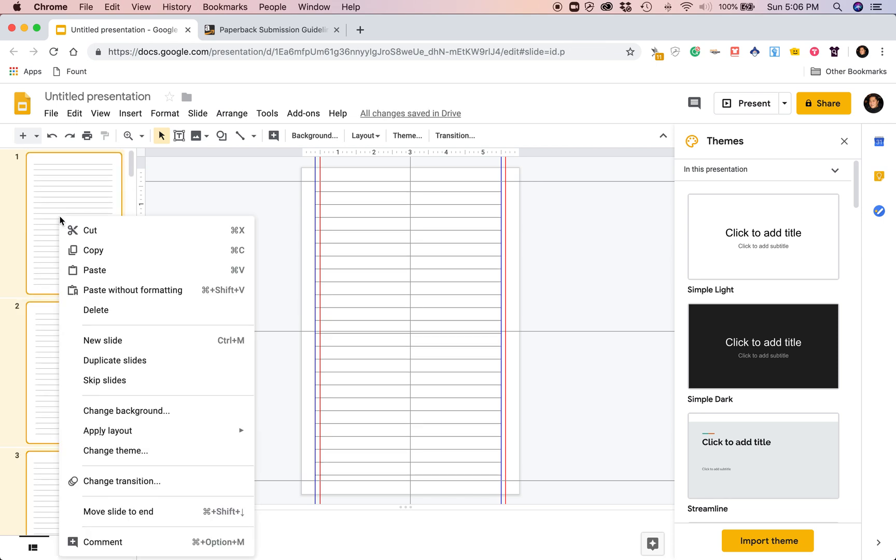
pyautogui.moveTo(116, 361)
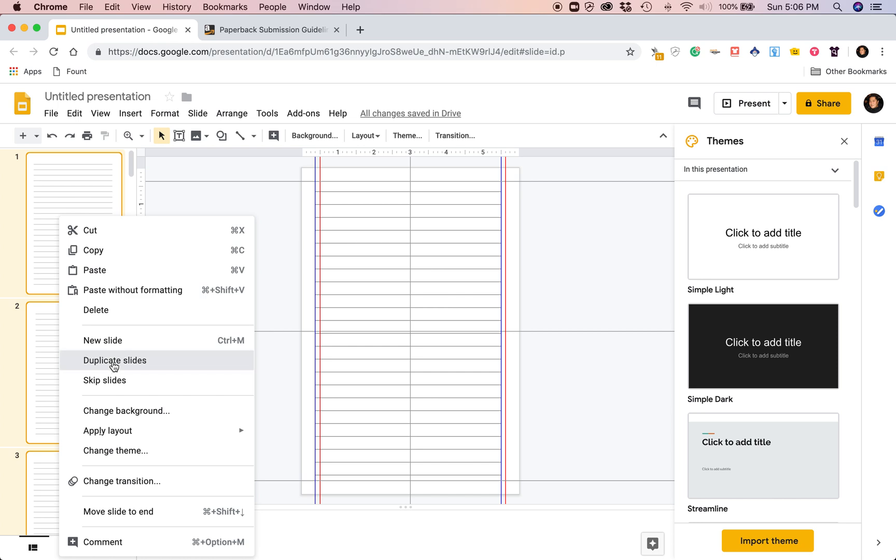
pyautogui.click(114, 361)
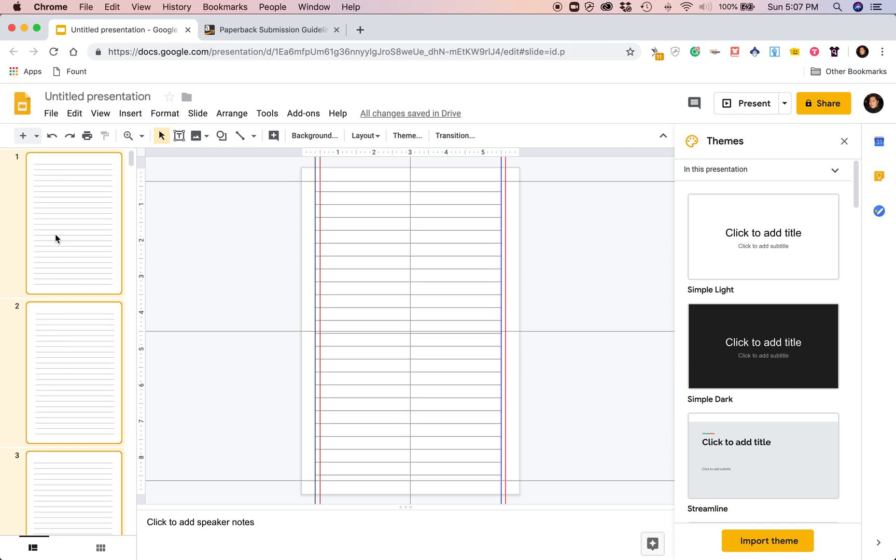
# Duplicate the lined slides twice more, reaching about 50 pages.
pyautogui.rightClick(57, 238)
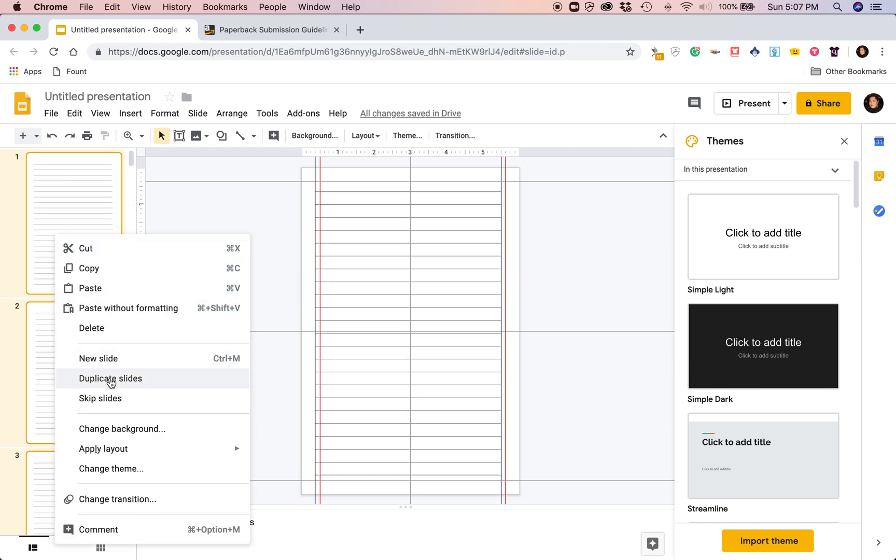
pyautogui.click(110, 379)
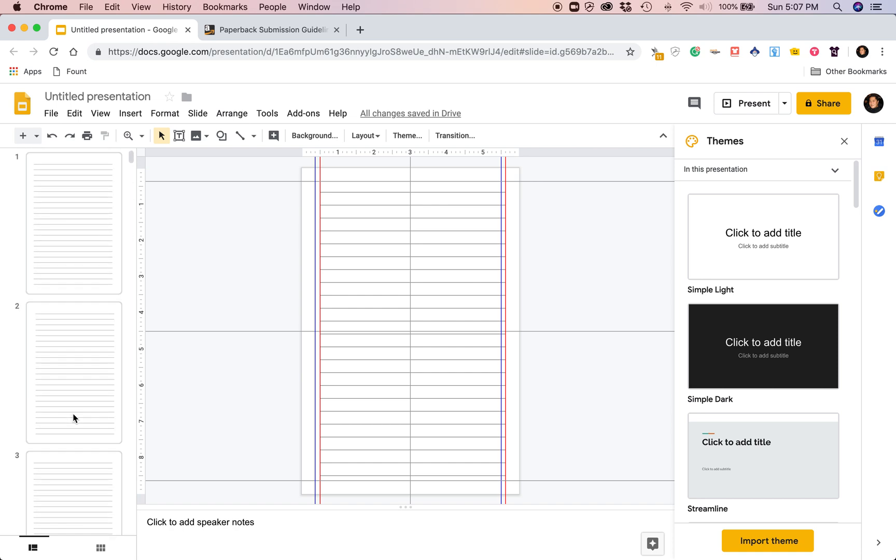
pyautogui.rightClick(73, 223)
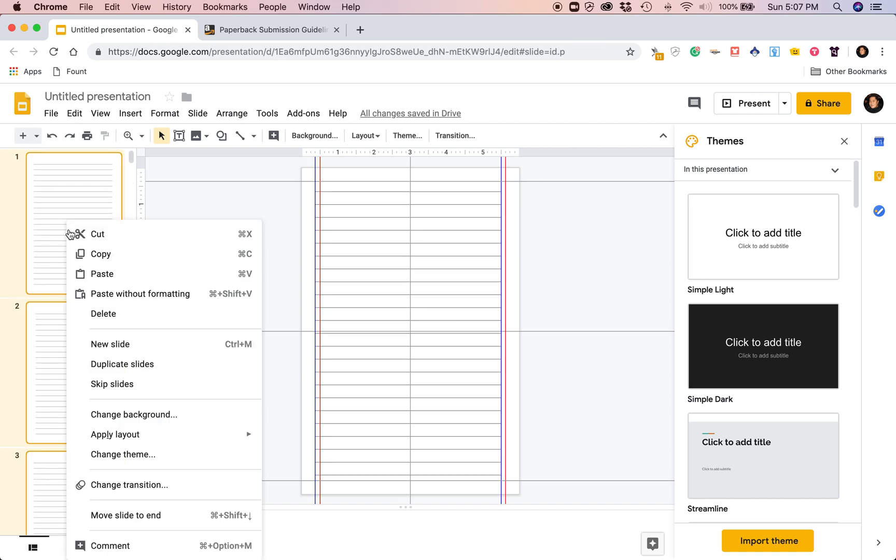
pyautogui.moveTo(126, 364)
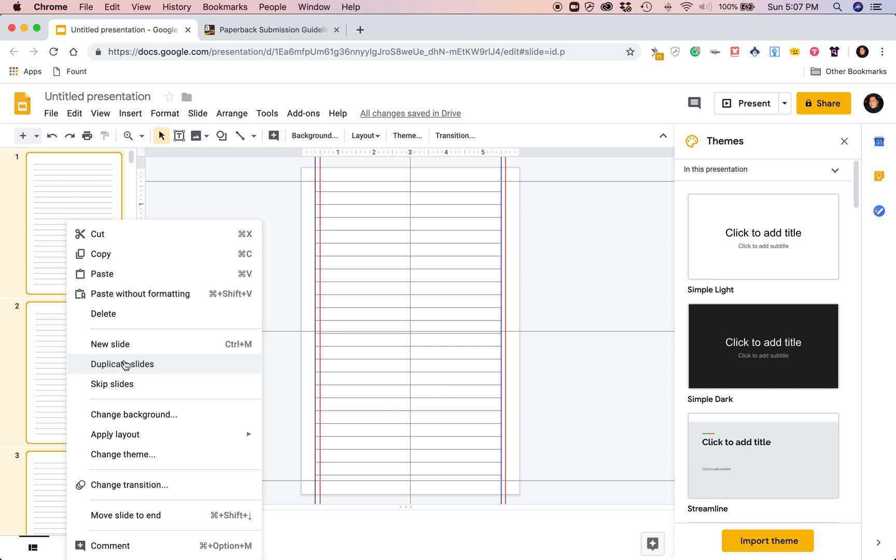
pyautogui.click(122, 364)
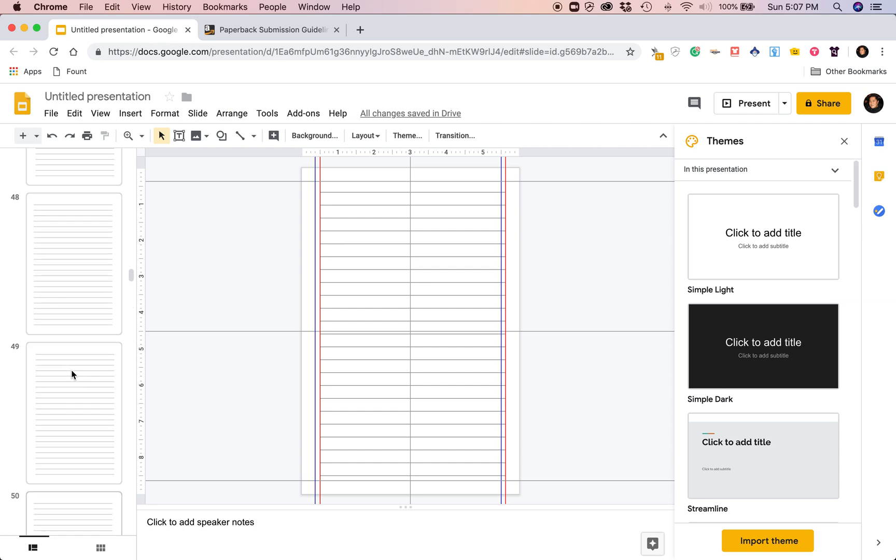
# Scroll the filmstrip down to confirm the journal reaches slide 200.
pyautogui.scroll(-3)
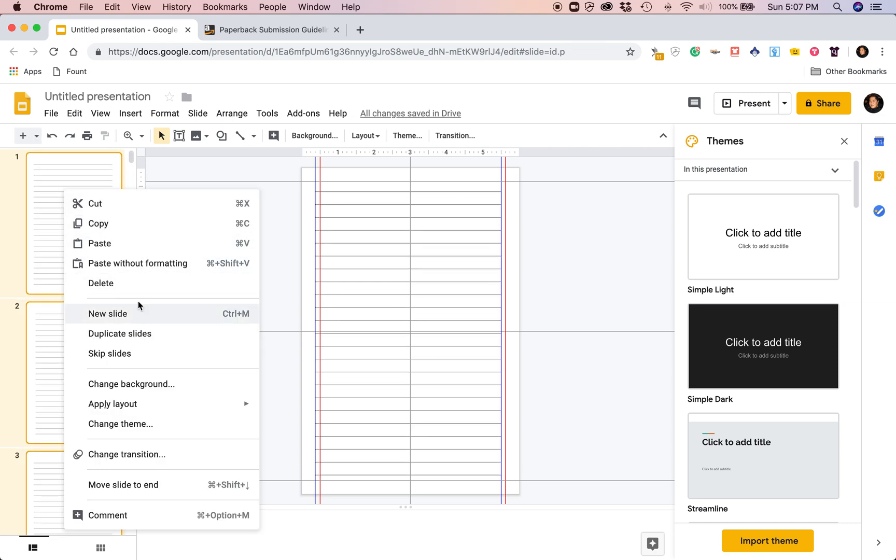
pyautogui.moveTo(139, 338)
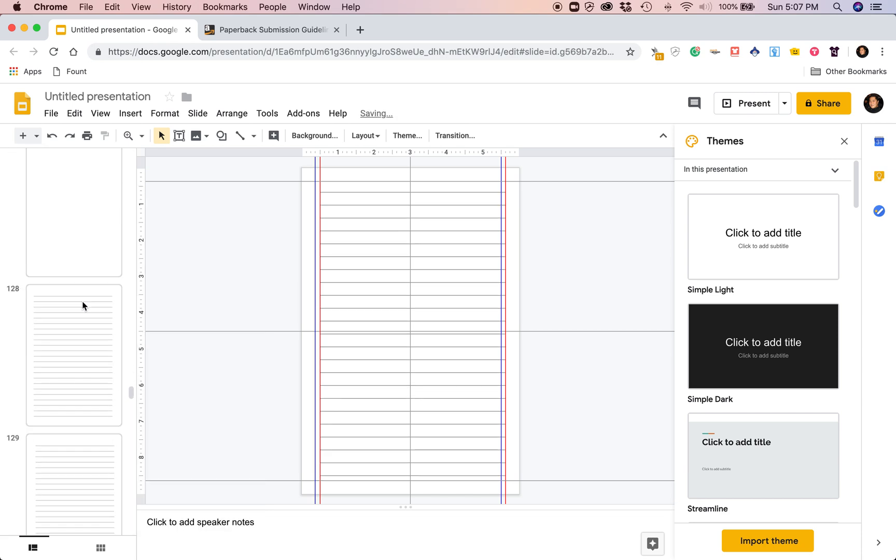
pyautogui.scroll(-3)
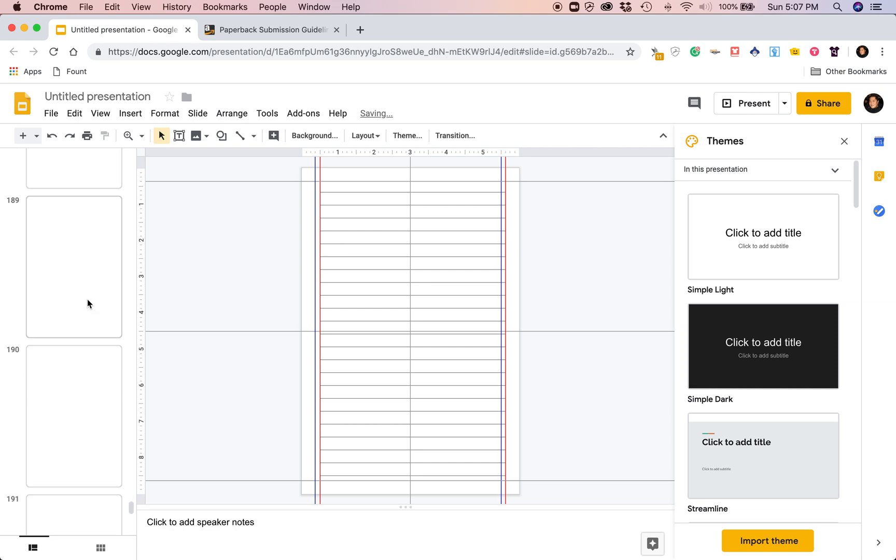
pyautogui.scroll(-3)
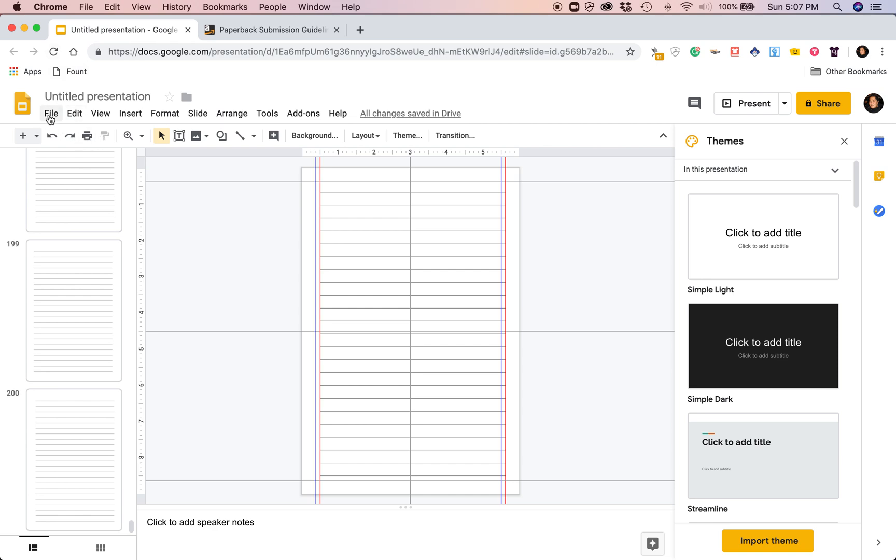
# Download the 200-slide journal as a PDF document via File > Download as.
pyautogui.click(51, 113)
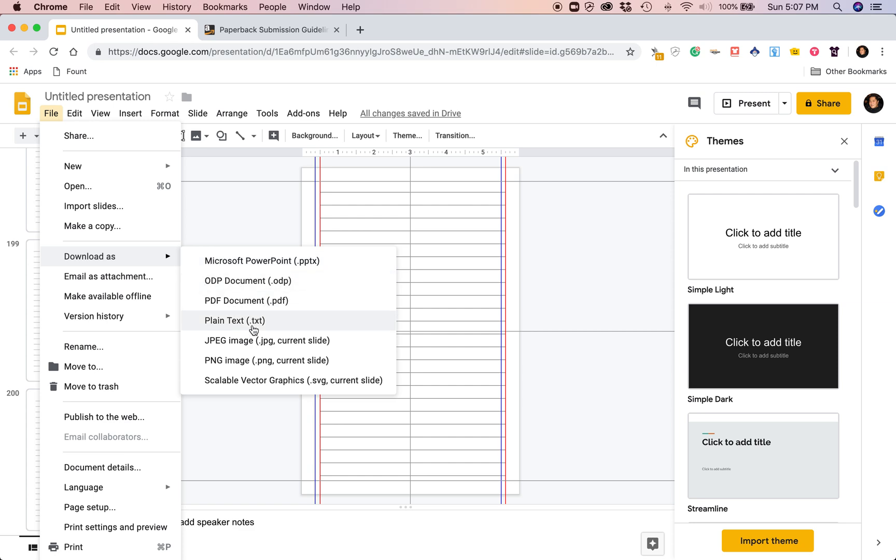
pyautogui.moveTo(238, 305)
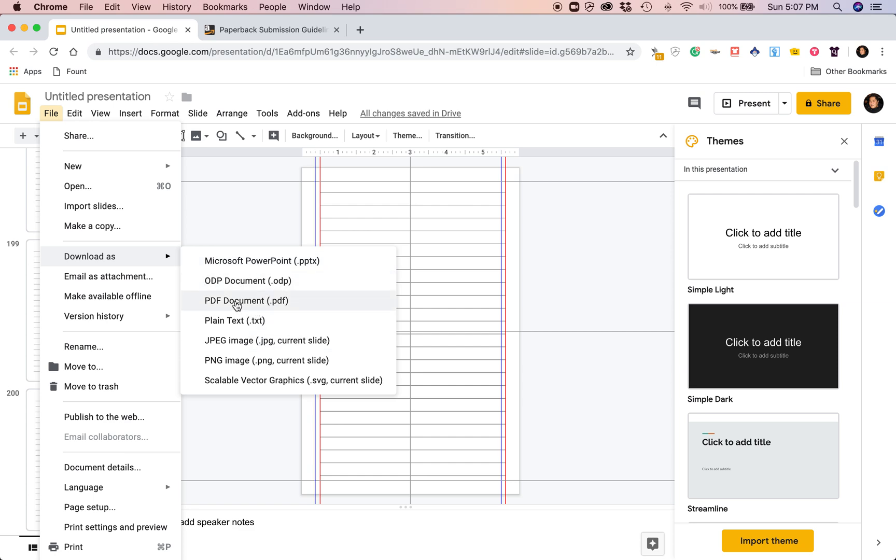
pyautogui.click(245, 301)
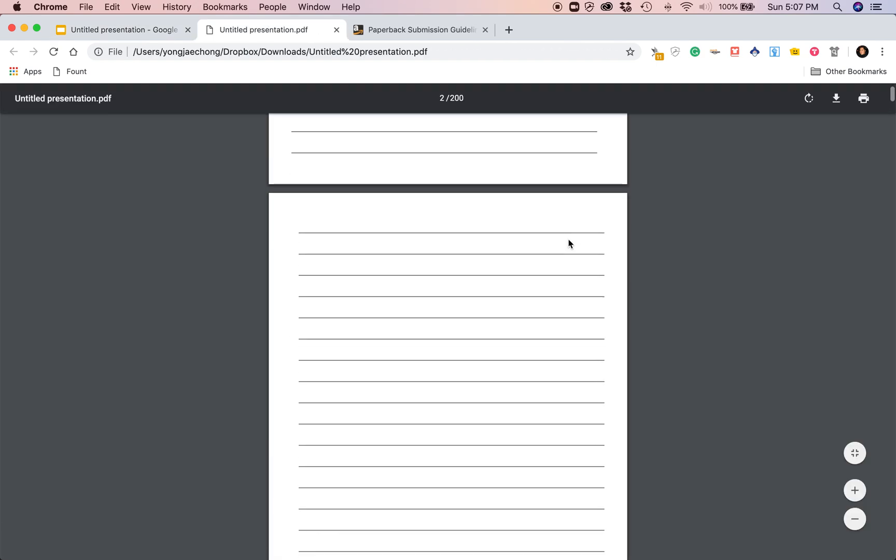
# Scroll the 200-page journal PDF down to page 12, confirming each page carries ruled lines.
pyautogui.scroll(-3)
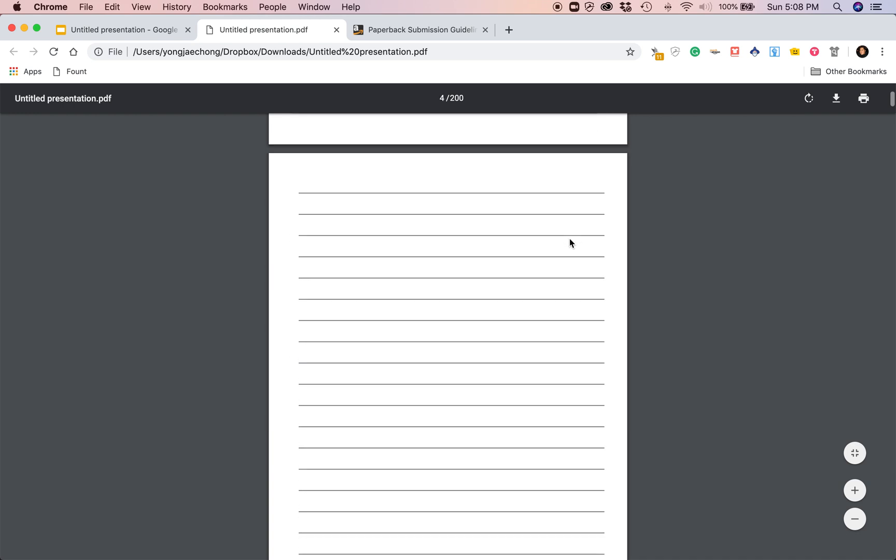
pyautogui.scroll(-3)
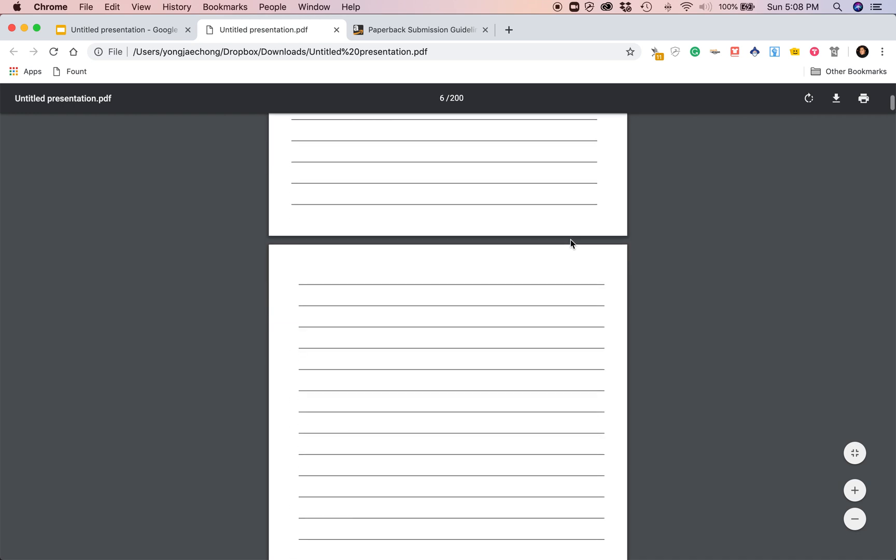
pyautogui.scroll(-3)
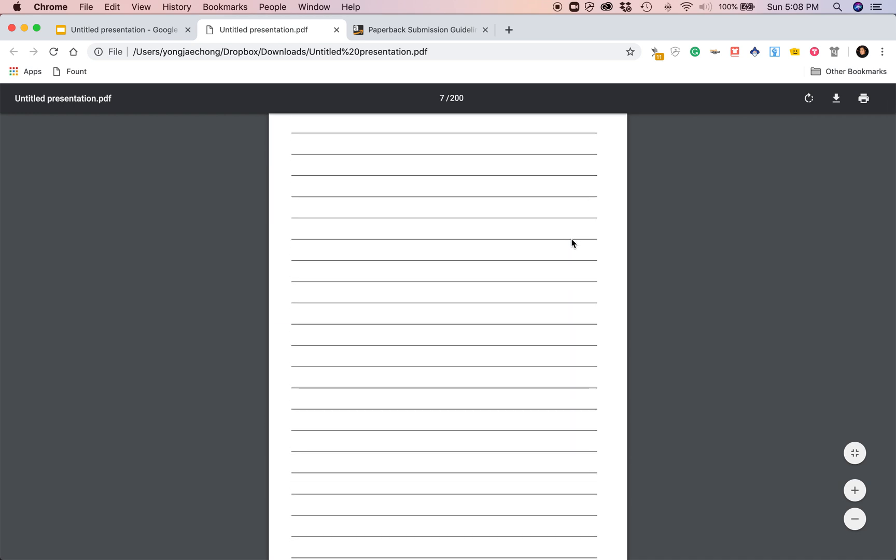
pyautogui.scroll(-3)
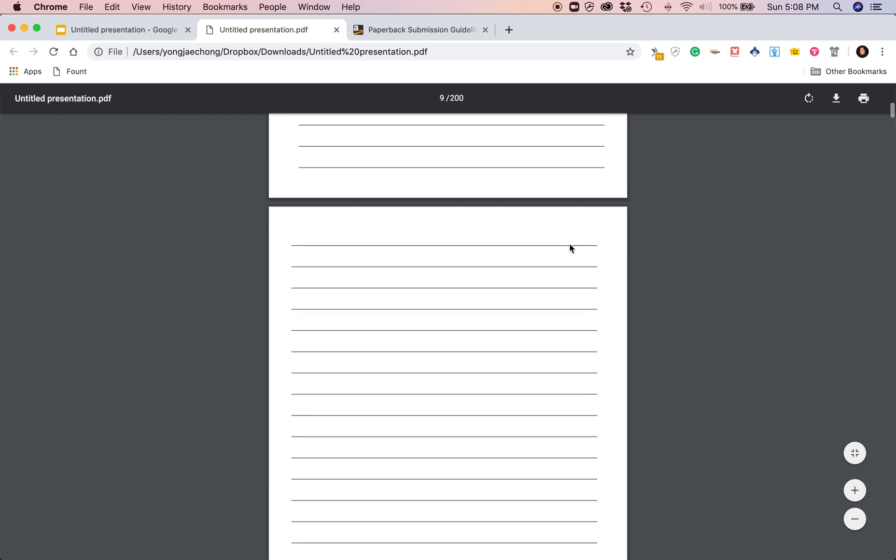
pyautogui.scroll(-3)
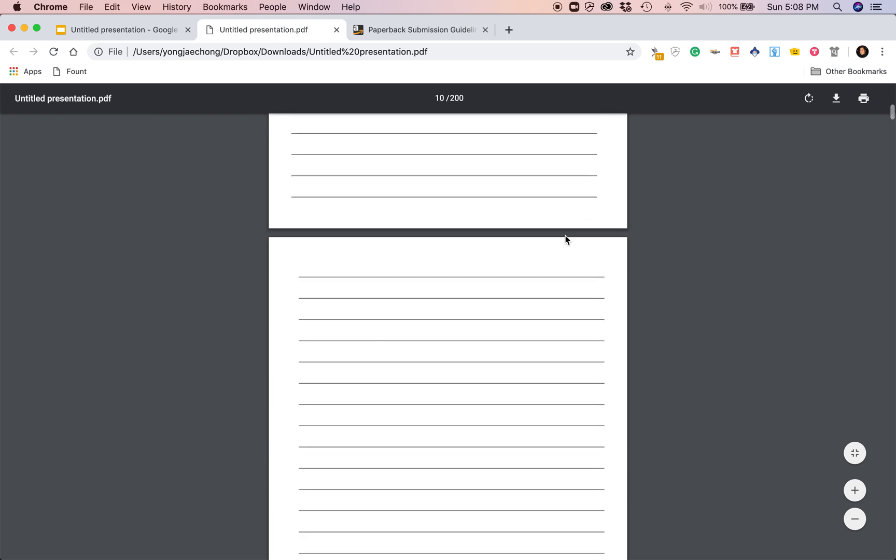
pyautogui.scroll(-3)
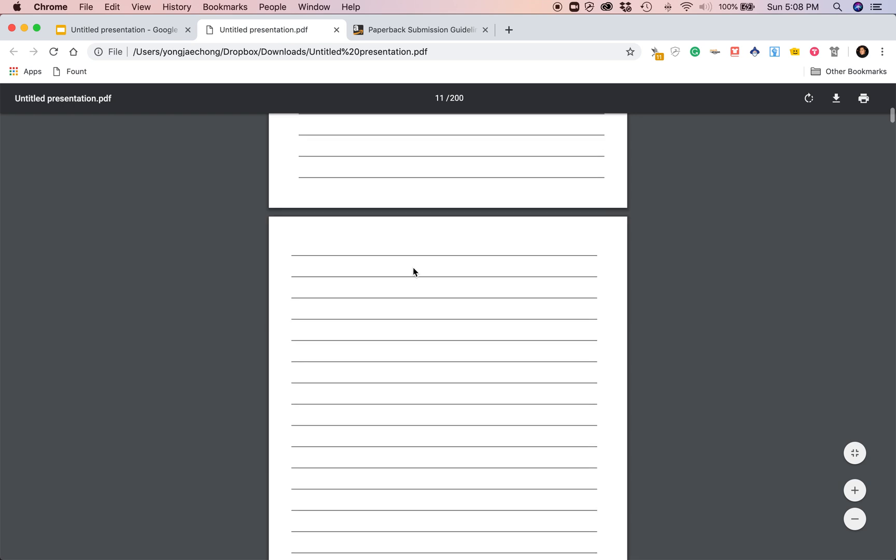
pyautogui.scroll(-3)
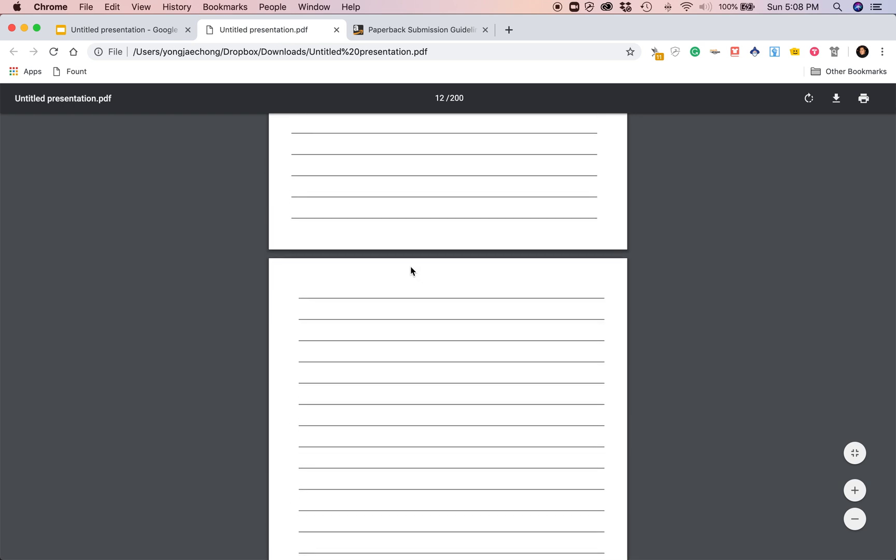